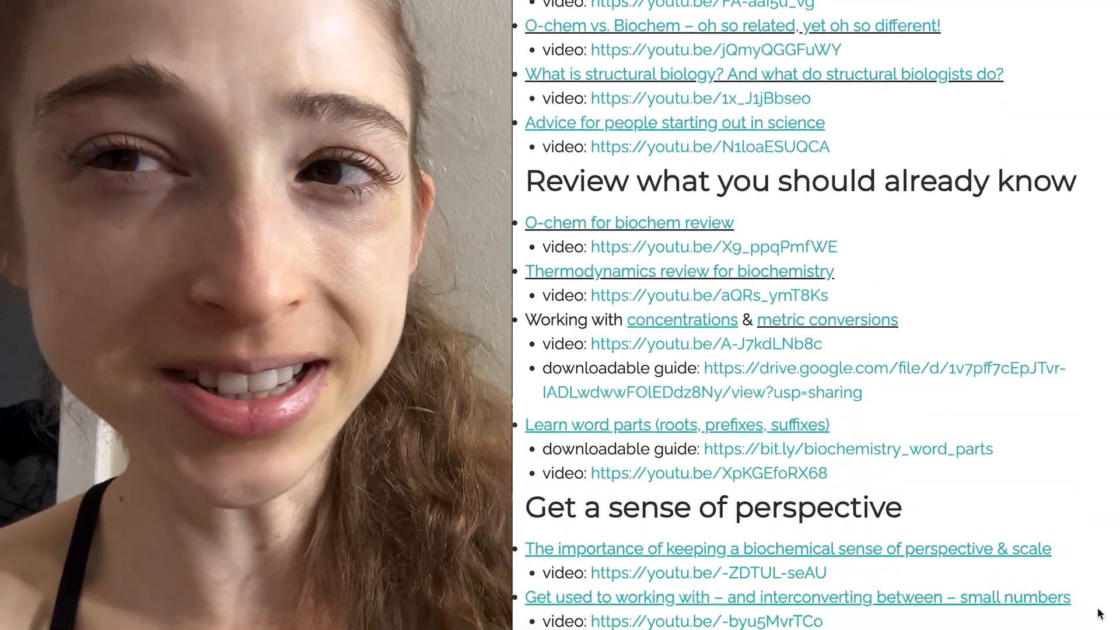
scroll("down", 3)
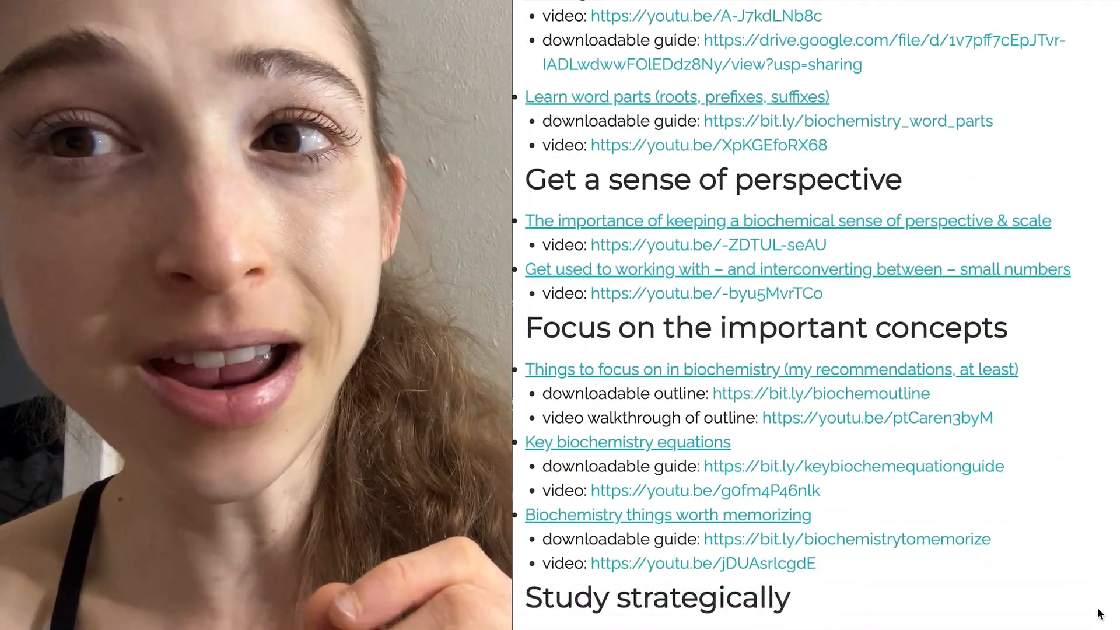
scroll("down", 3)
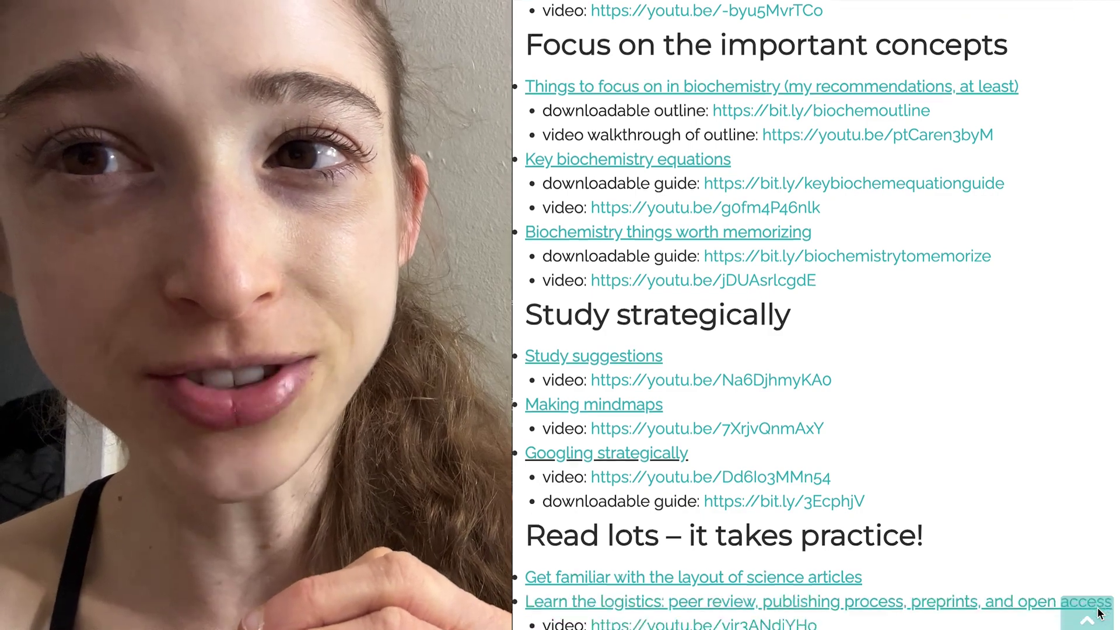
scroll("down", 3)
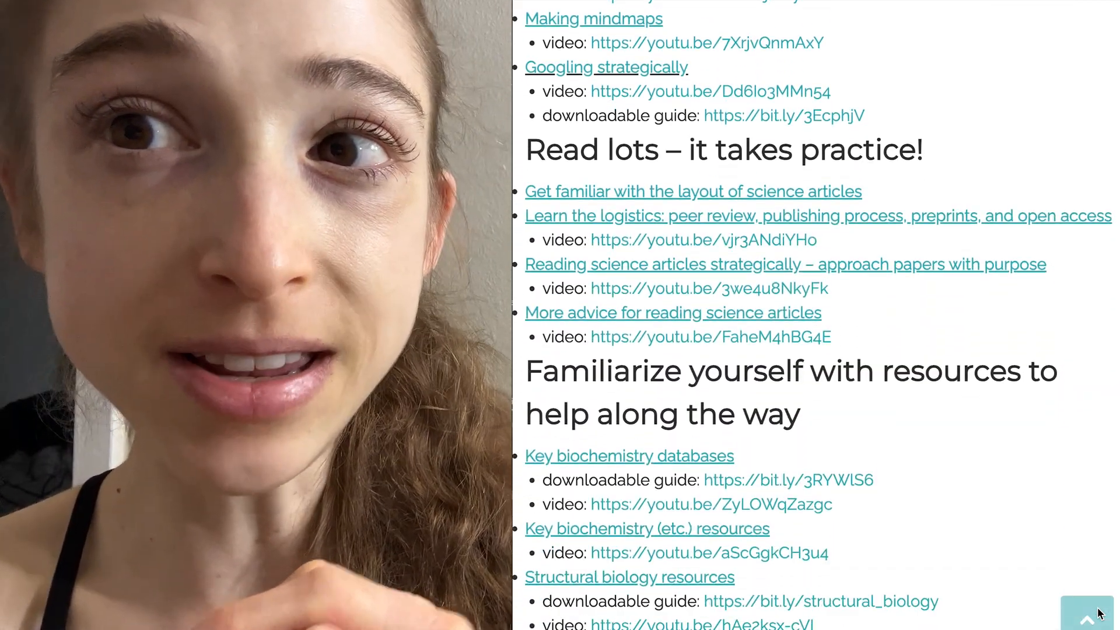
scroll("down", 3)
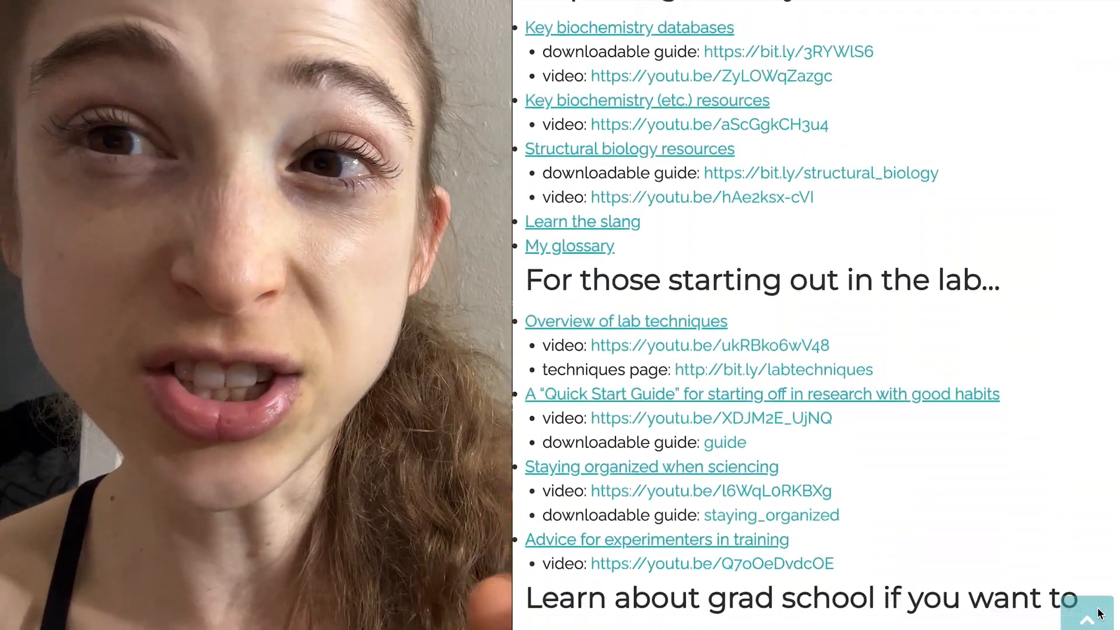
scroll("down", 3)
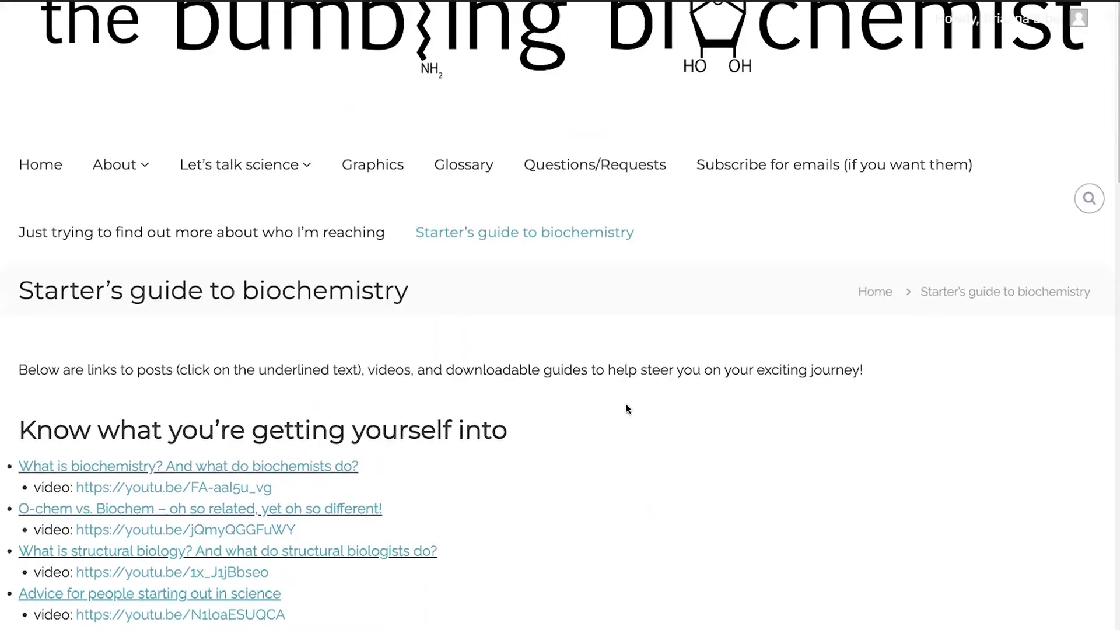
scroll("down", 3)
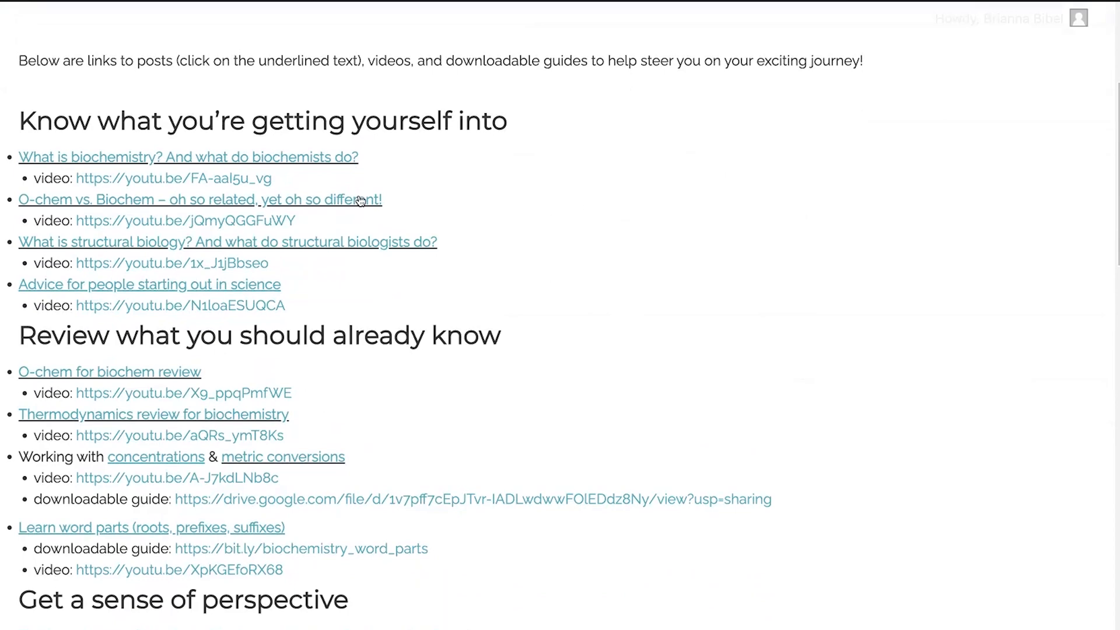
scroll("down", 3)
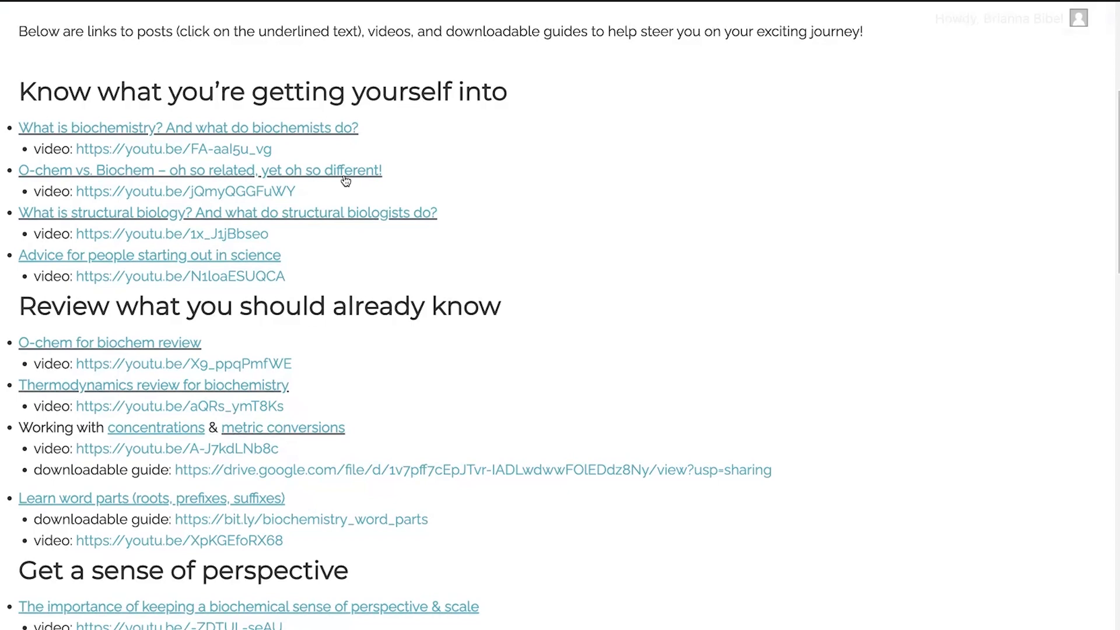
scroll("down", 3)
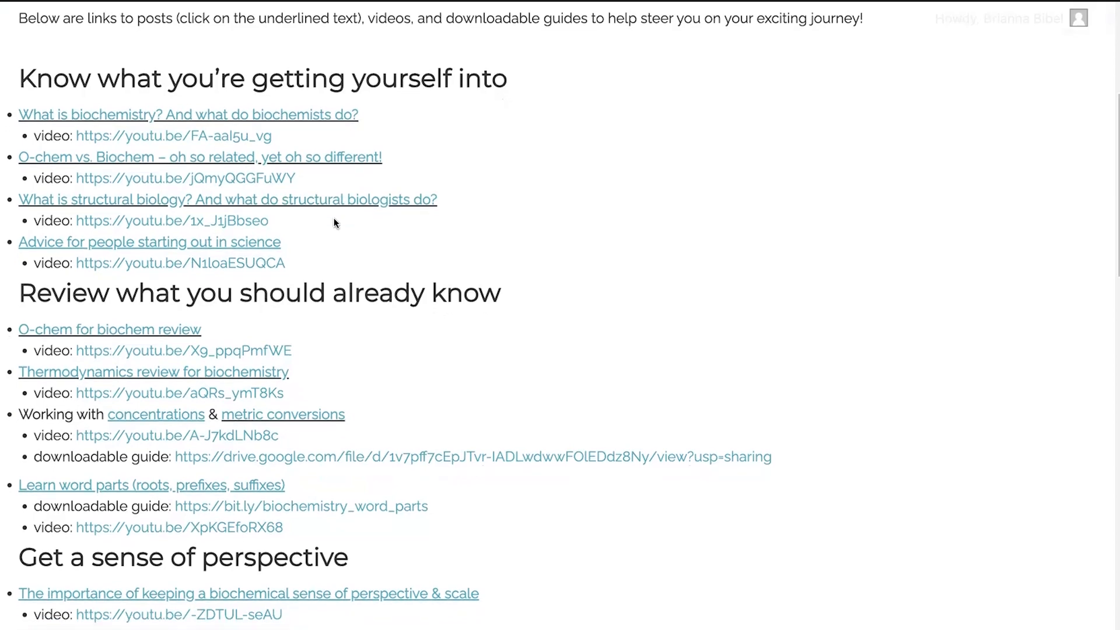
scroll("down", 3)
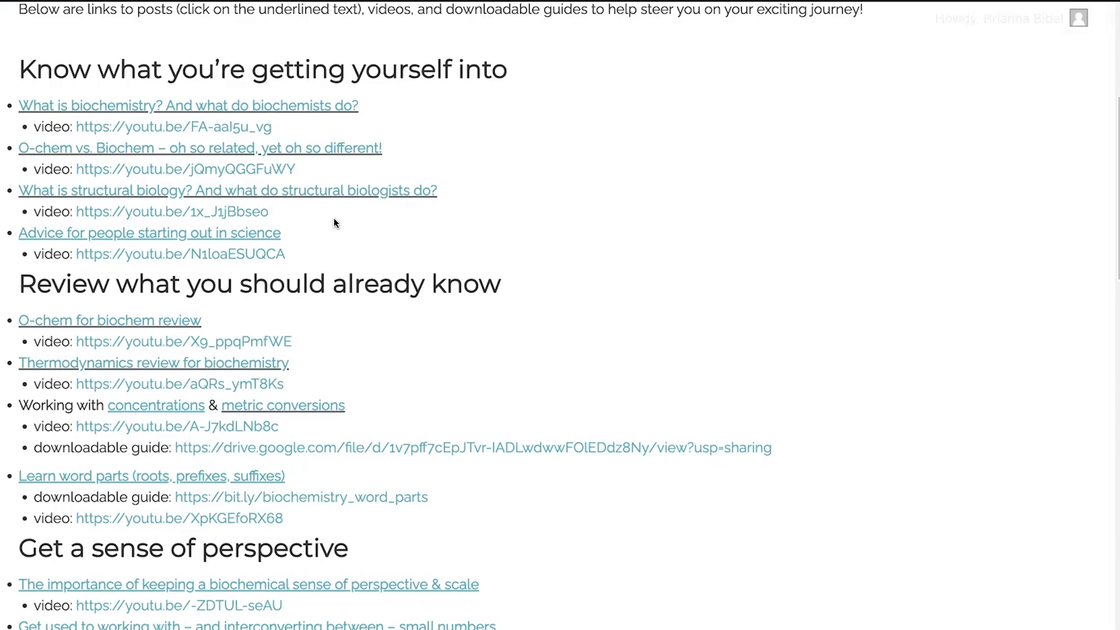
scroll("down", 3)
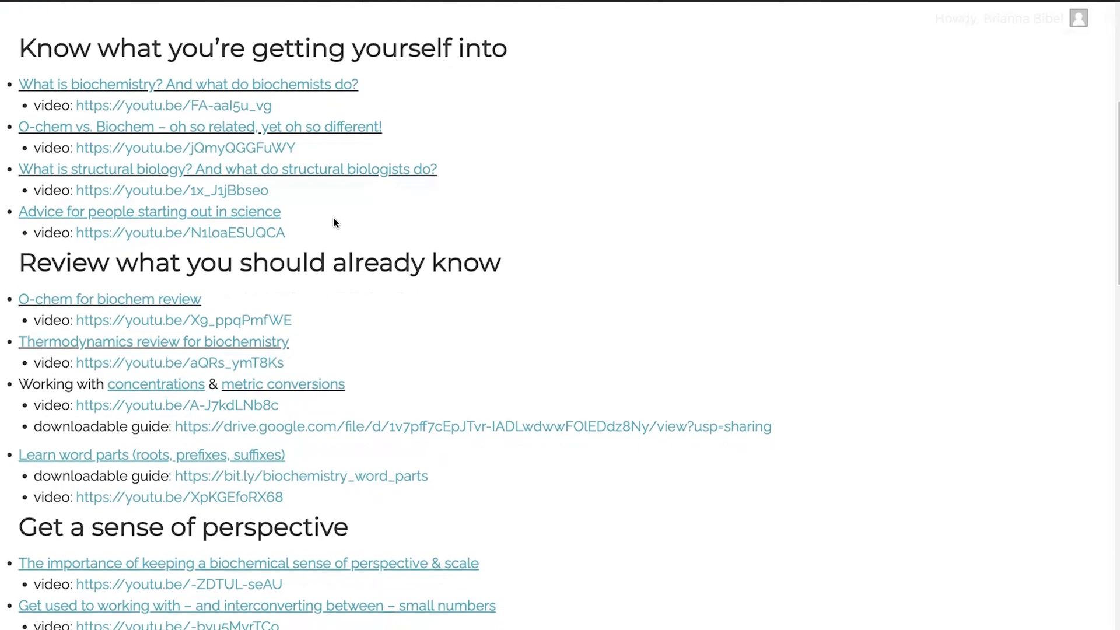
scroll("down", 3)
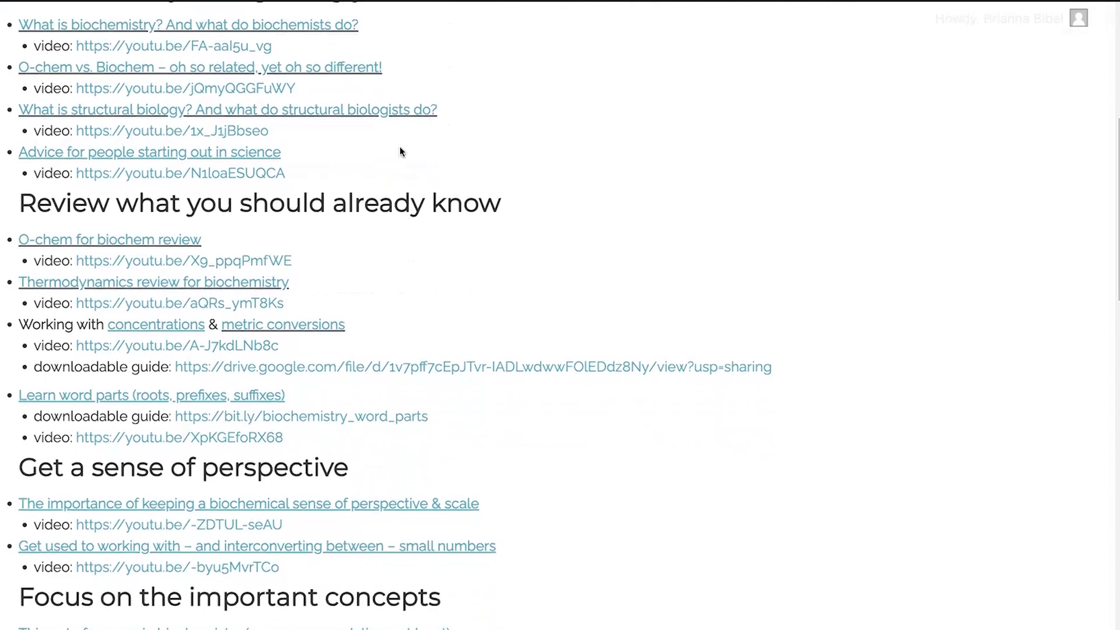
mouse_move(282, 171)
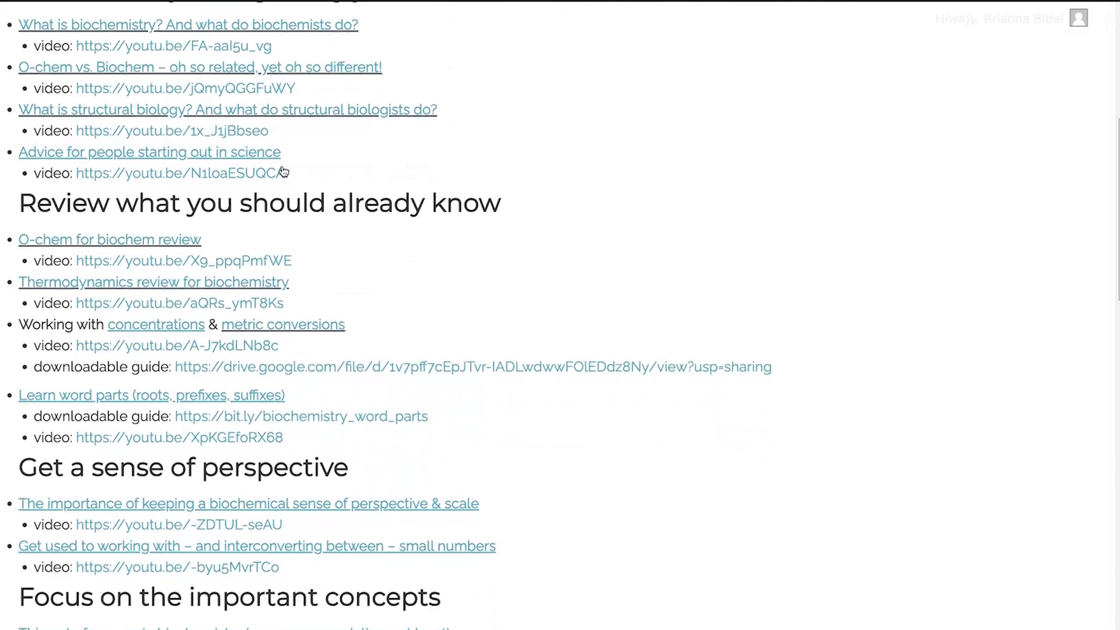
mouse_move(273, 167)
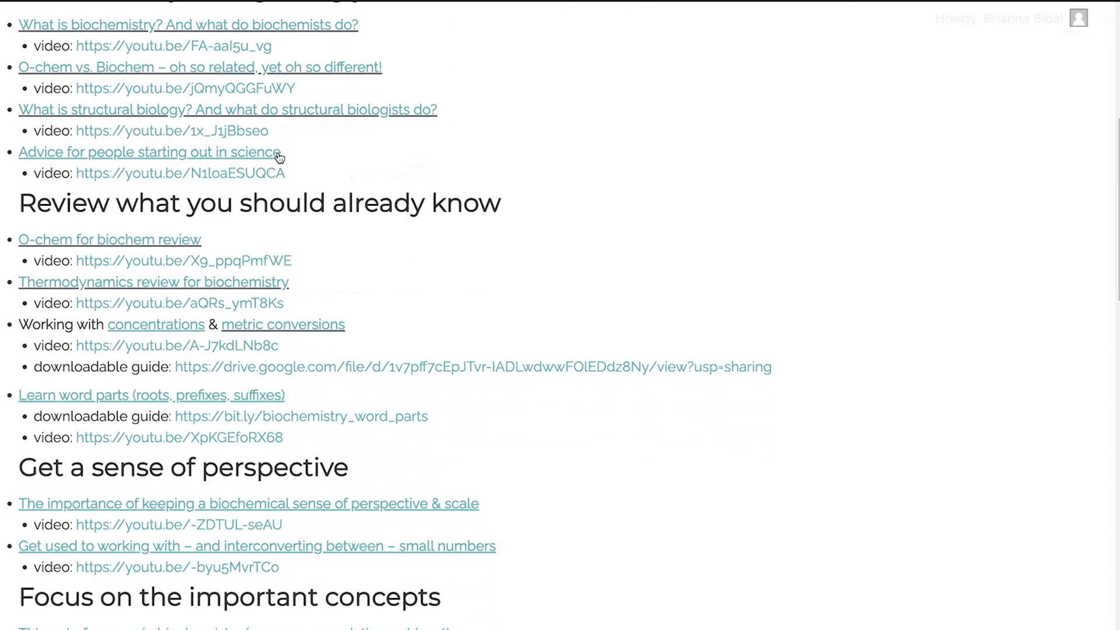
mouse_move(295, 161)
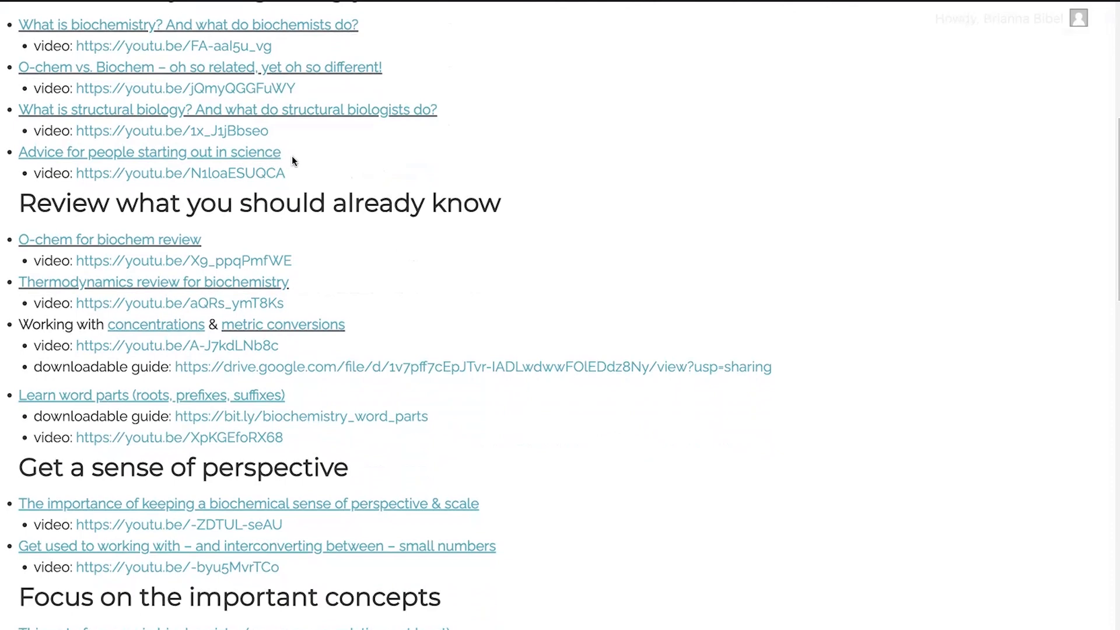
scroll("down", 3)
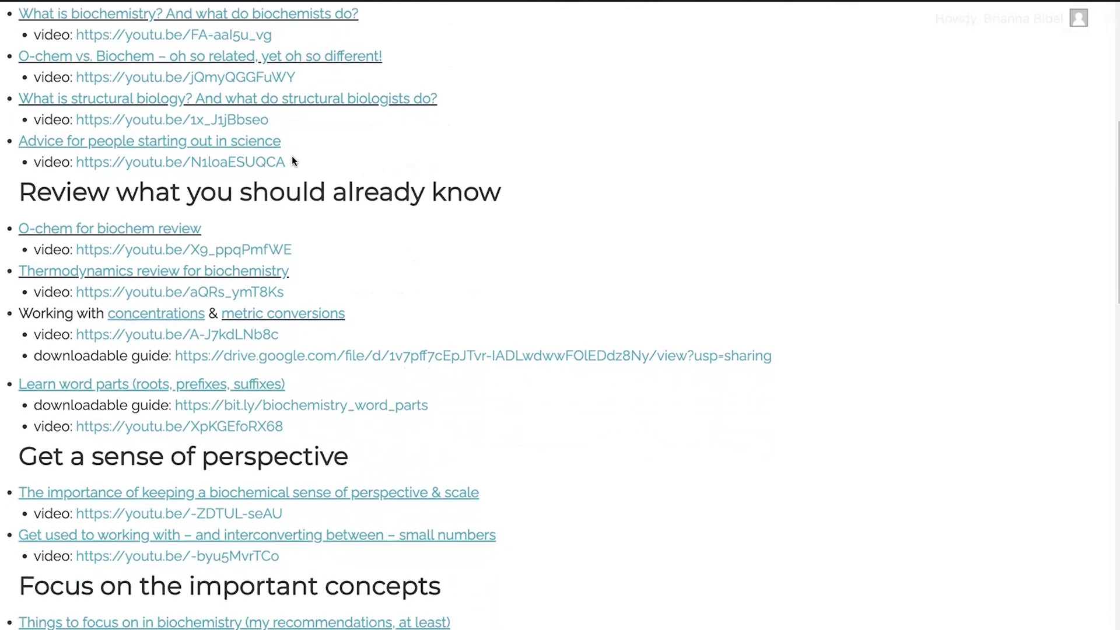
mouse_move(288, 157)
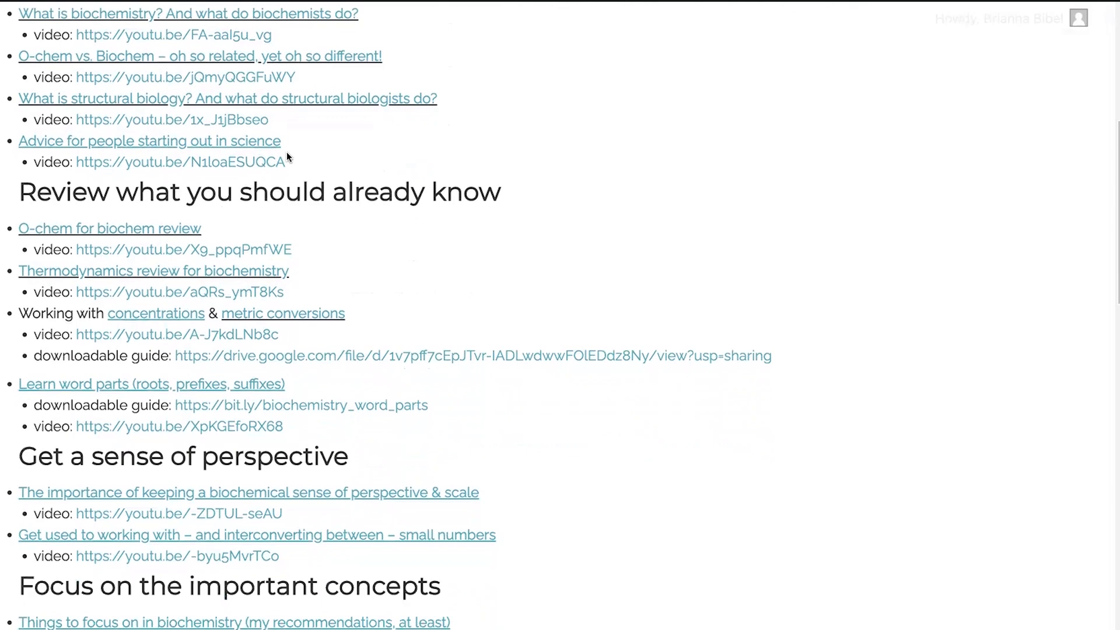
scroll("down", 3)
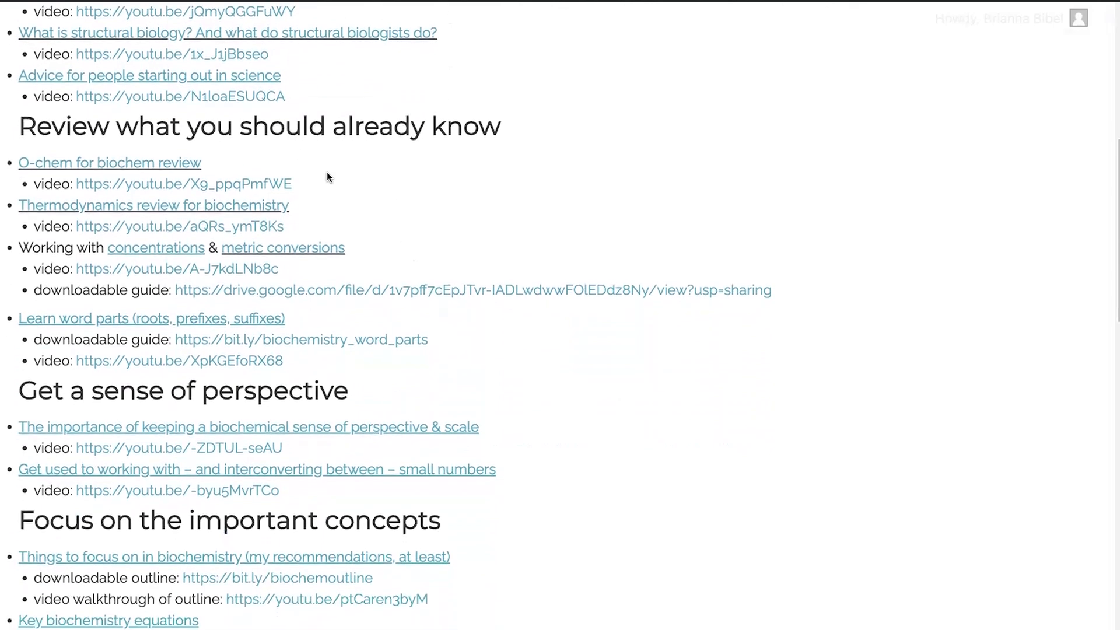
scroll("down", 3)
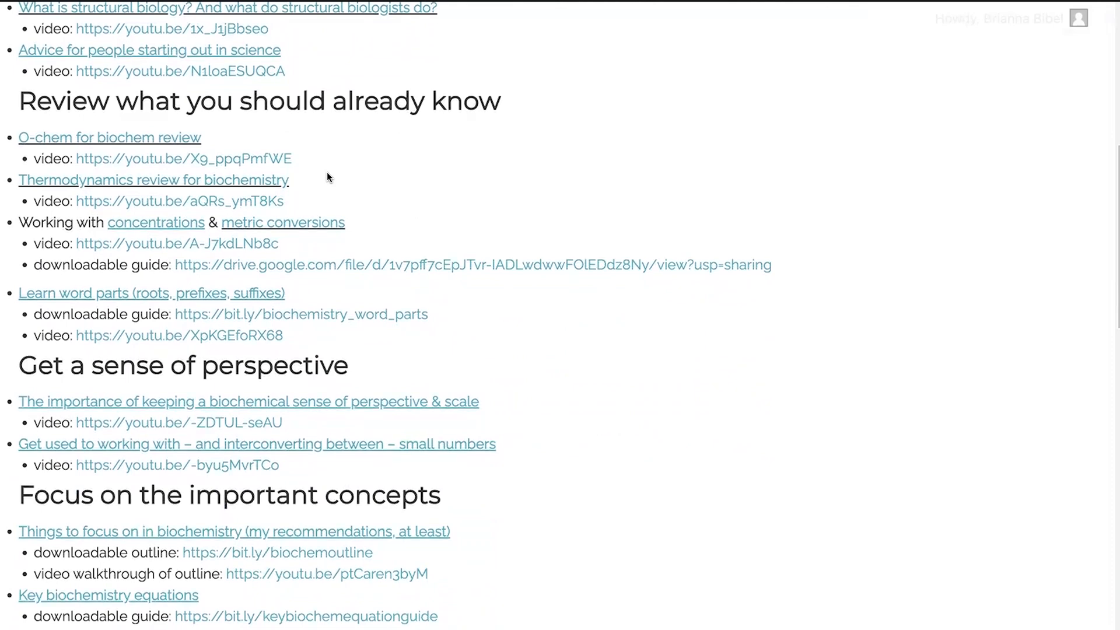
scroll("down", 3)
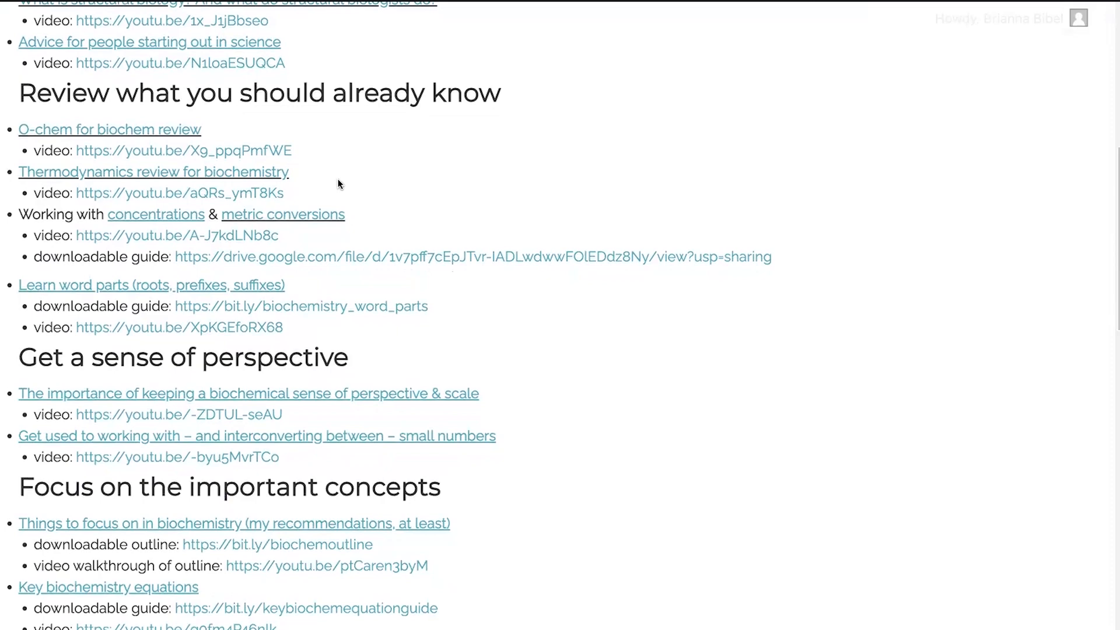
mouse_move(322, 175)
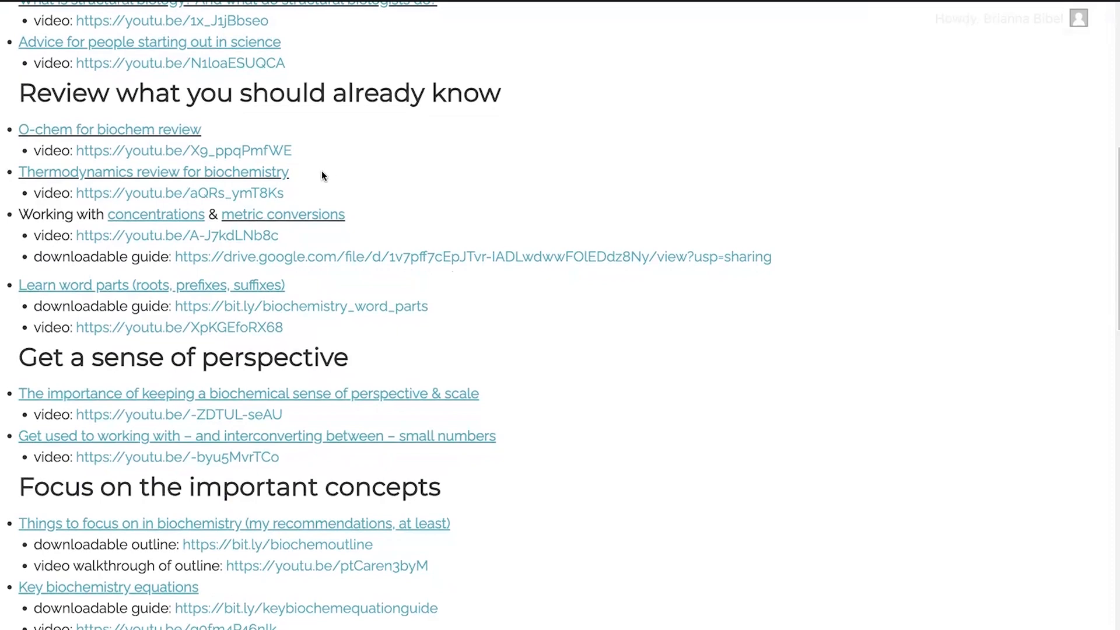
mouse_move(238, 150)
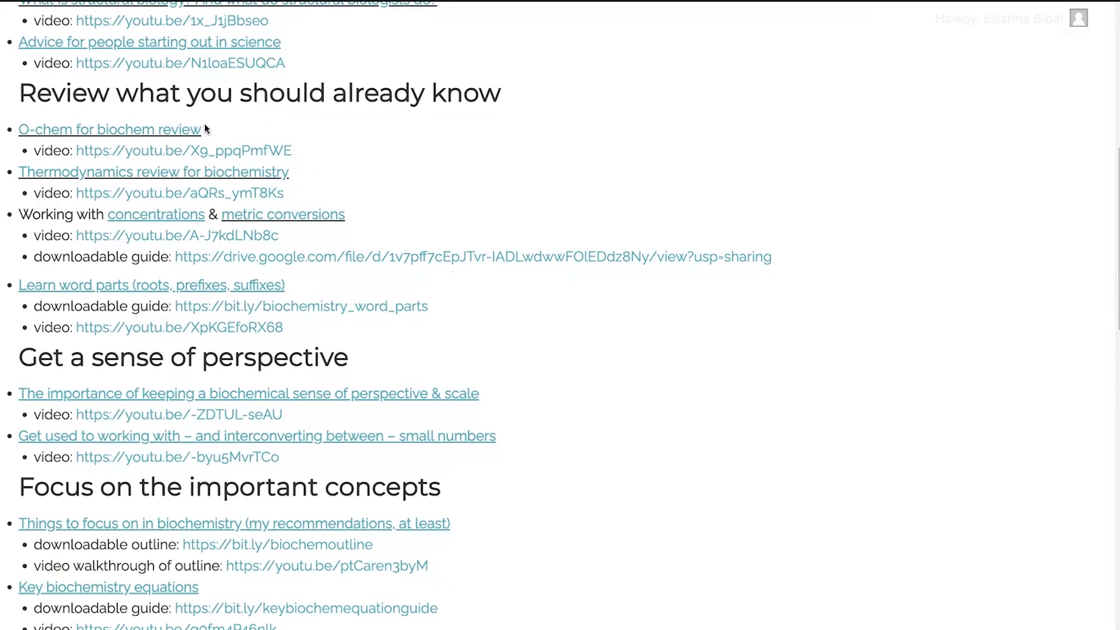
mouse_move(212, 129)
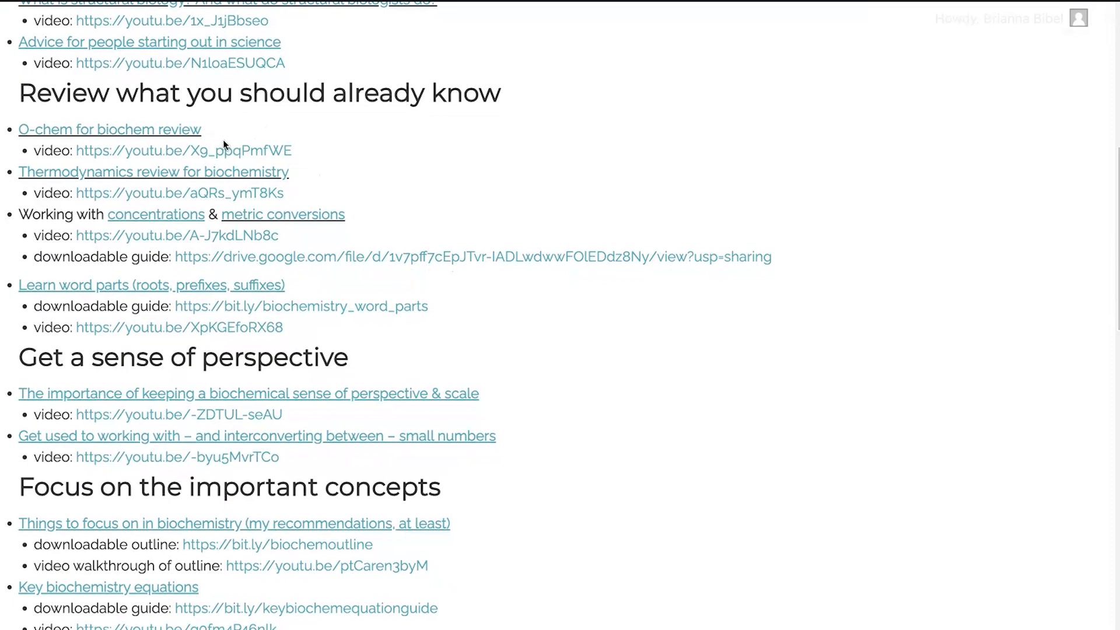
scroll("down", 3)
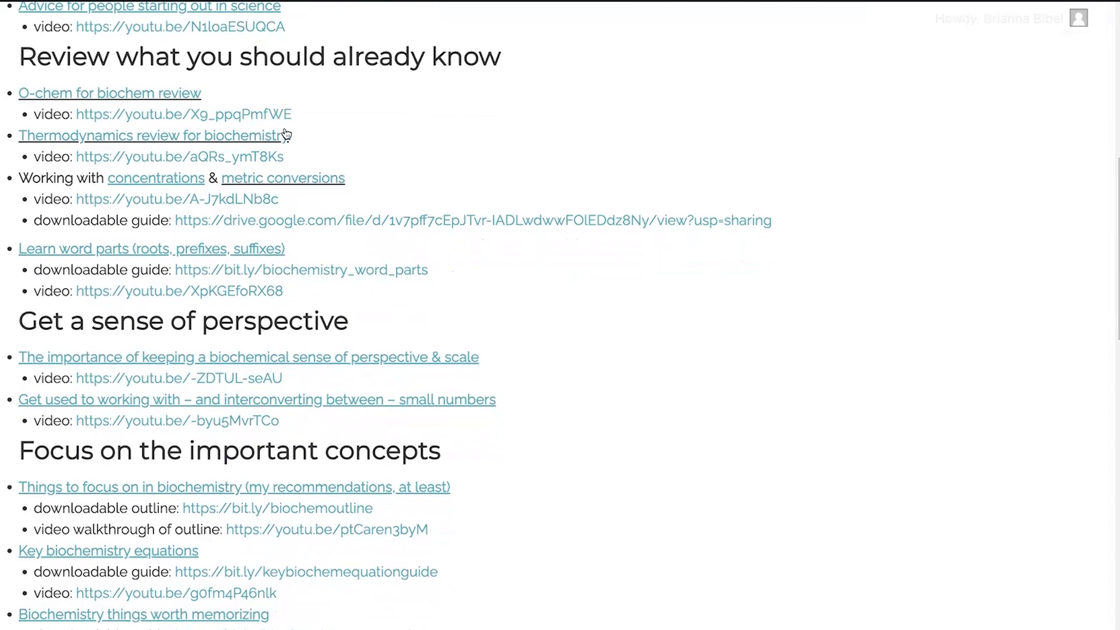
mouse_move(282, 142)
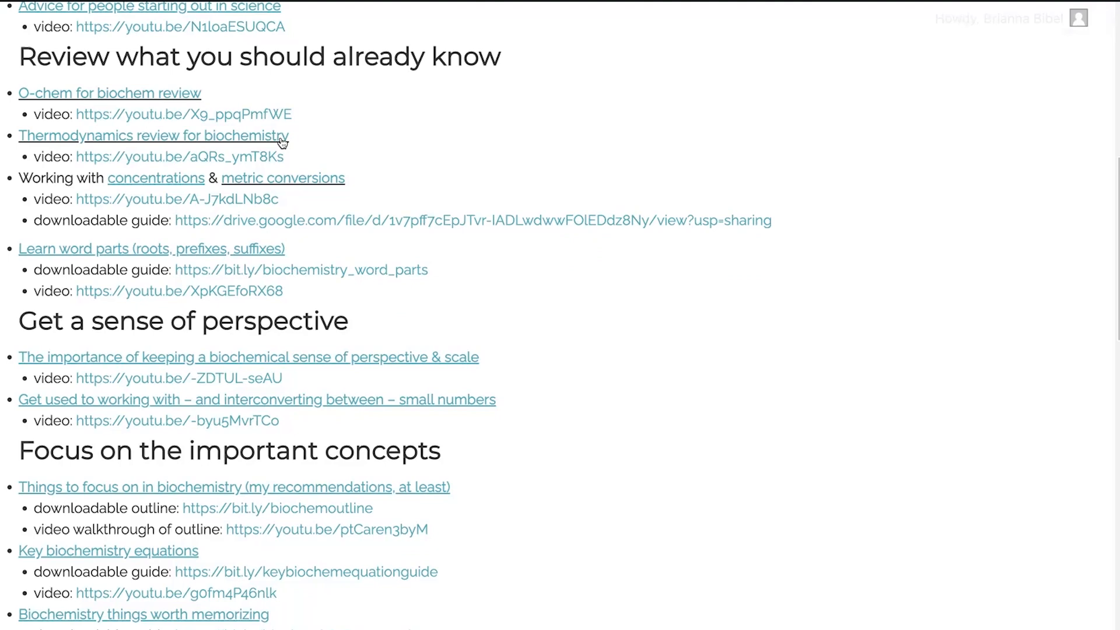
mouse_move(299, 155)
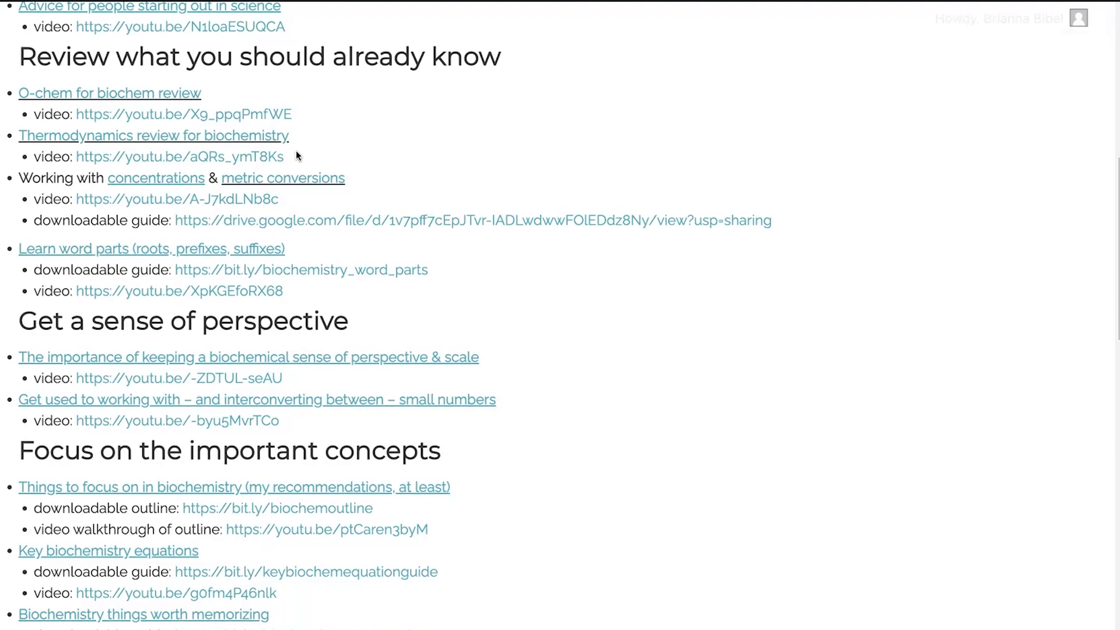
mouse_move(266, 141)
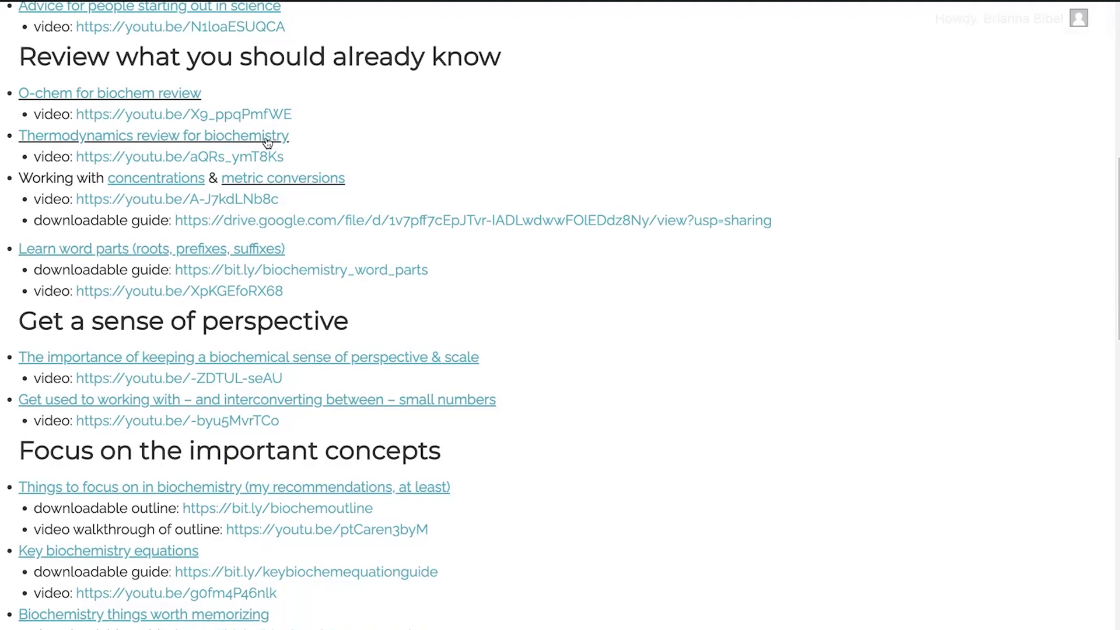
mouse_move(257, 168)
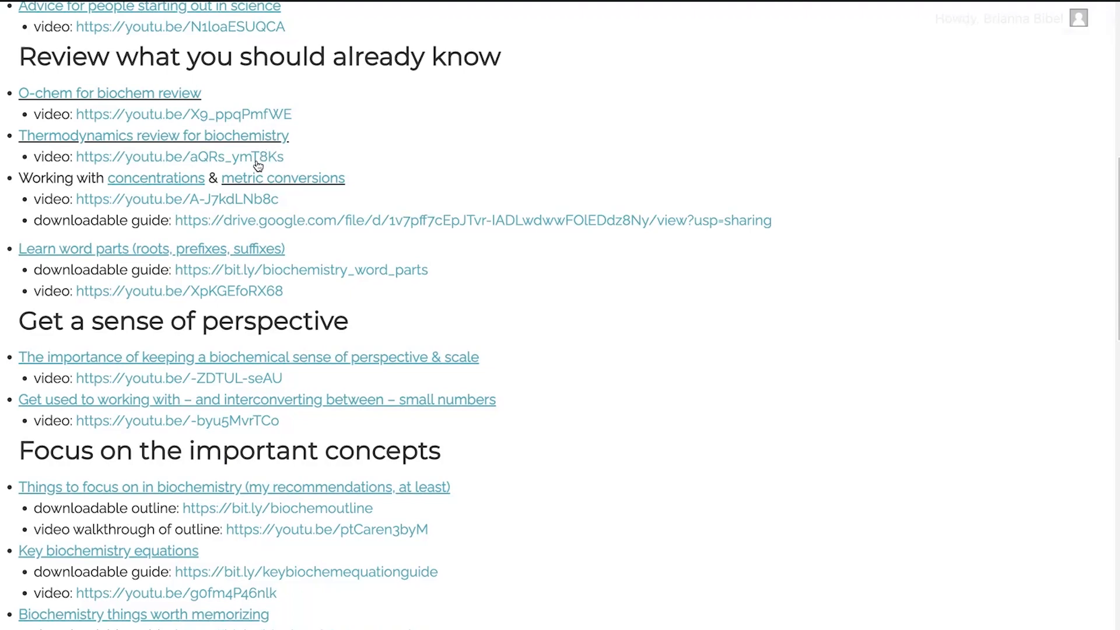
scroll("down", 3)
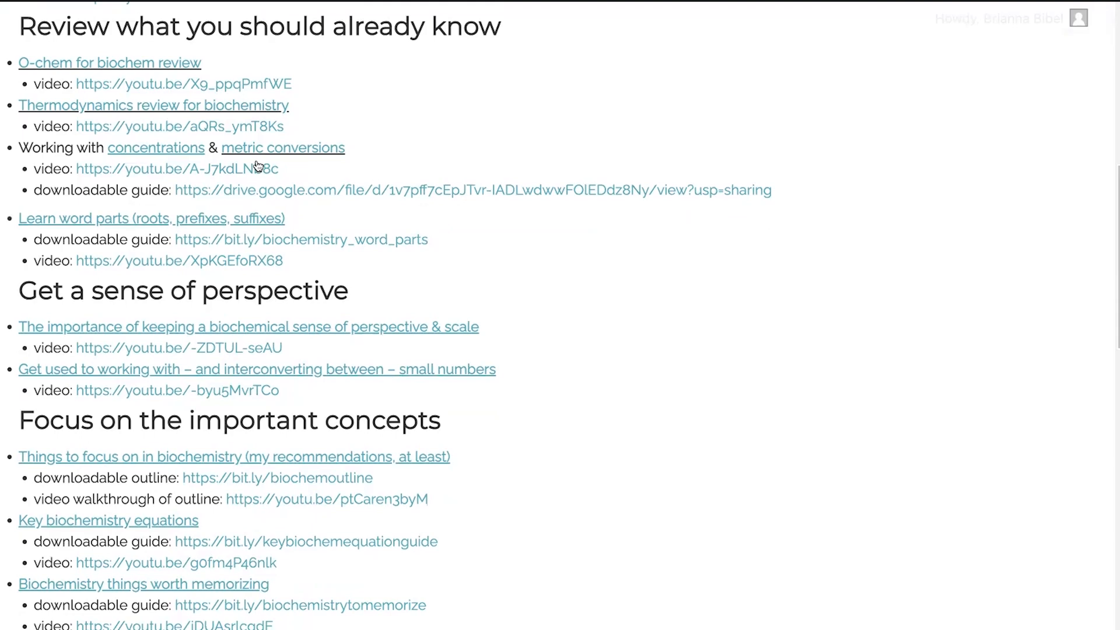
mouse_move(238, 178)
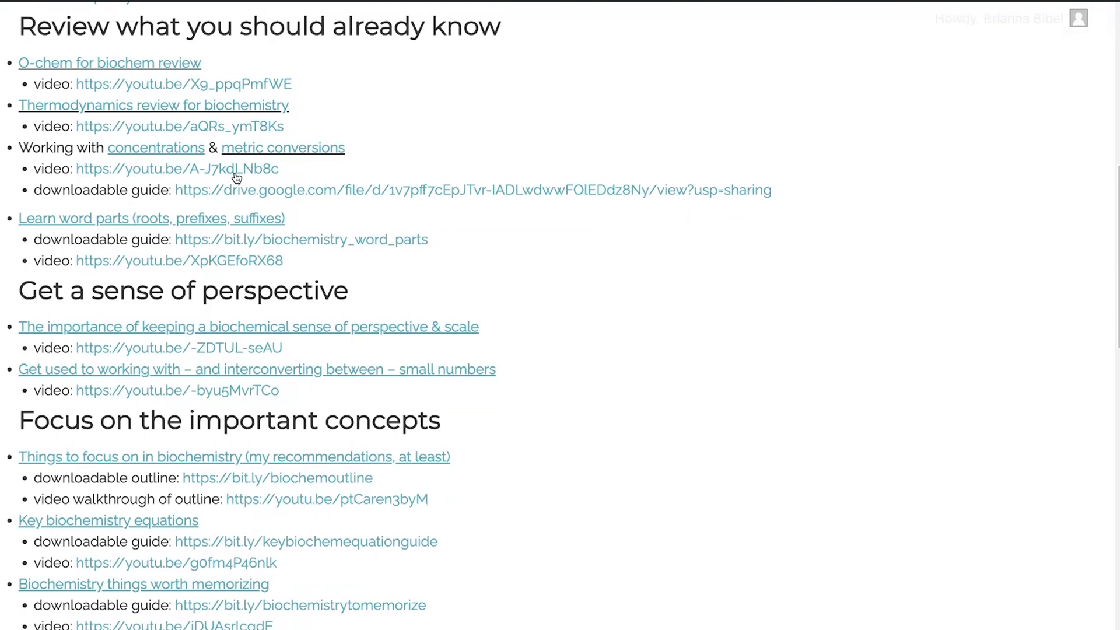
mouse_move(166, 181)
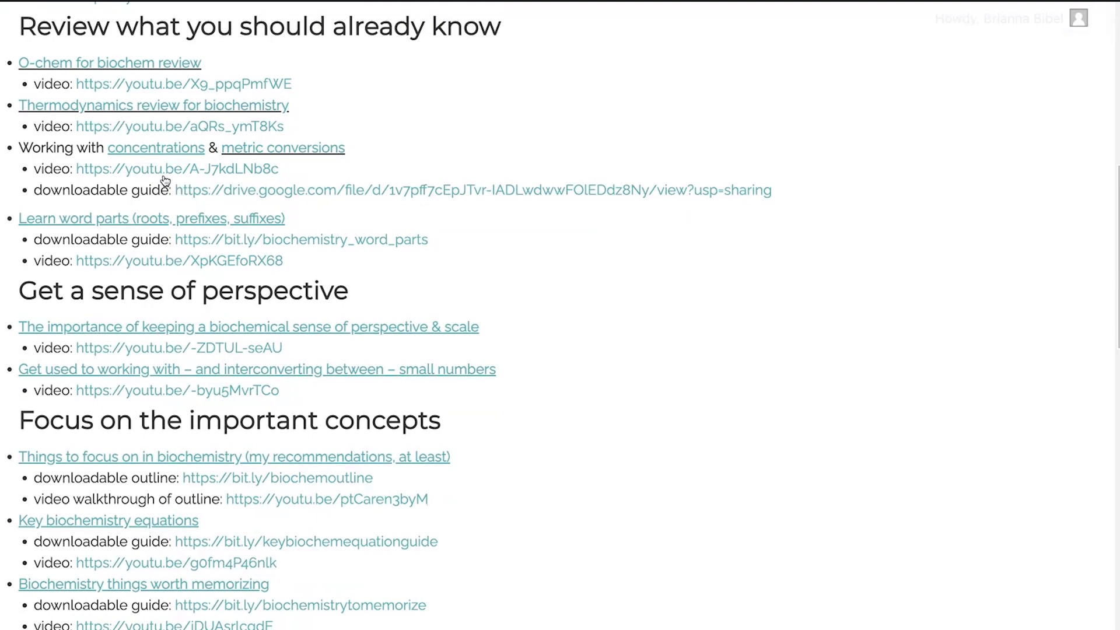
mouse_move(223, 191)
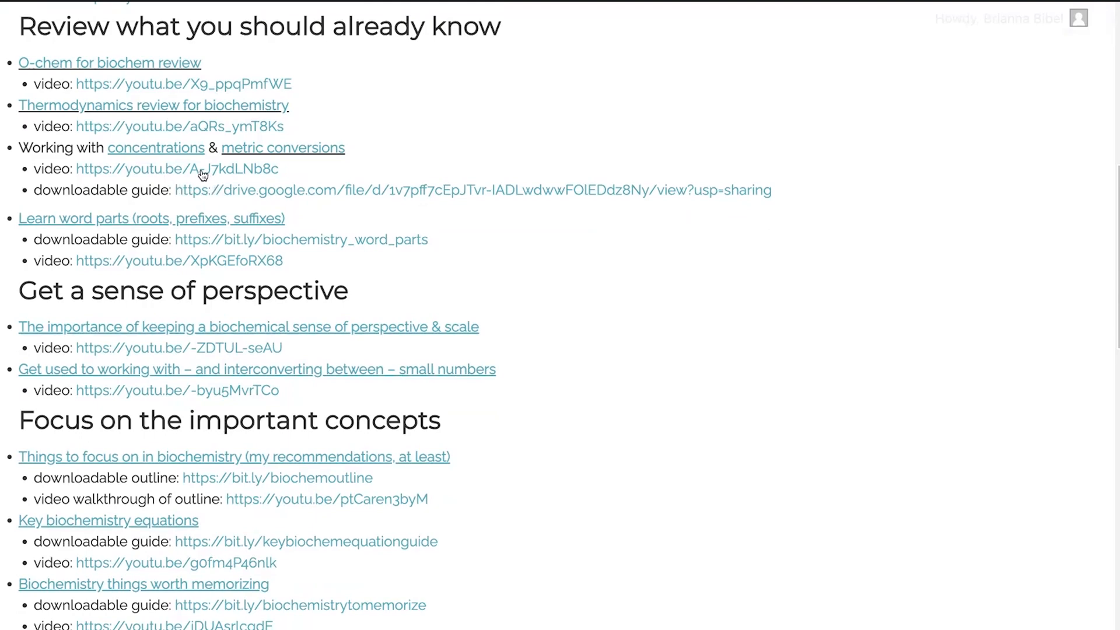
mouse_move(301, 158)
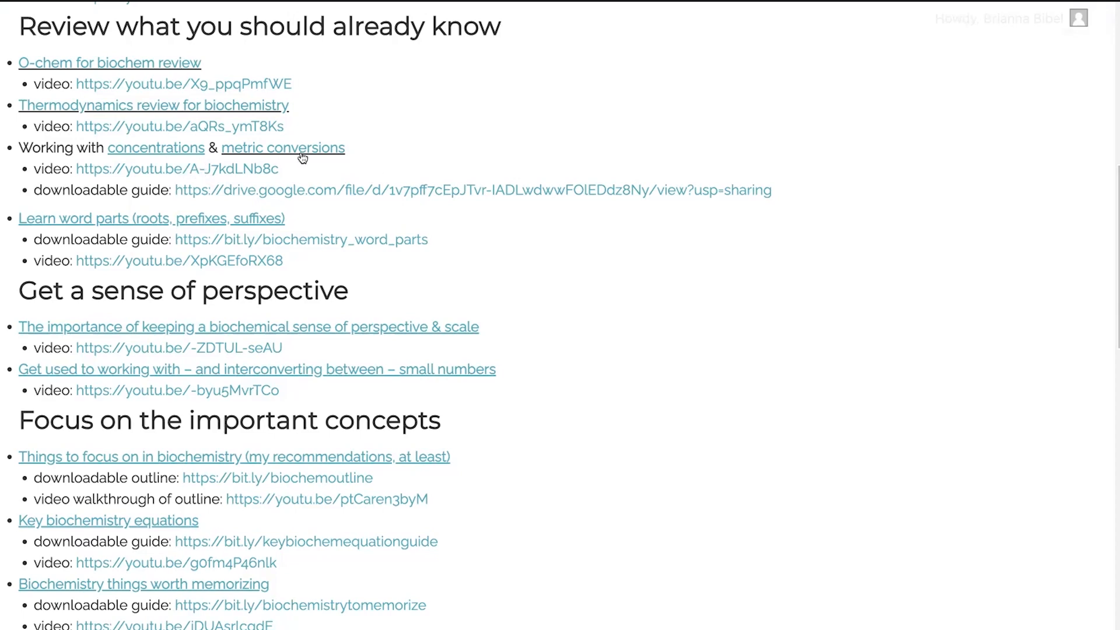
mouse_move(342, 157)
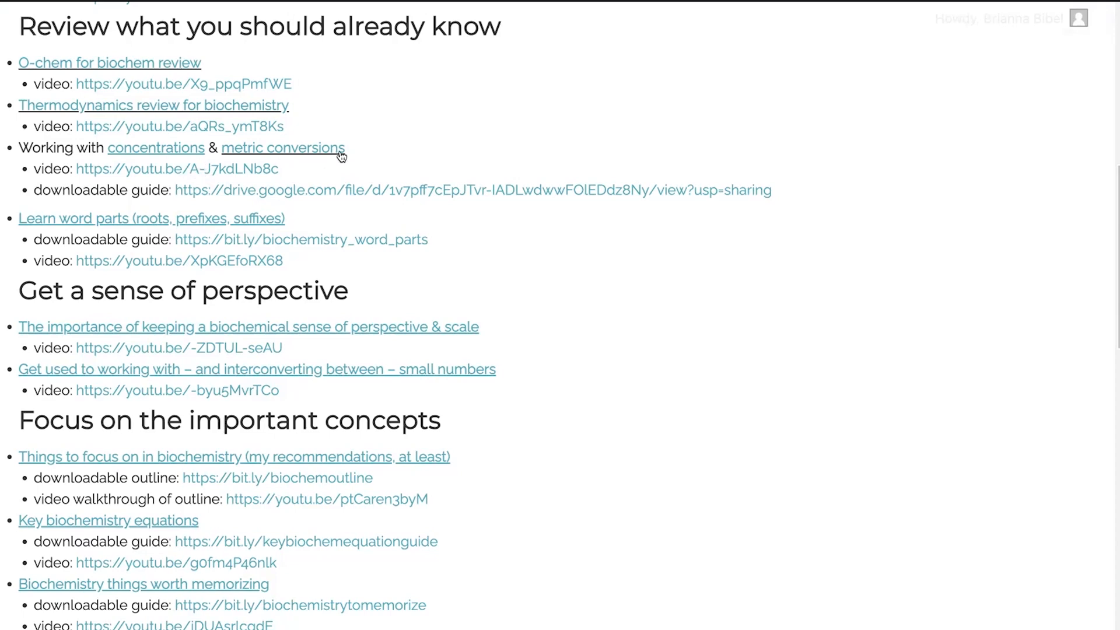
mouse_move(355, 157)
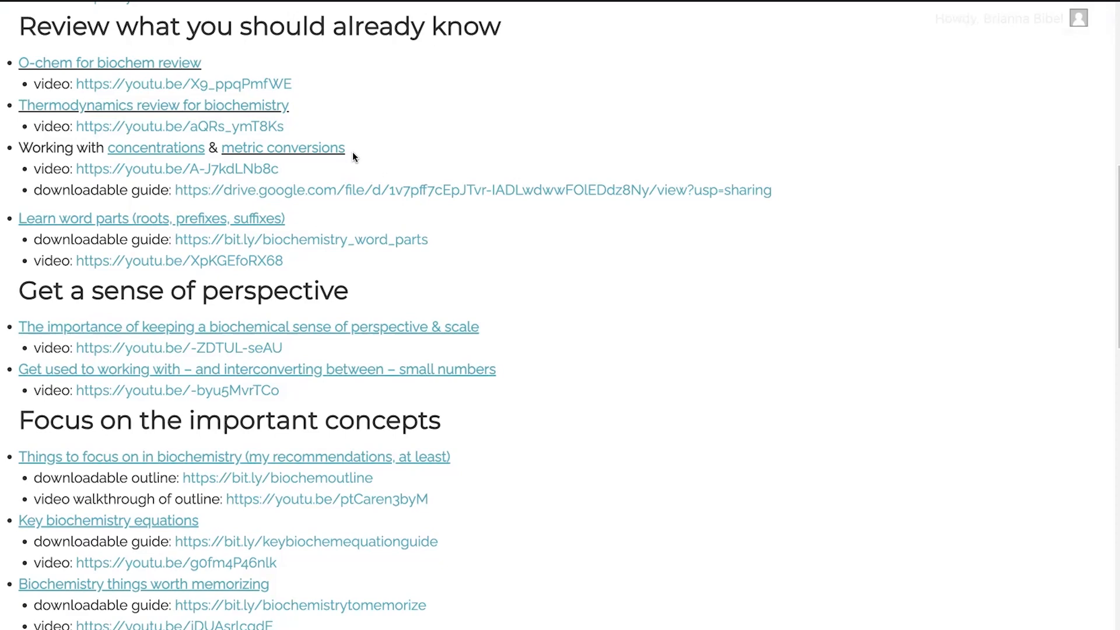
mouse_move(187, 124)
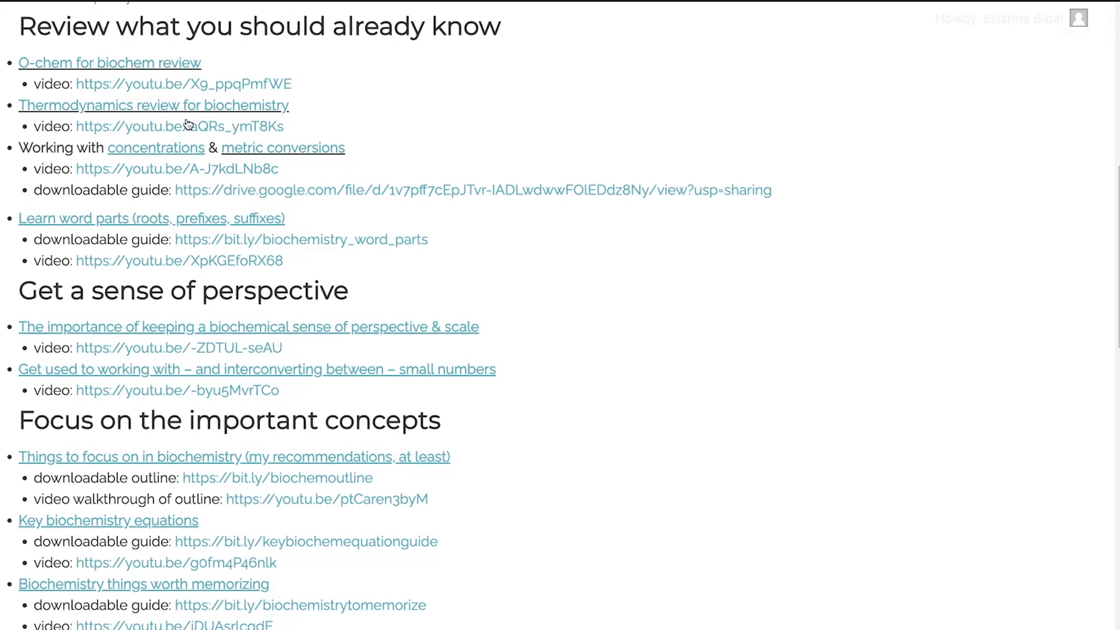
scroll("down", 3)
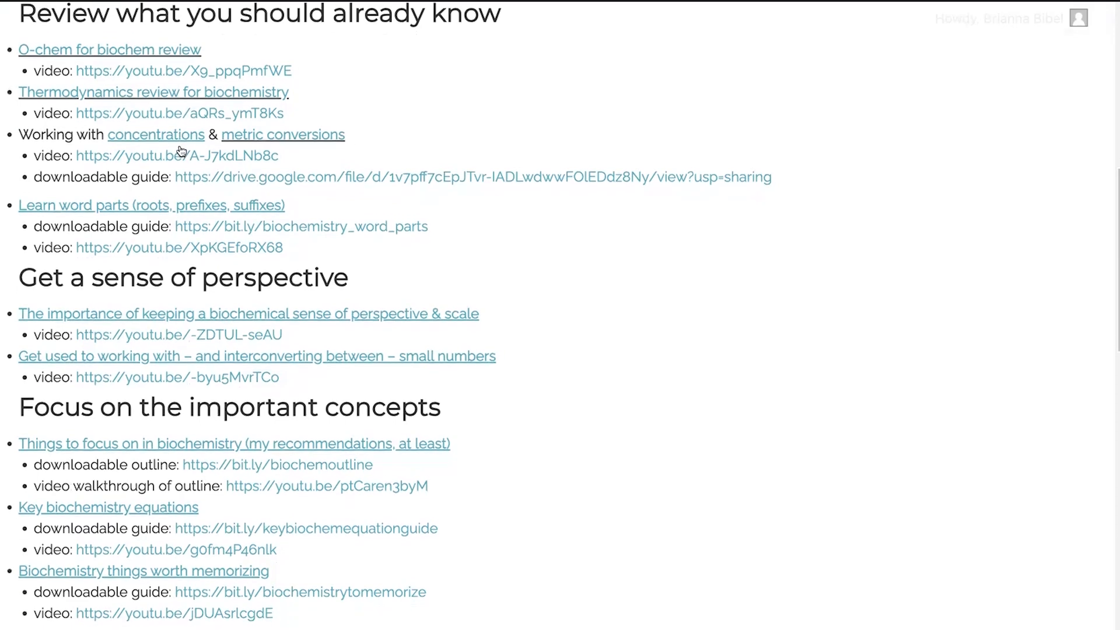
scroll("down", 3)
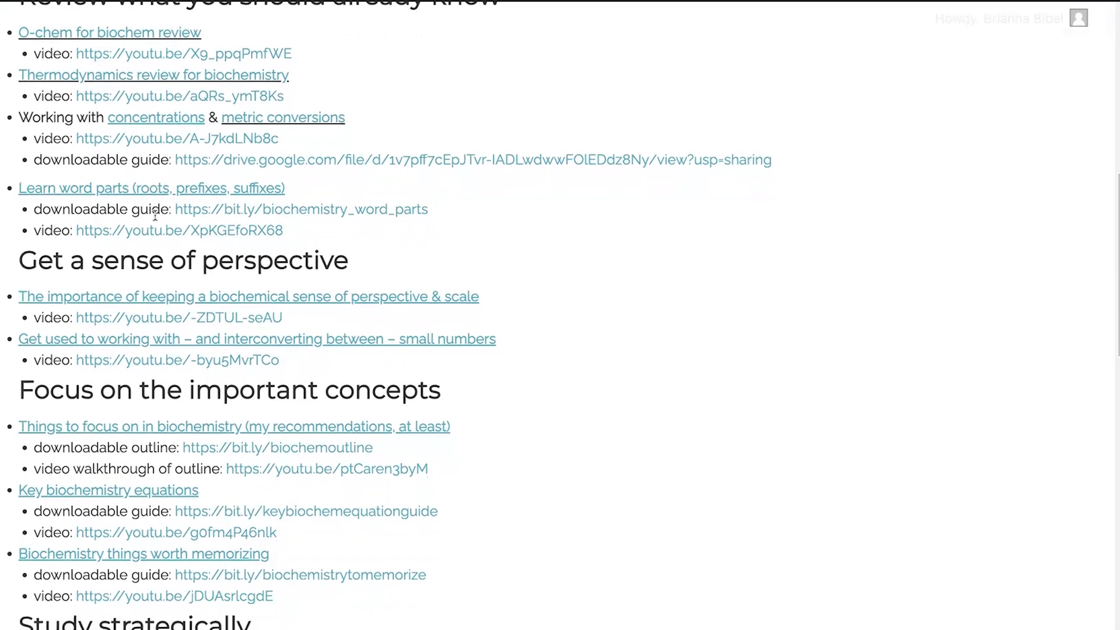
mouse_move(196, 195)
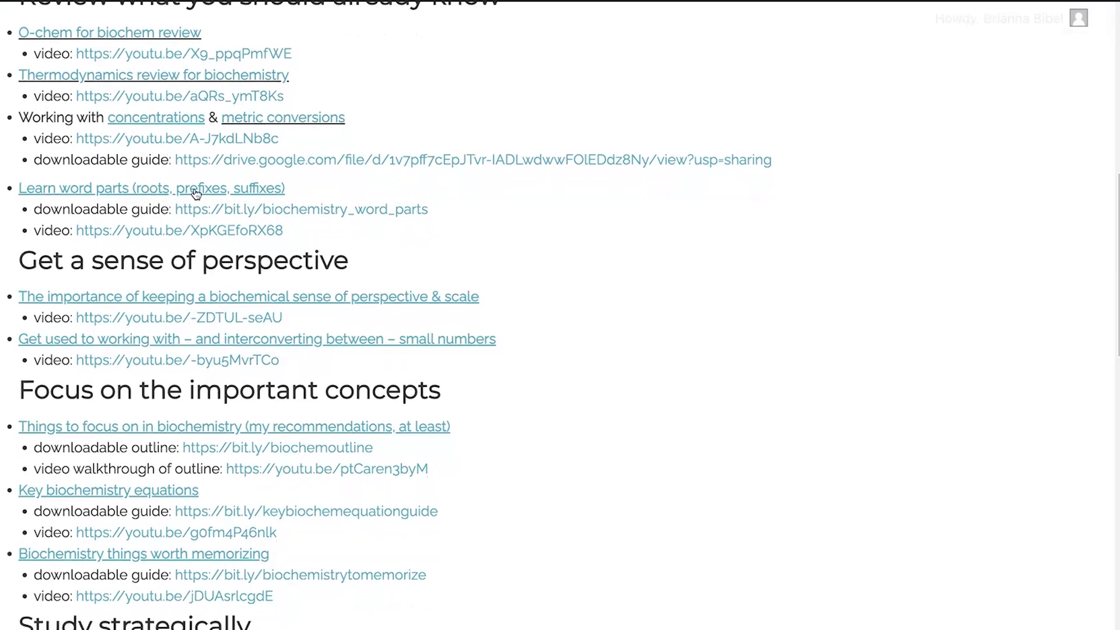
mouse_move(248, 224)
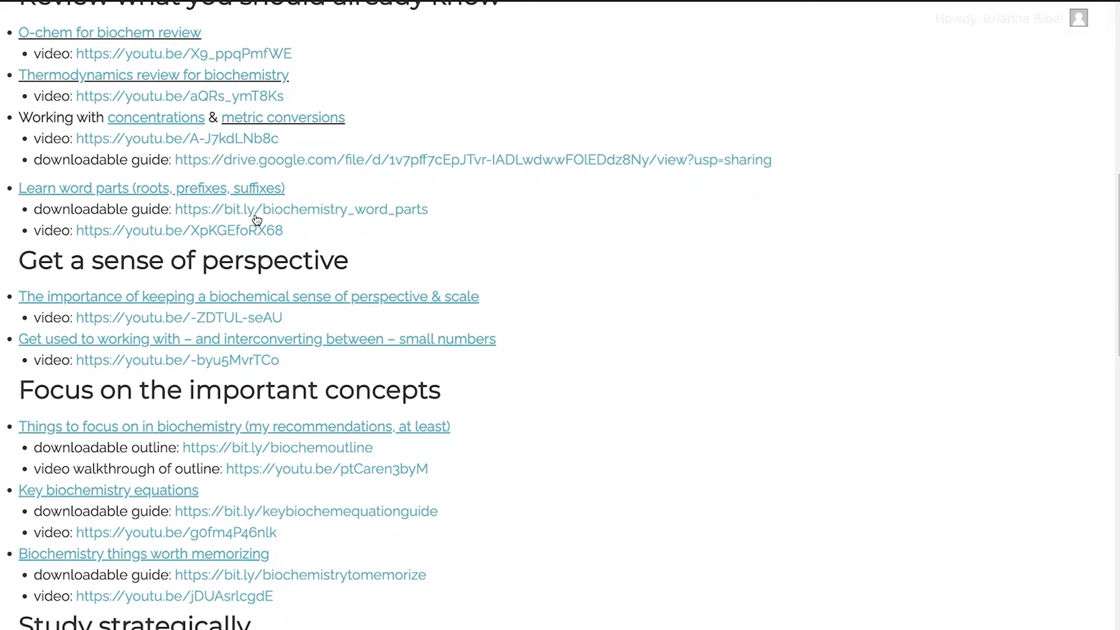
mouse_move(203, 215)
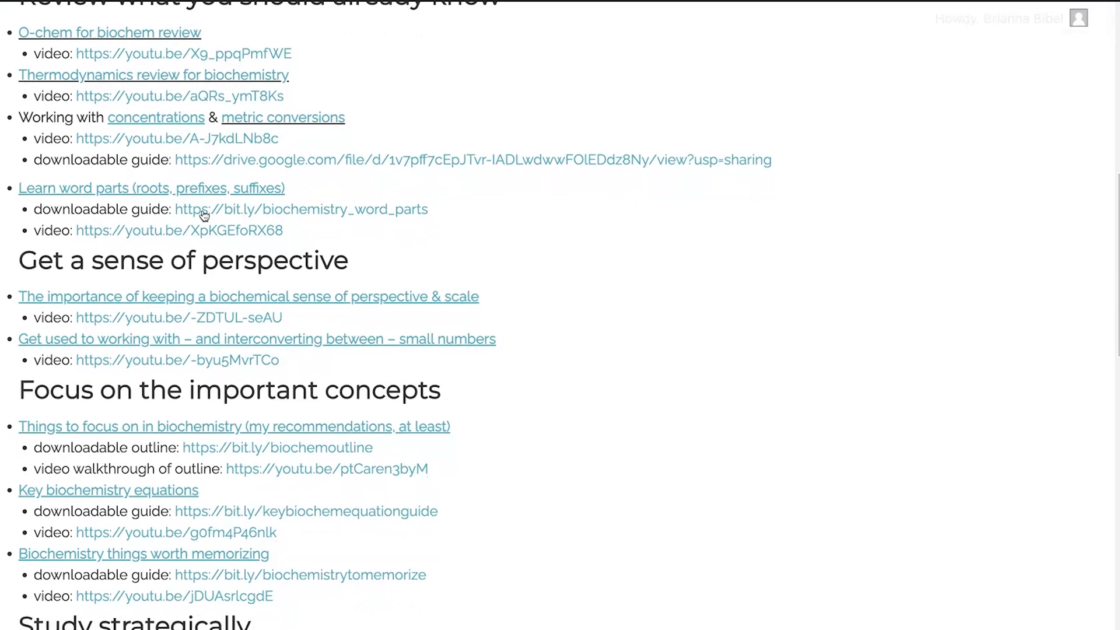
mouse_move(165, 210)
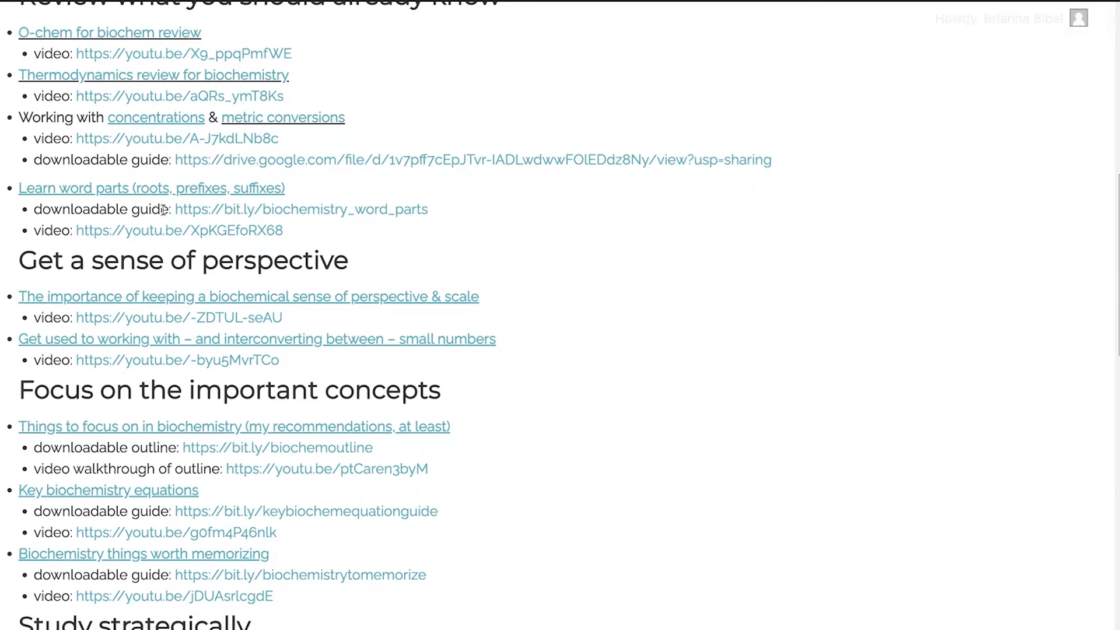
mouse_move(201, 204)
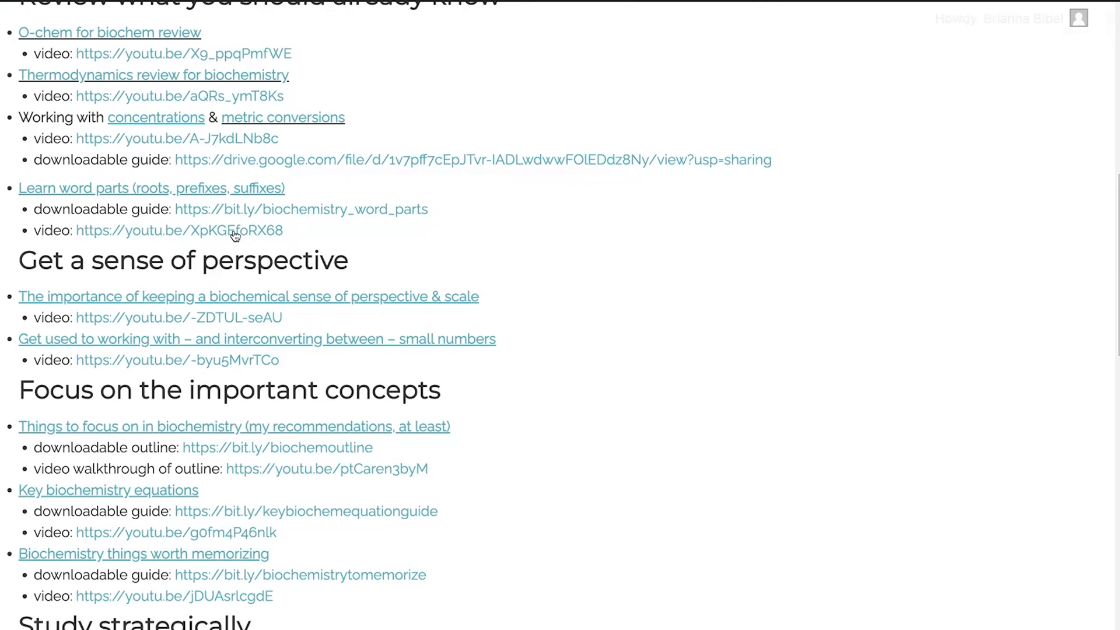
mouse_move(238, 196)
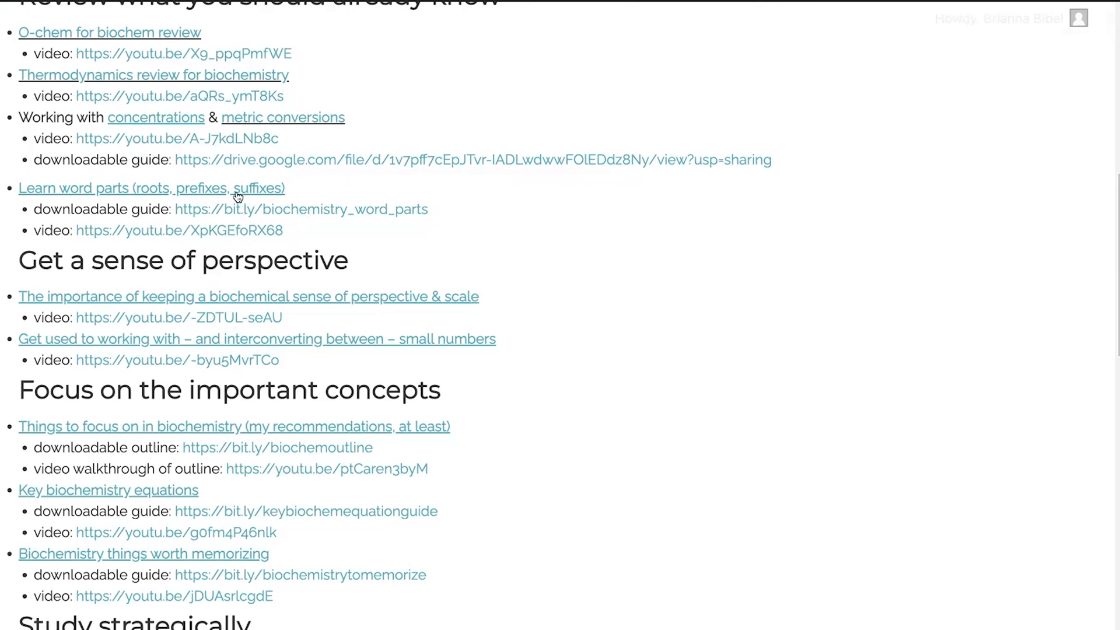
scroll("down", 3)
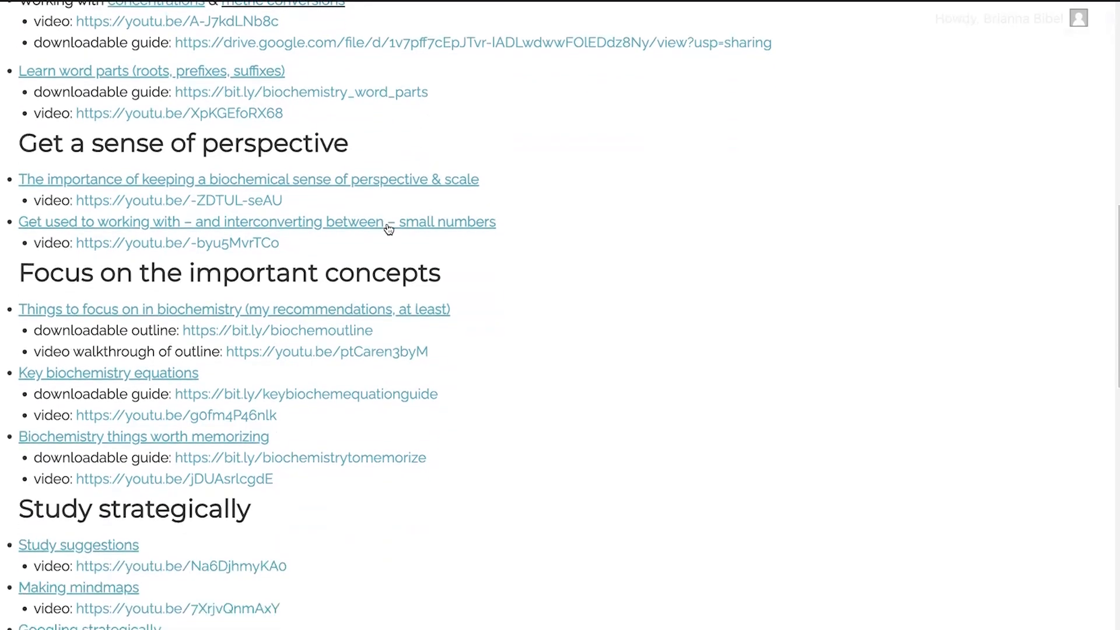
mouse_move(491, 288)
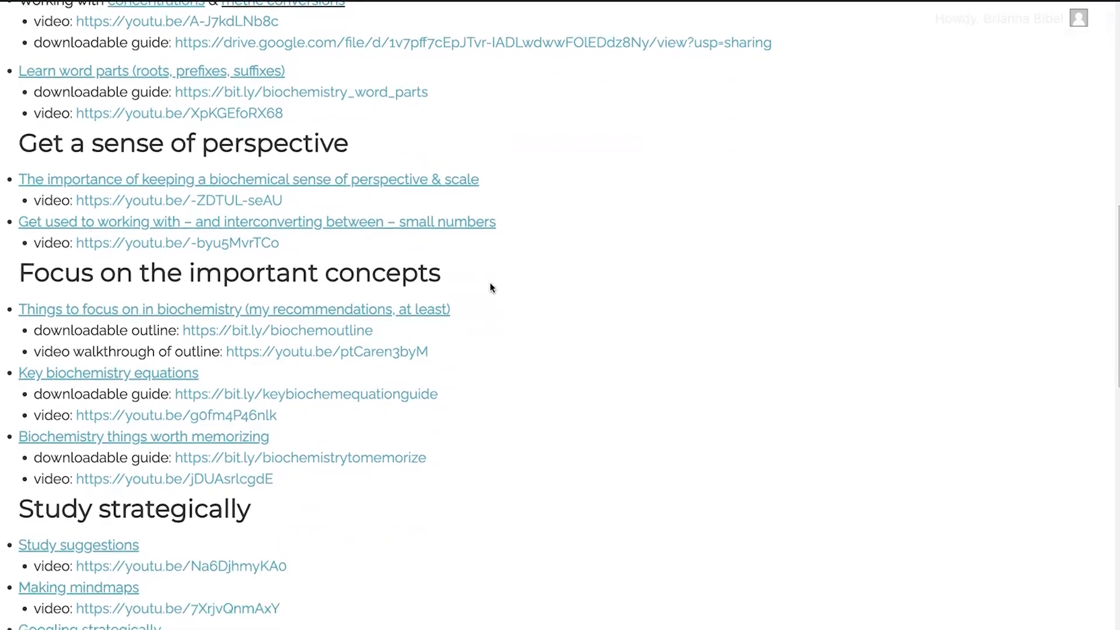
mouse_move(401, 180)
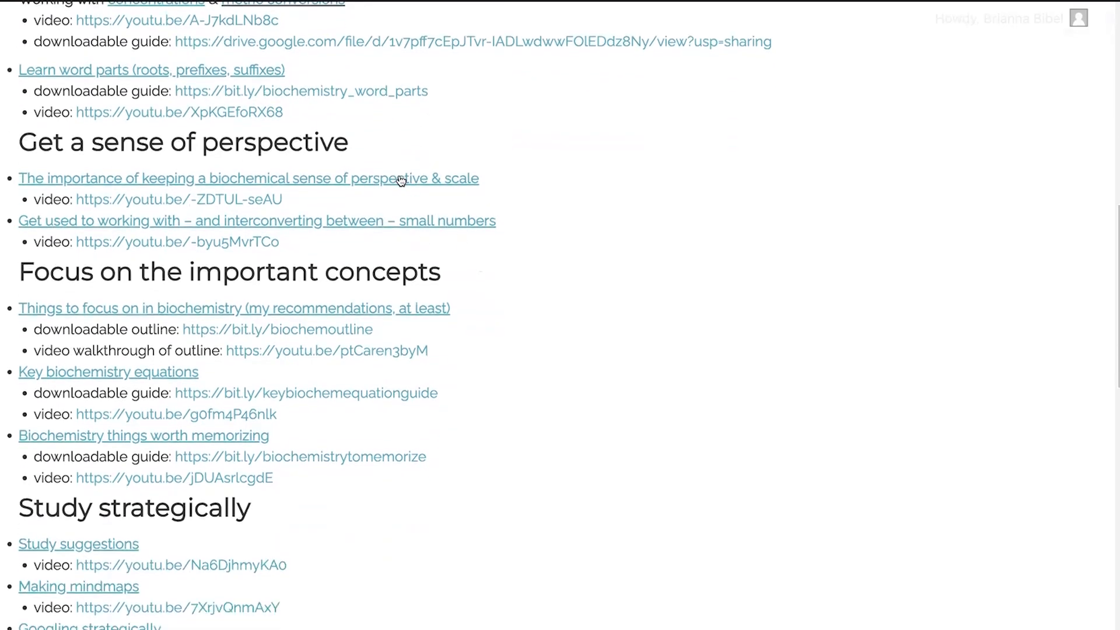
scroll("down", 3)
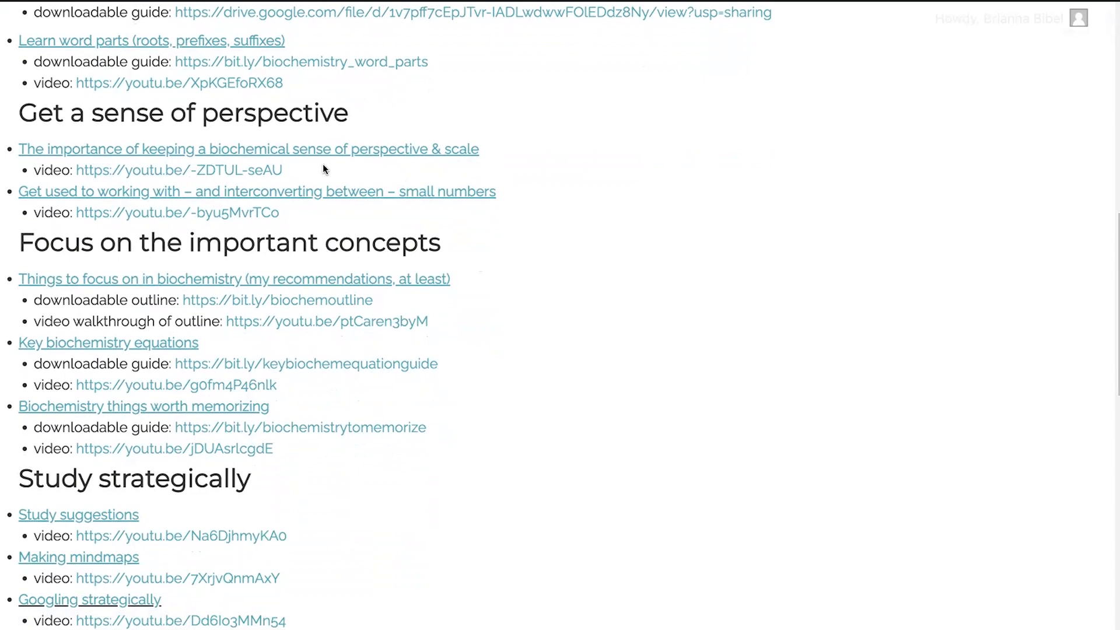
mouse_move(315, 175)
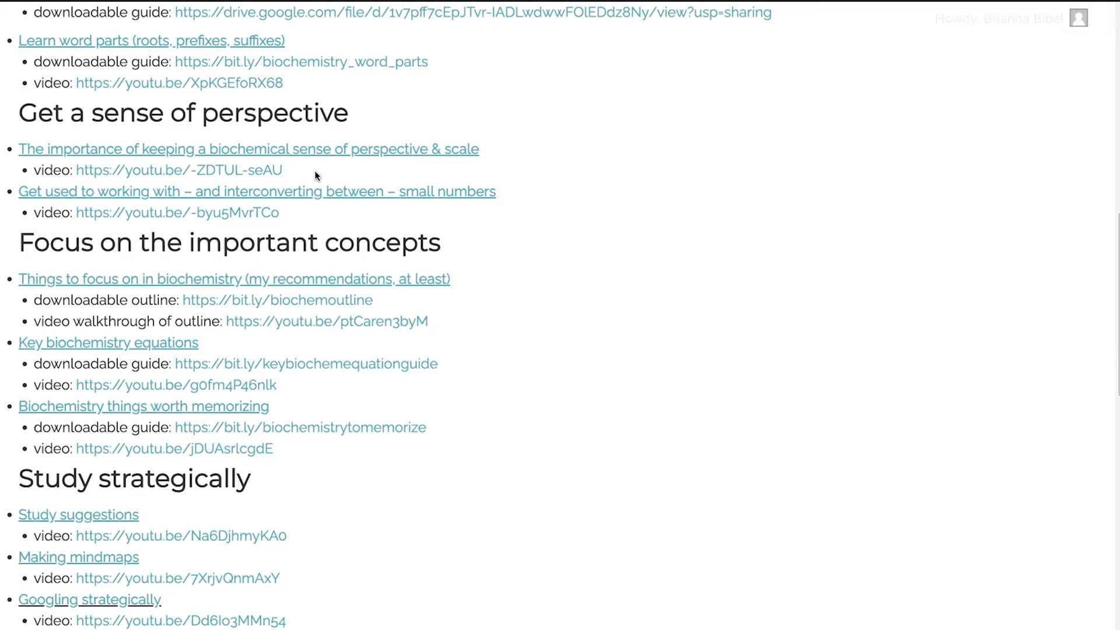
mouse_move(316, 186)
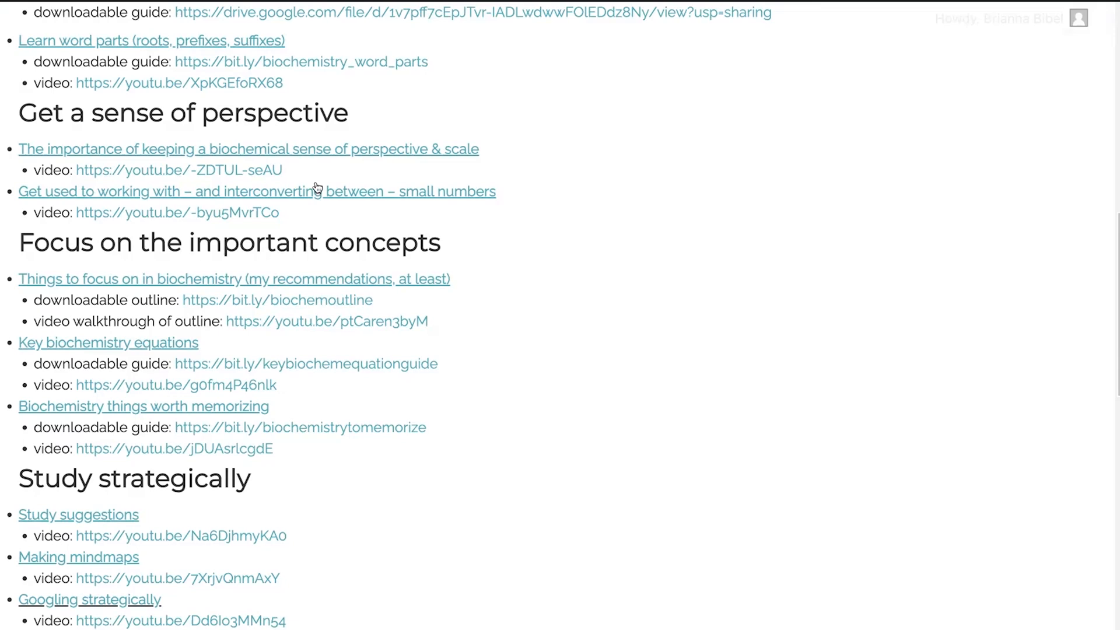
mouse_move(320, 208)
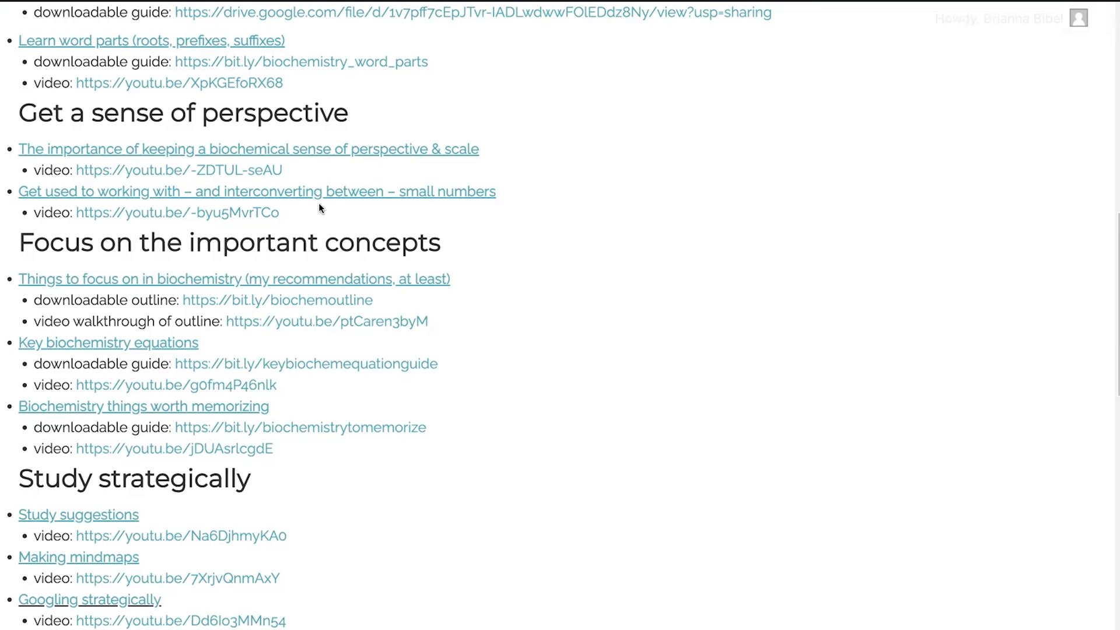
mouse_move(324, 212)
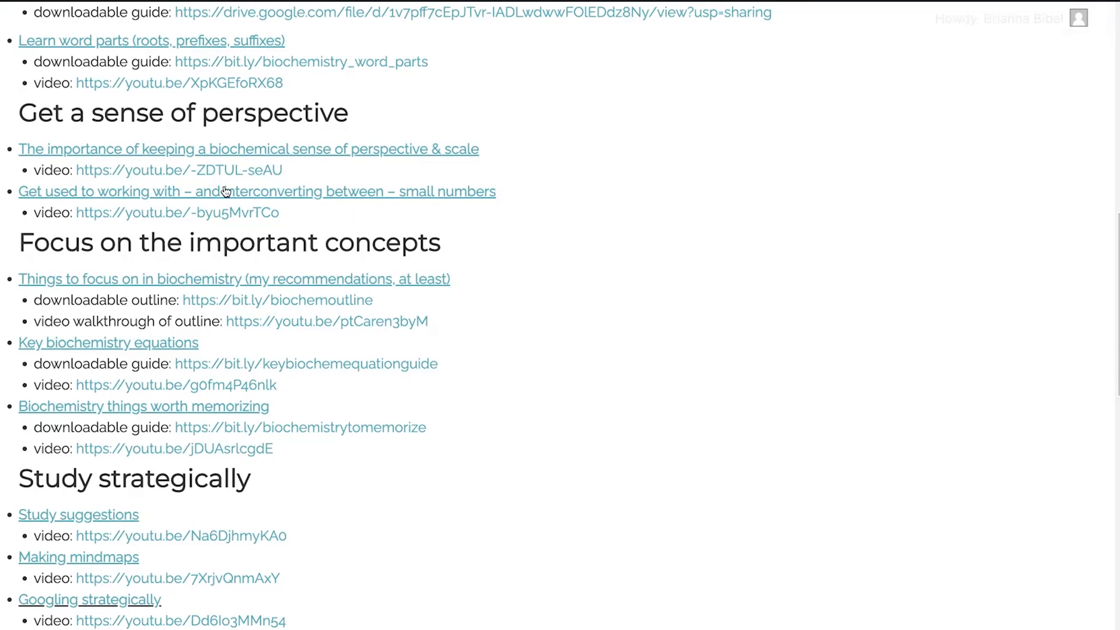
mouse_move(232, 196)
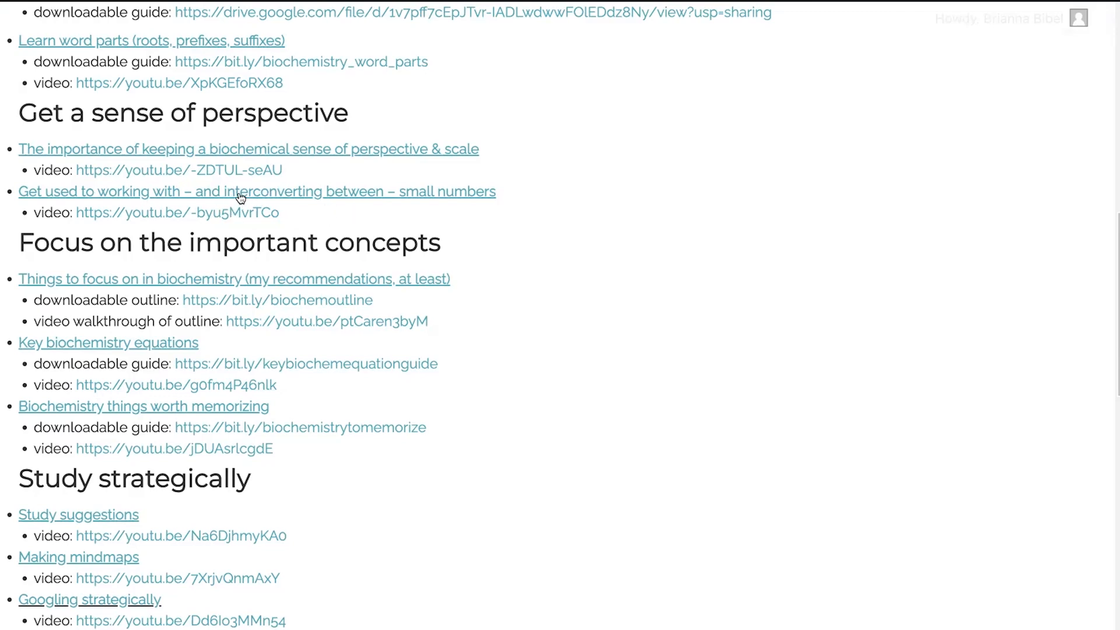
mouse_move(226, 208)
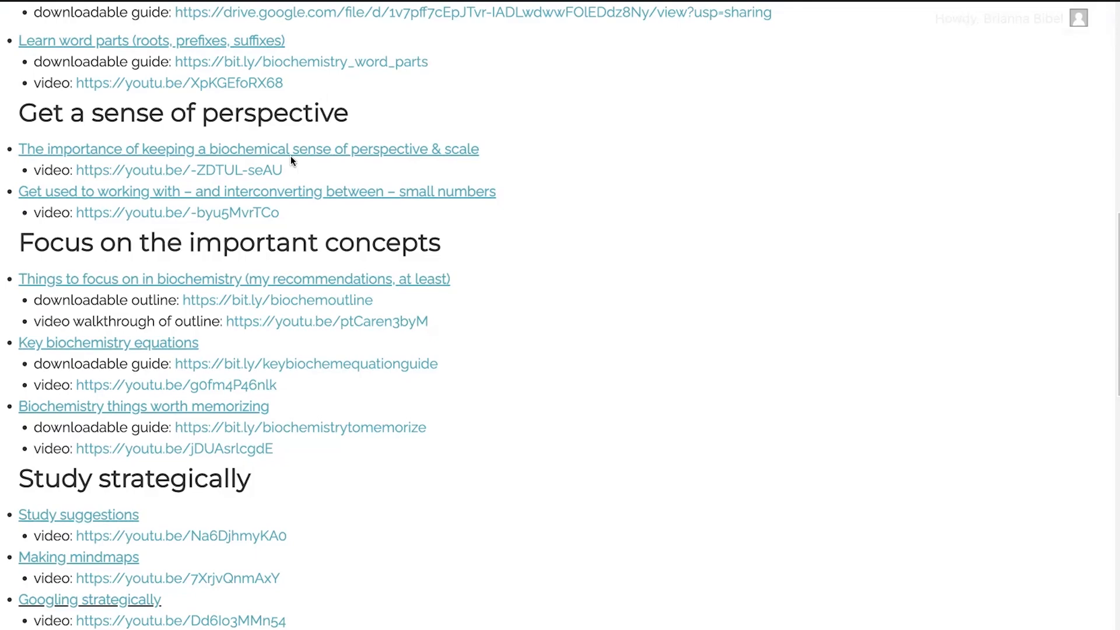
mouse_move(294, 158)
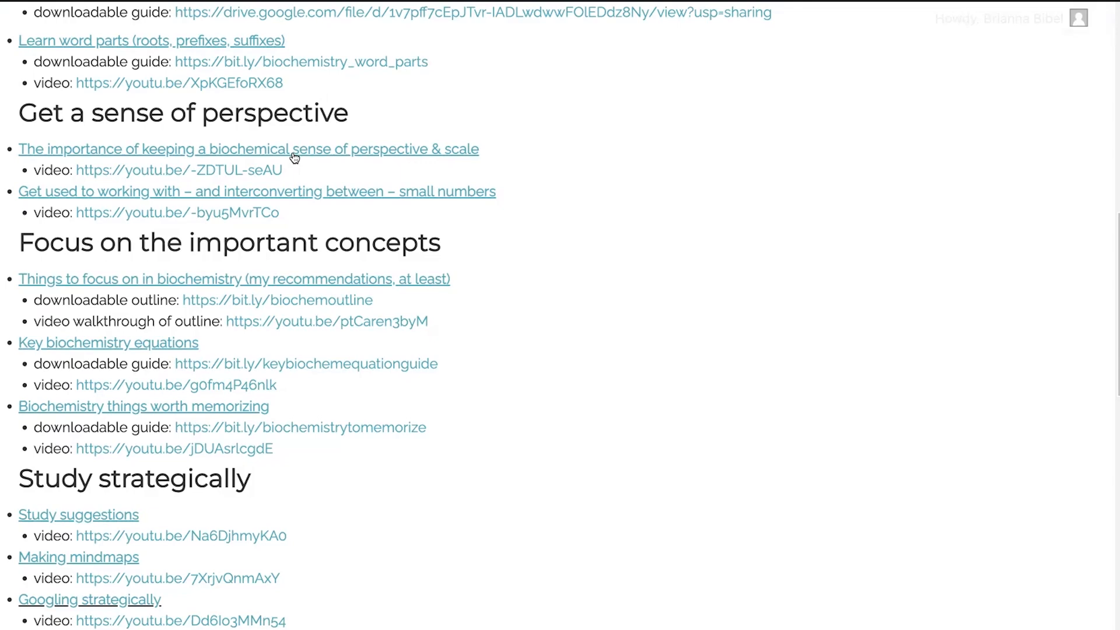
mouse_move(300, 161)
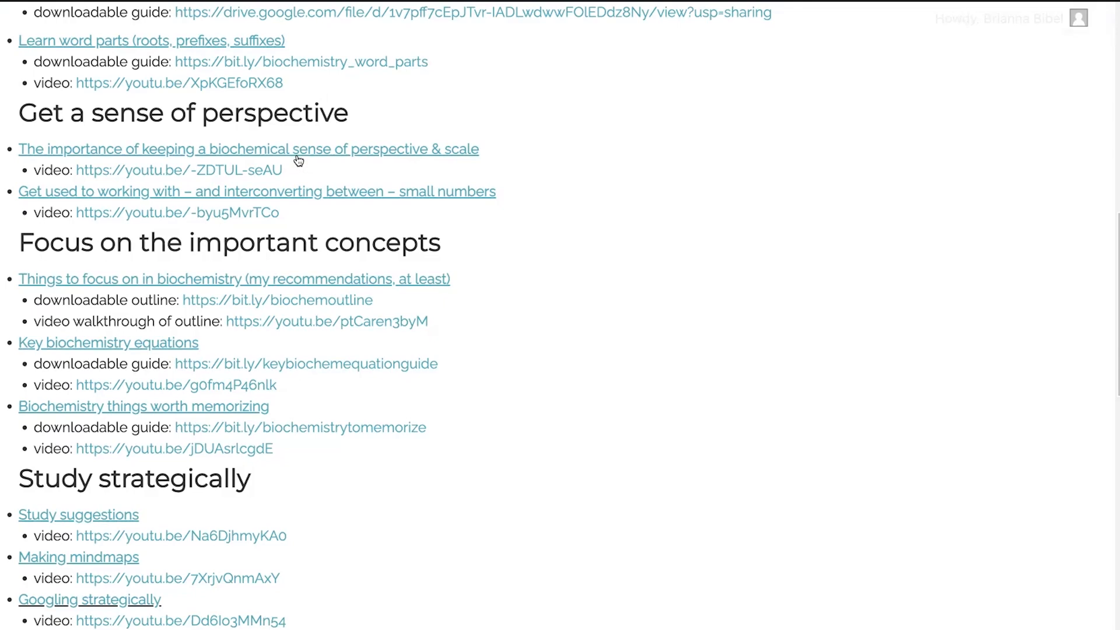
mouse_move(276, 141)
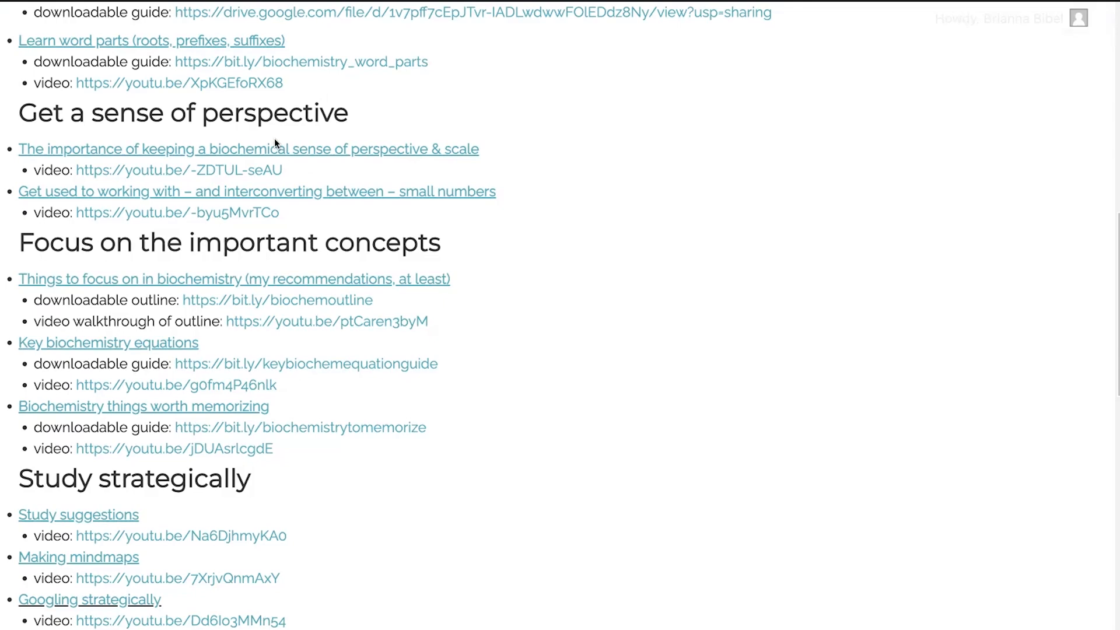
mouse_move(273, 150)
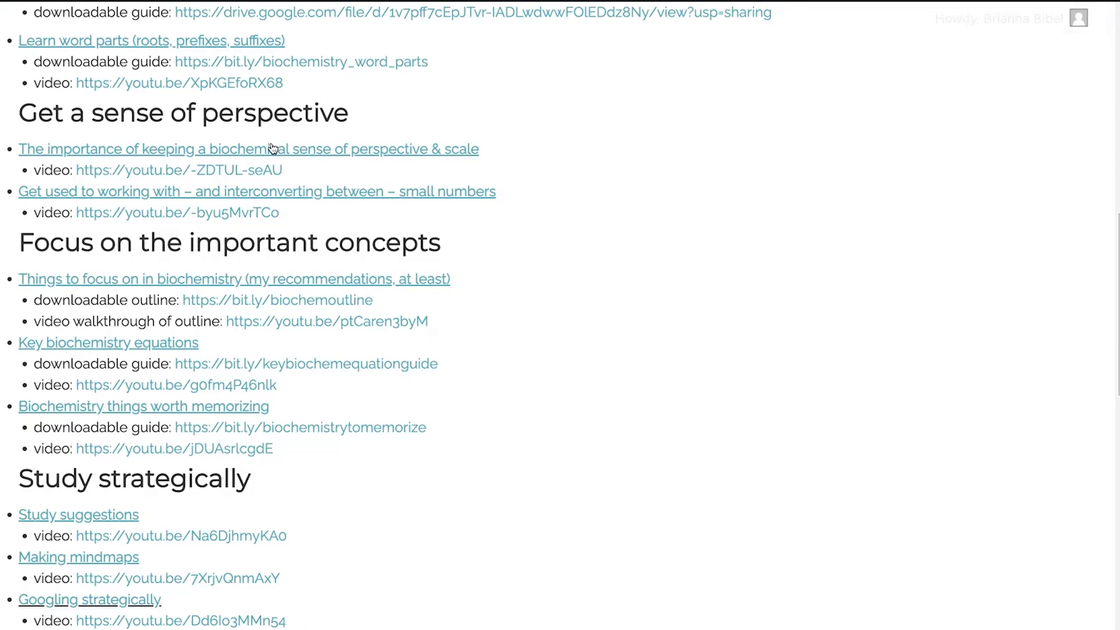
mouse_move(298, 155)
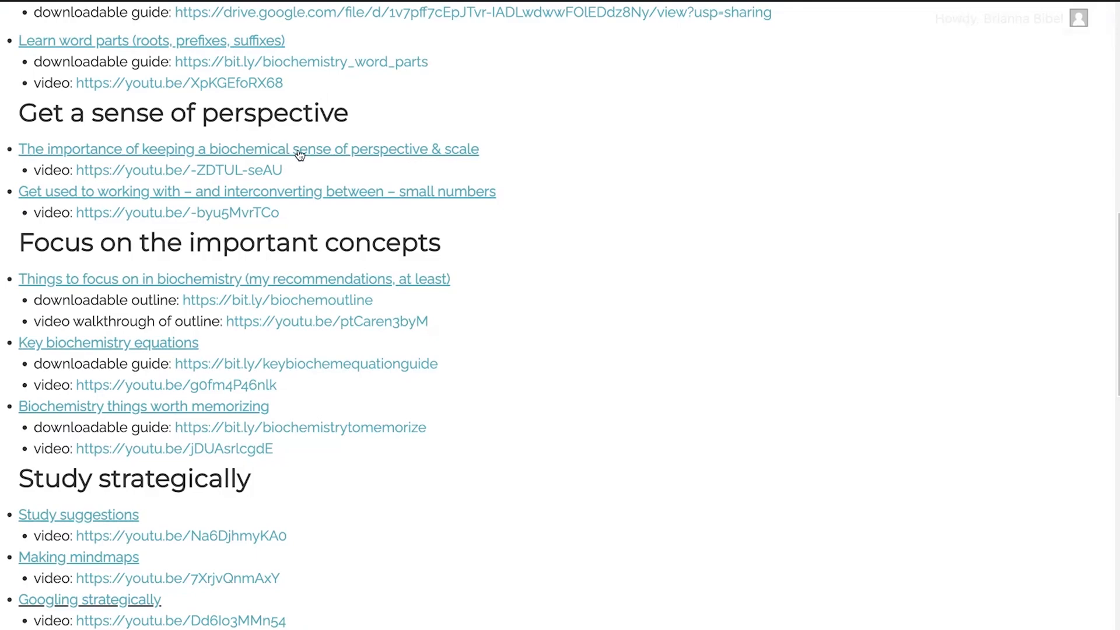
mouse_move(302, 163)
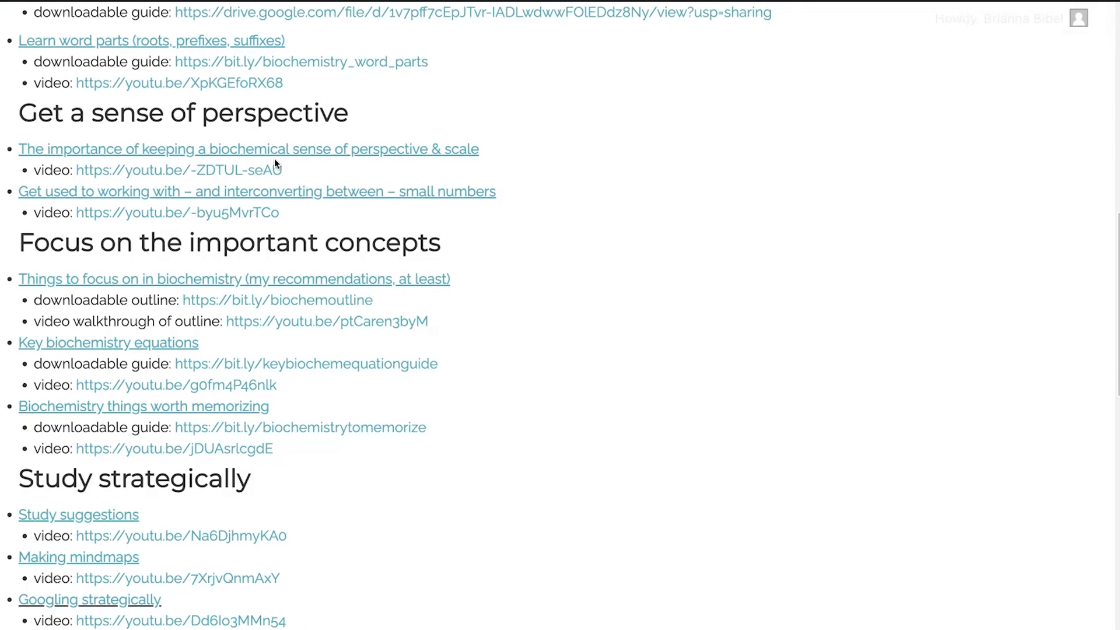
mouse_move(298, 156)
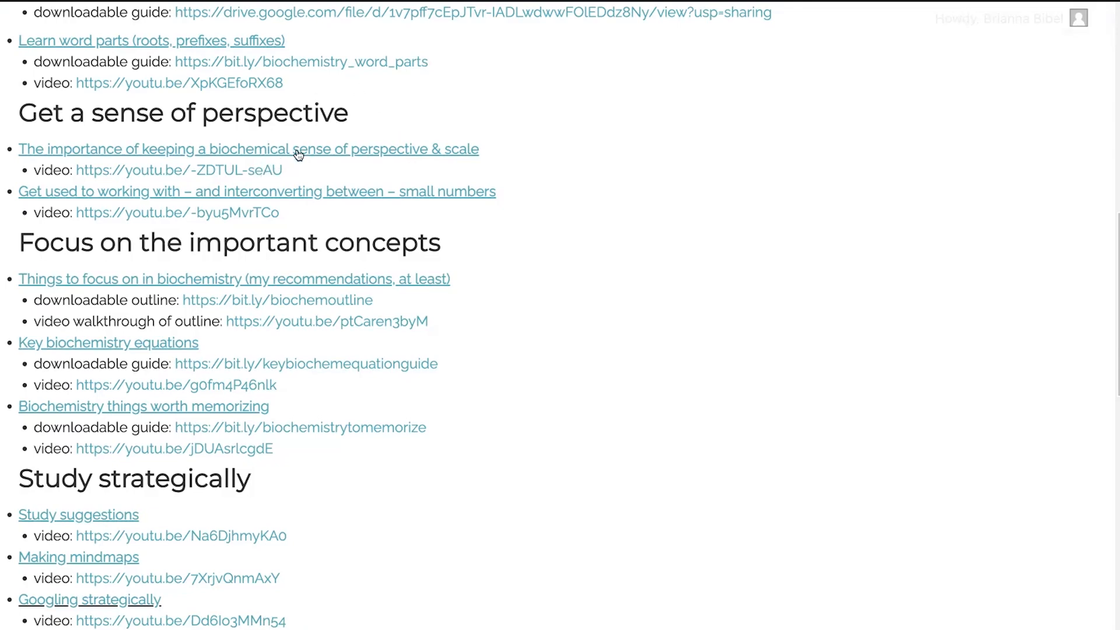
mouse_move(300, 177)
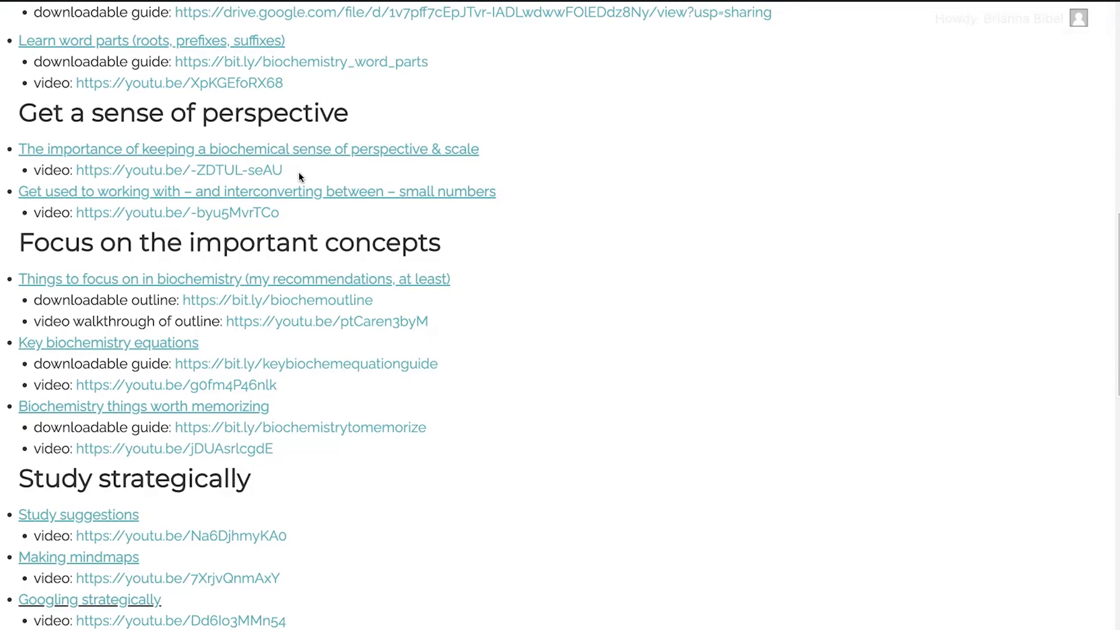
scroll("down", 3)
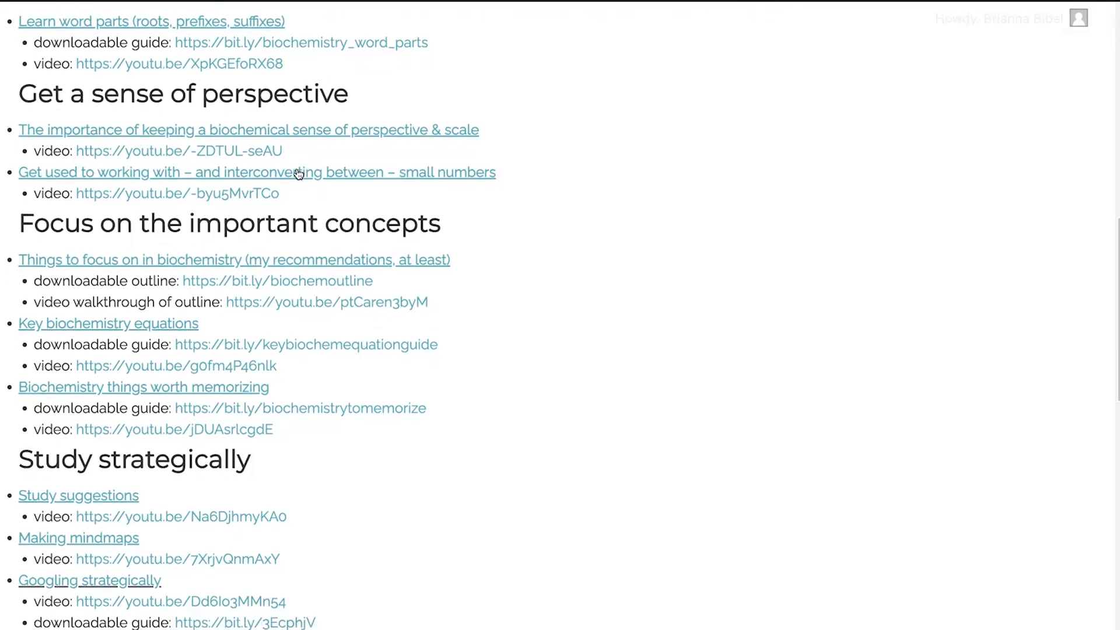
mouse_move(294, 160)
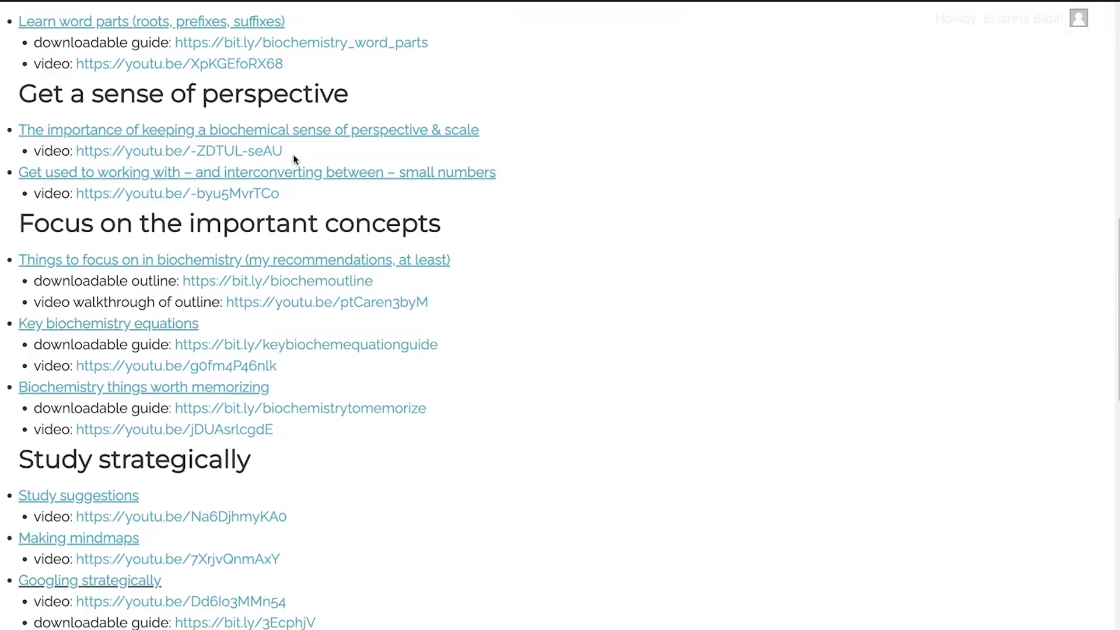
scroll("down", 3)
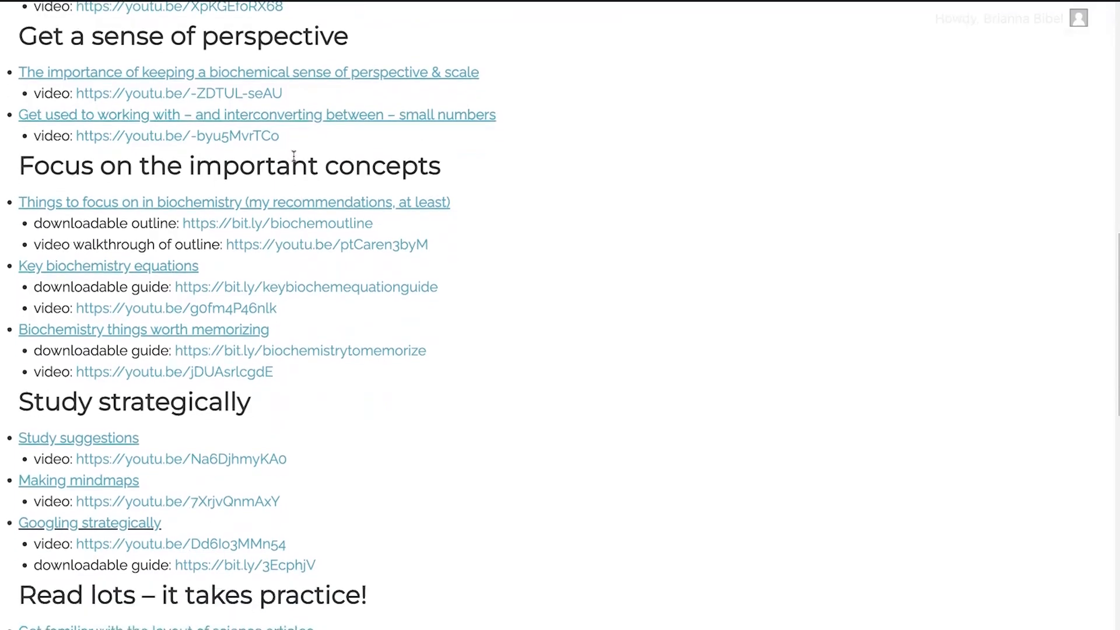
scroll("down", 3)
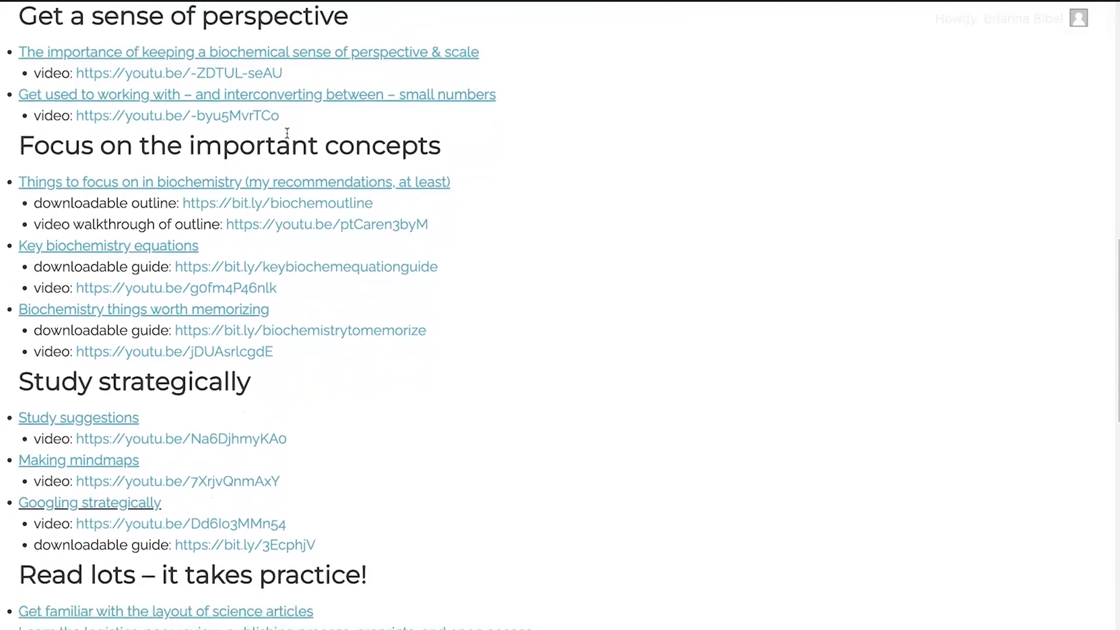
scroll("down", 3)
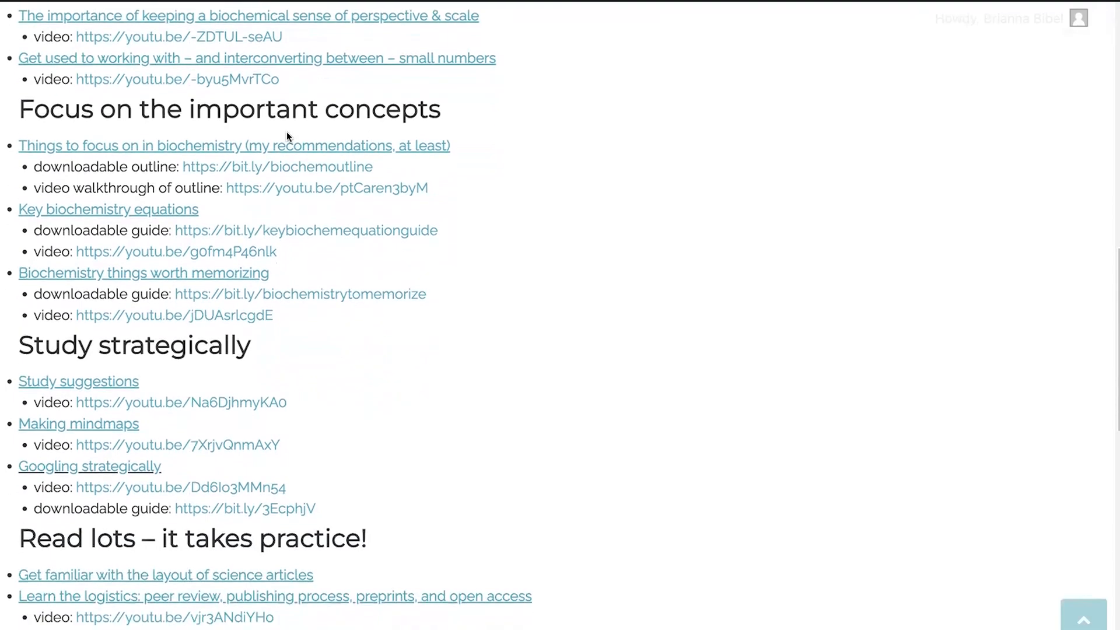
scroll("down", 3)
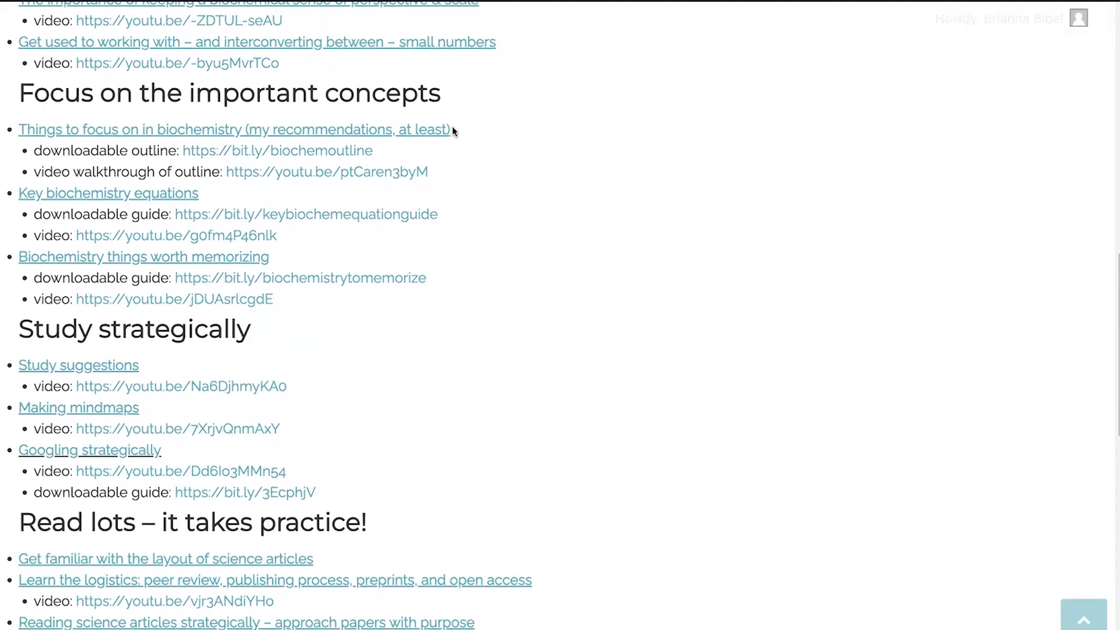
mouse_move(450, 114)
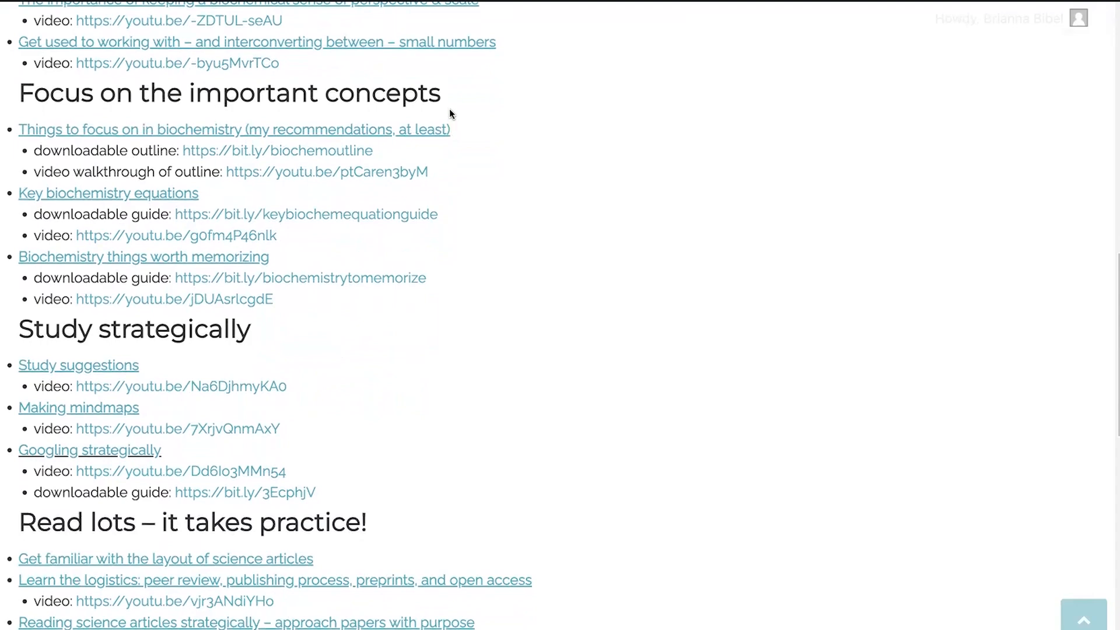
mouse_move(443, 145)
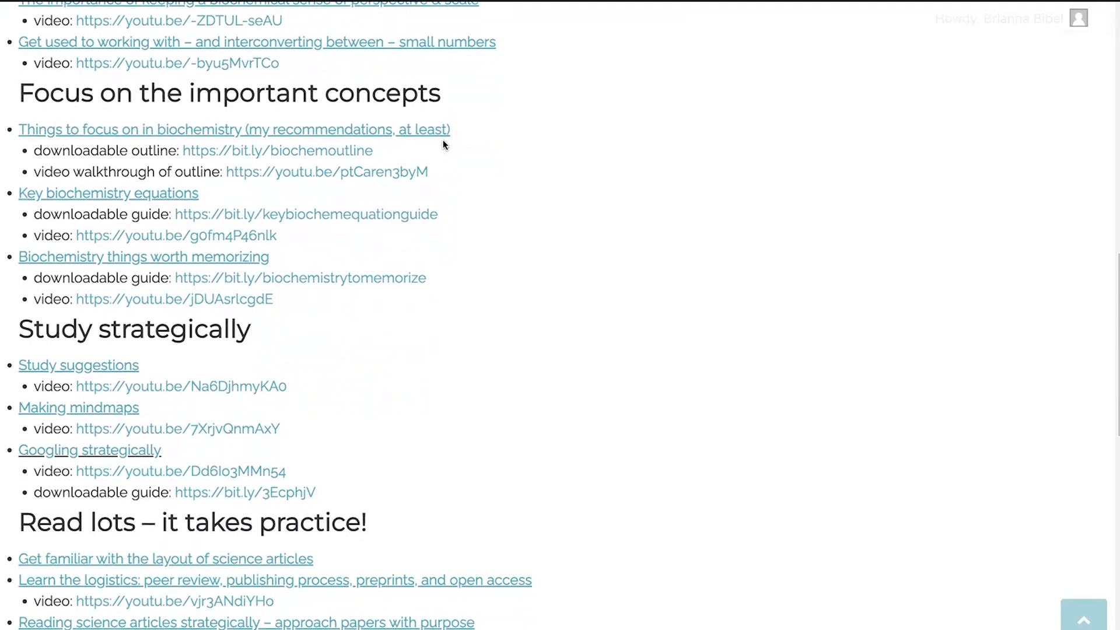
mouse_move(409, 141)
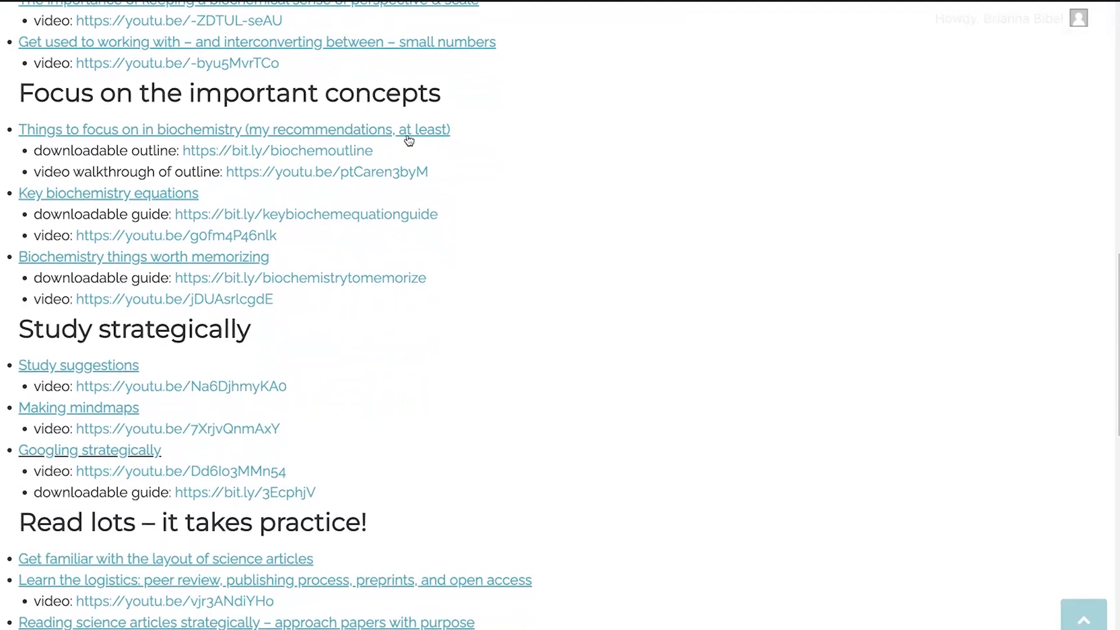
mouse_move(177, 127)
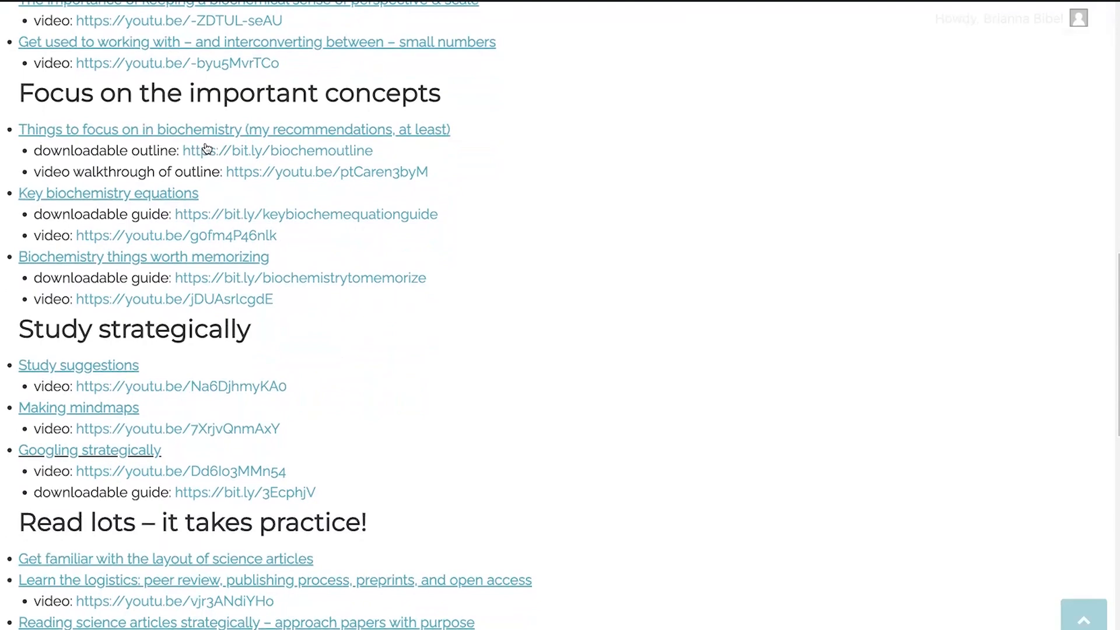
mouse_move(240, 178)
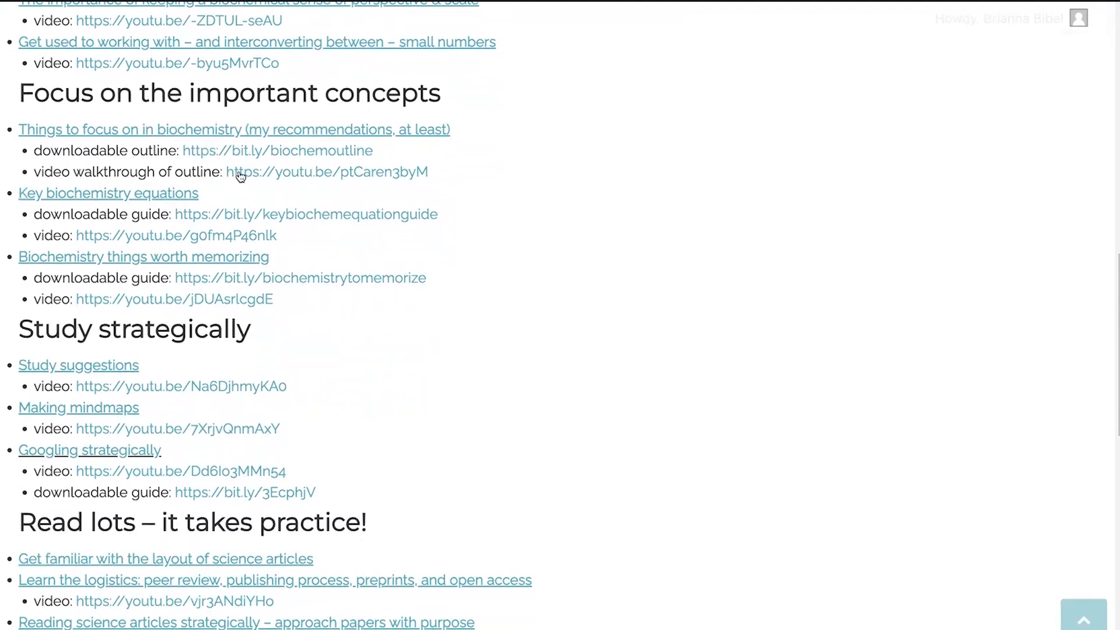
mouse_move(221, 162)
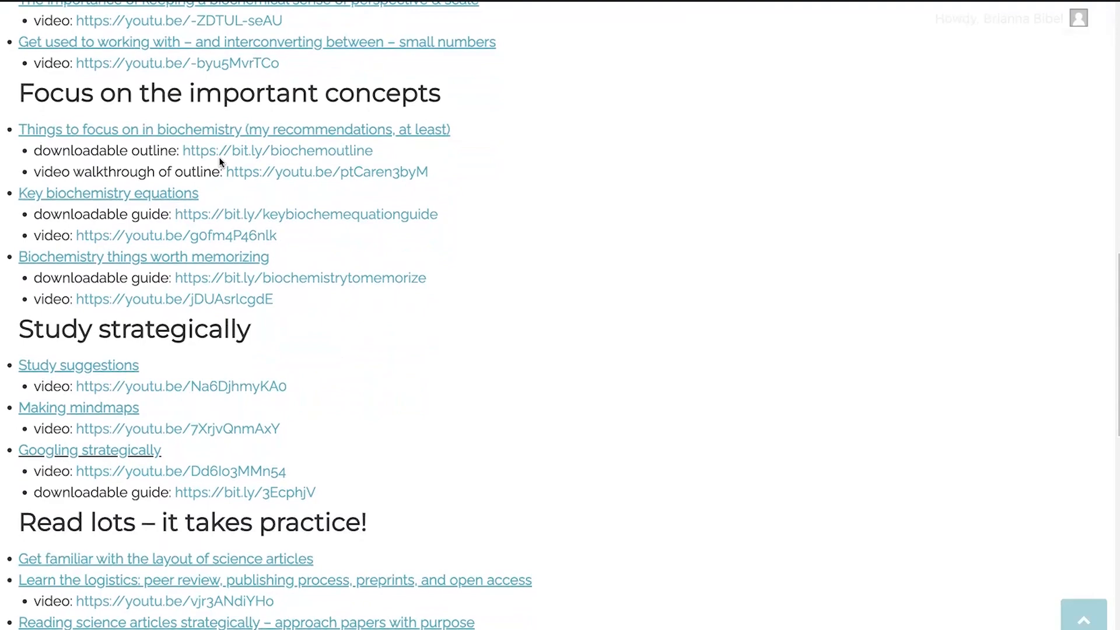
mouse_move(228, 147)
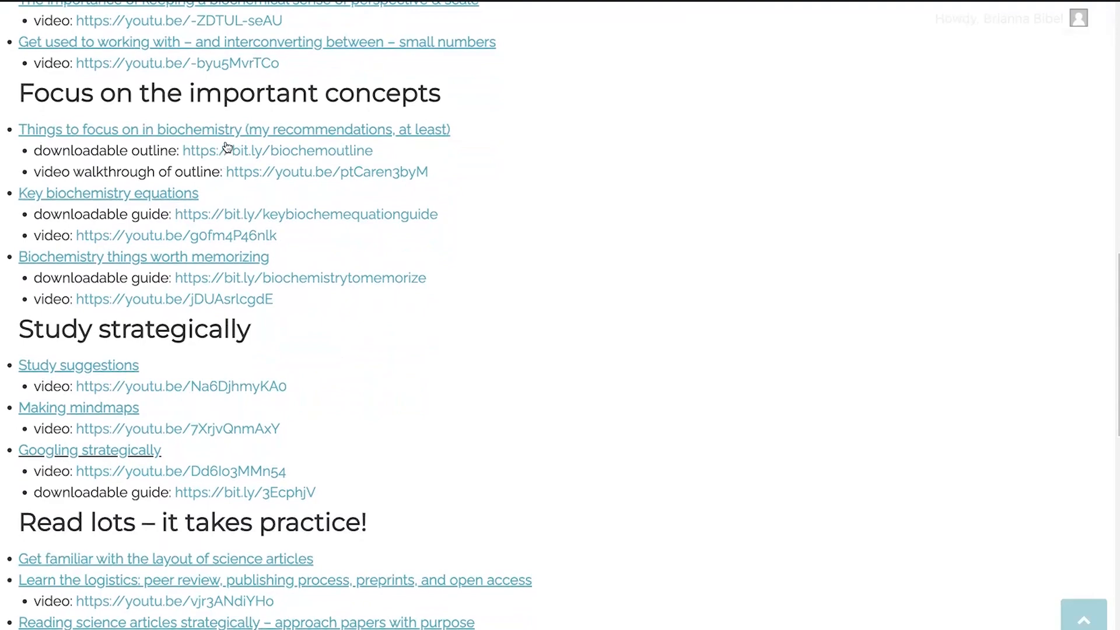
mouse_move(224, 156)
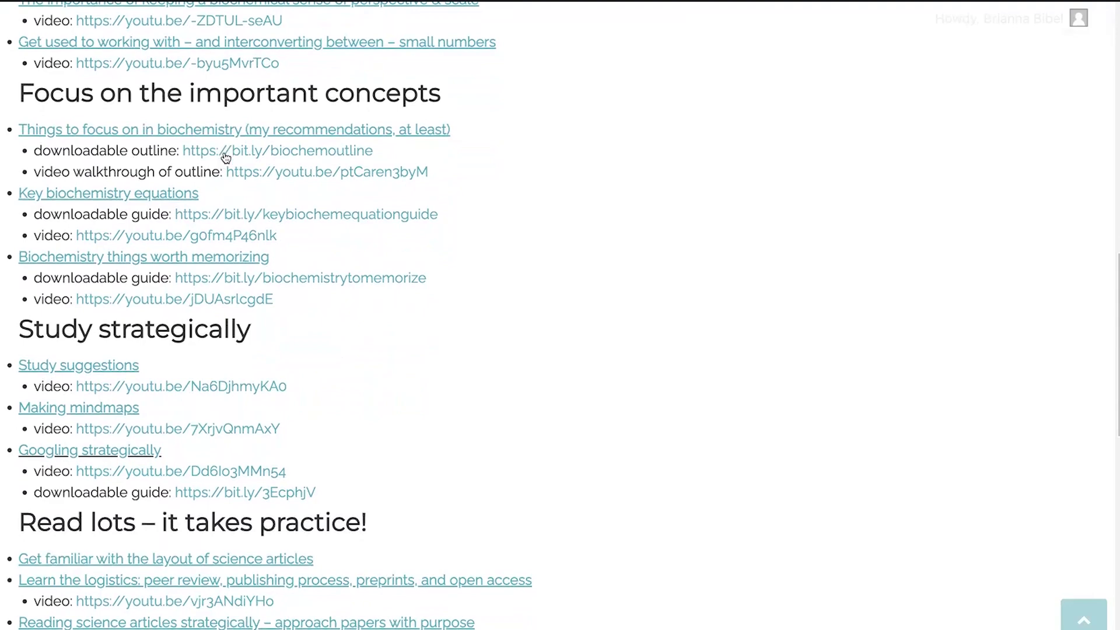
scroll("down", 3)
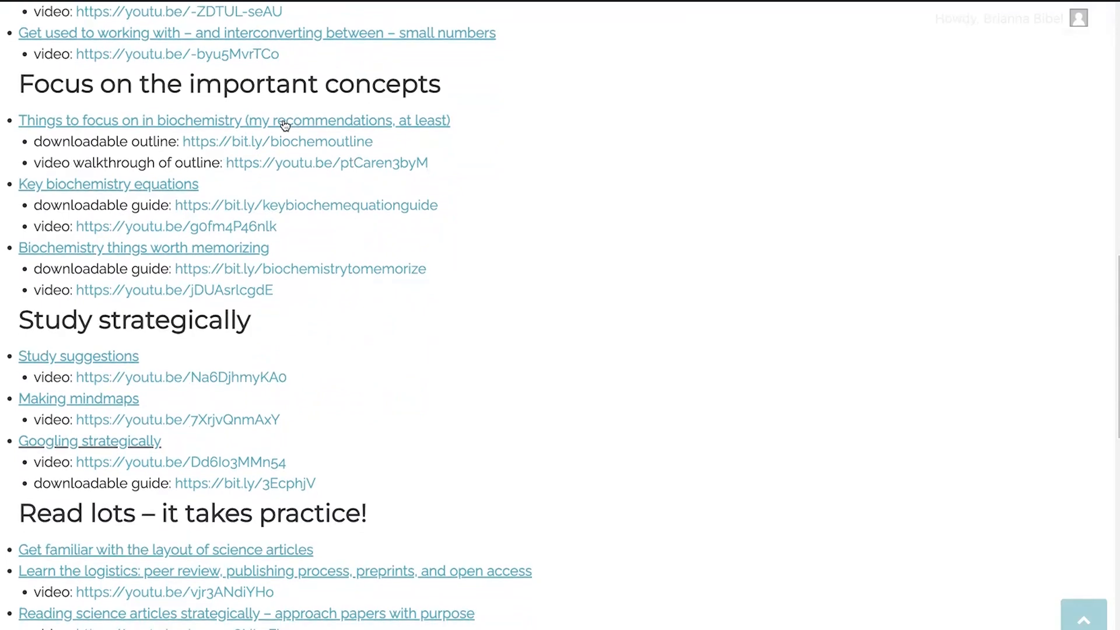
scroll("down", 3)
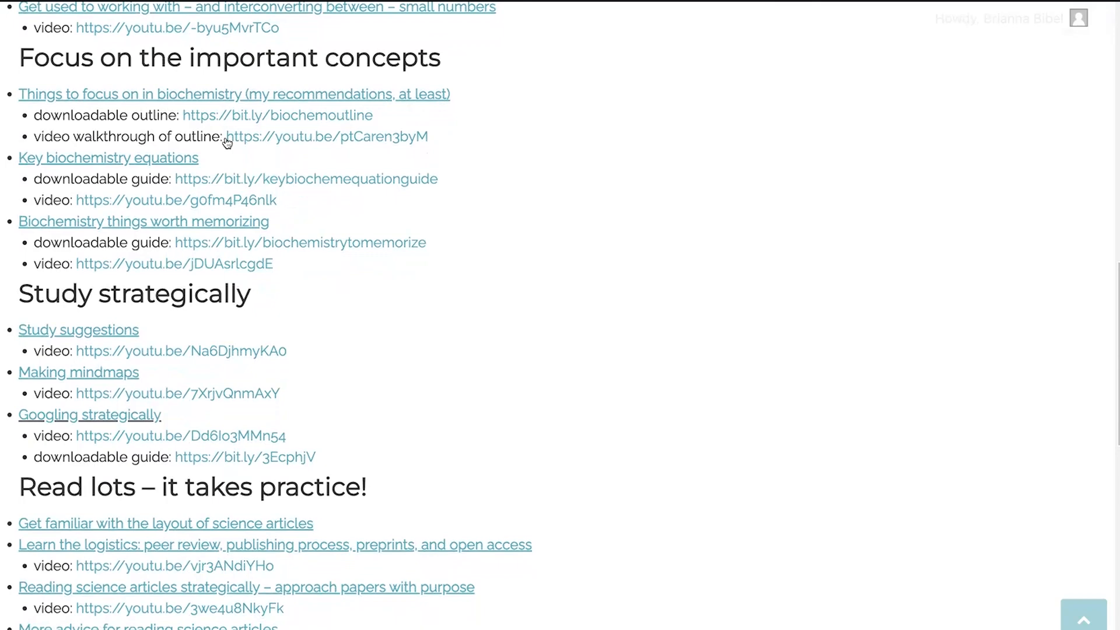
mouse_move(210, 157)
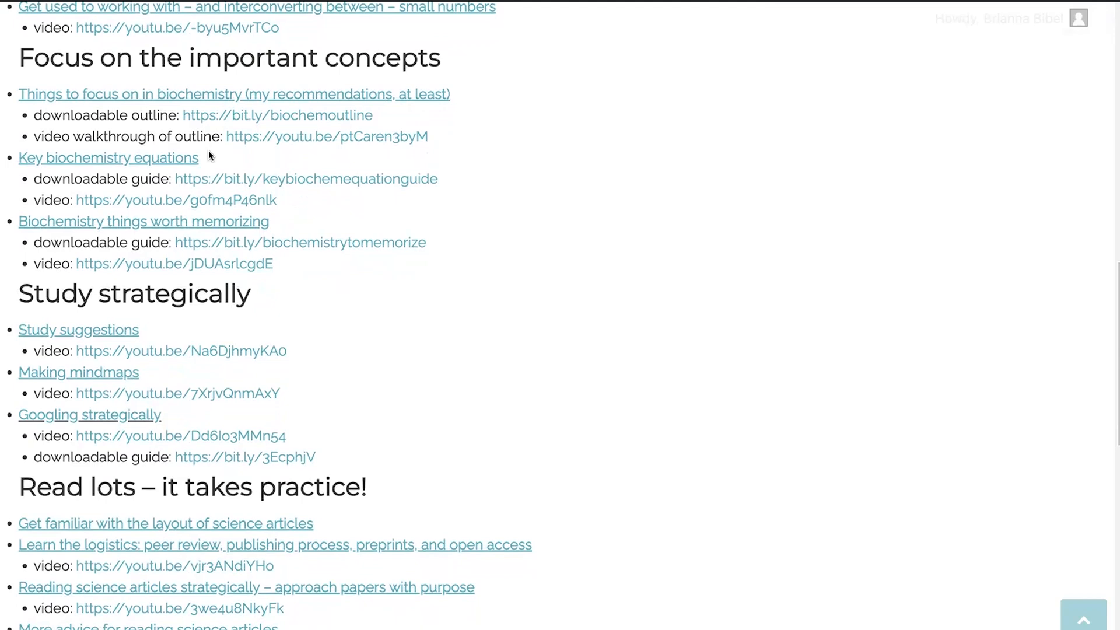
mouse_move(182, 159)
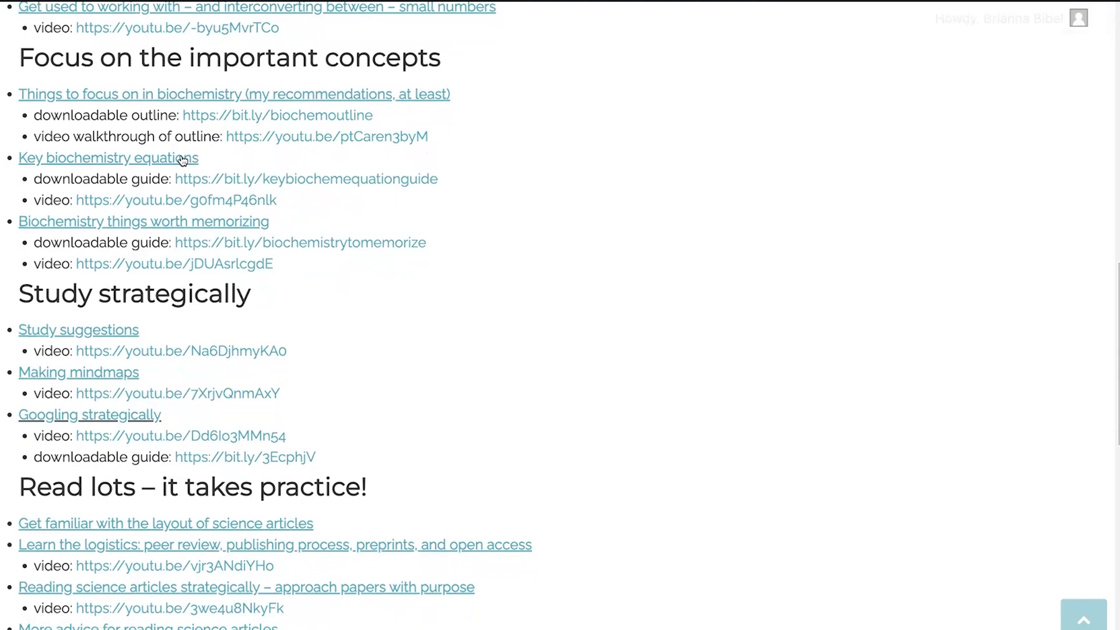
mouse_move(220, 183)
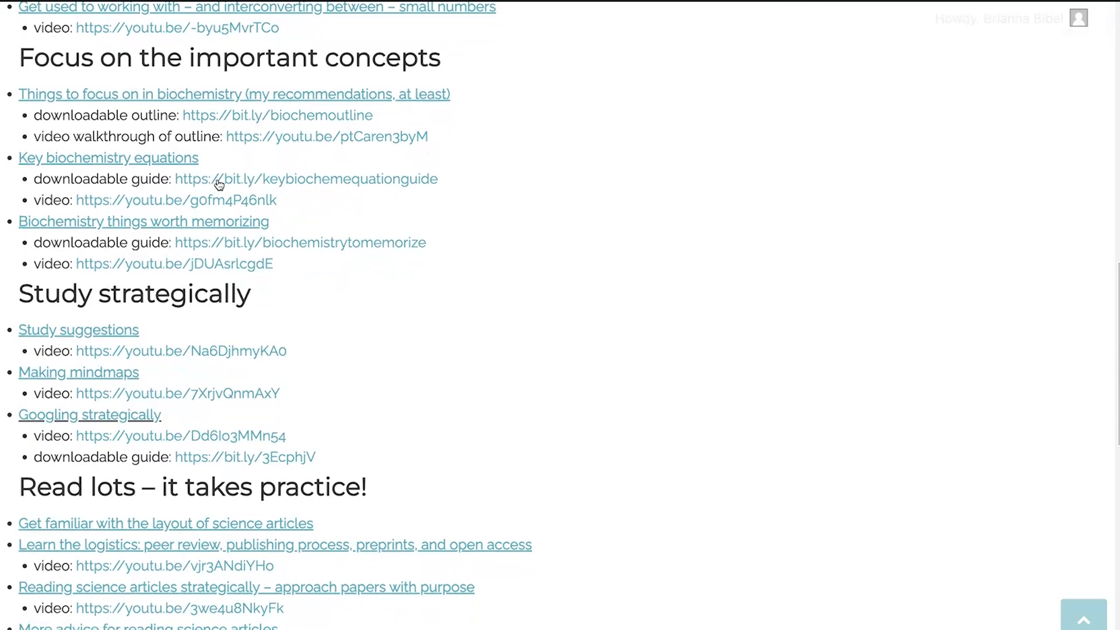
mouse_move(209, 204)
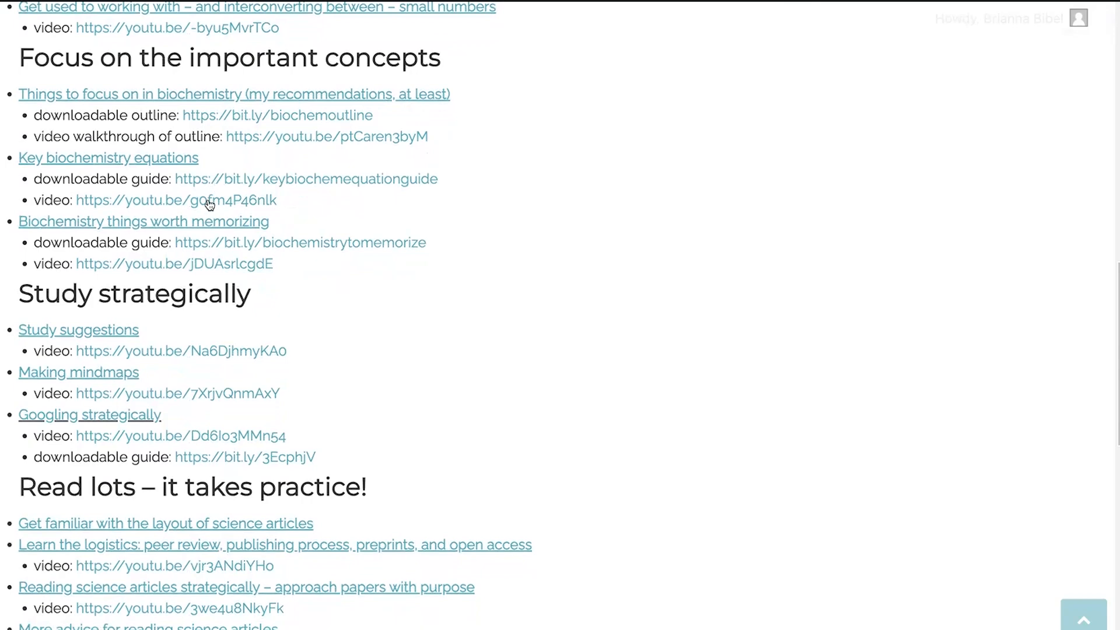
scroll("down", 3)
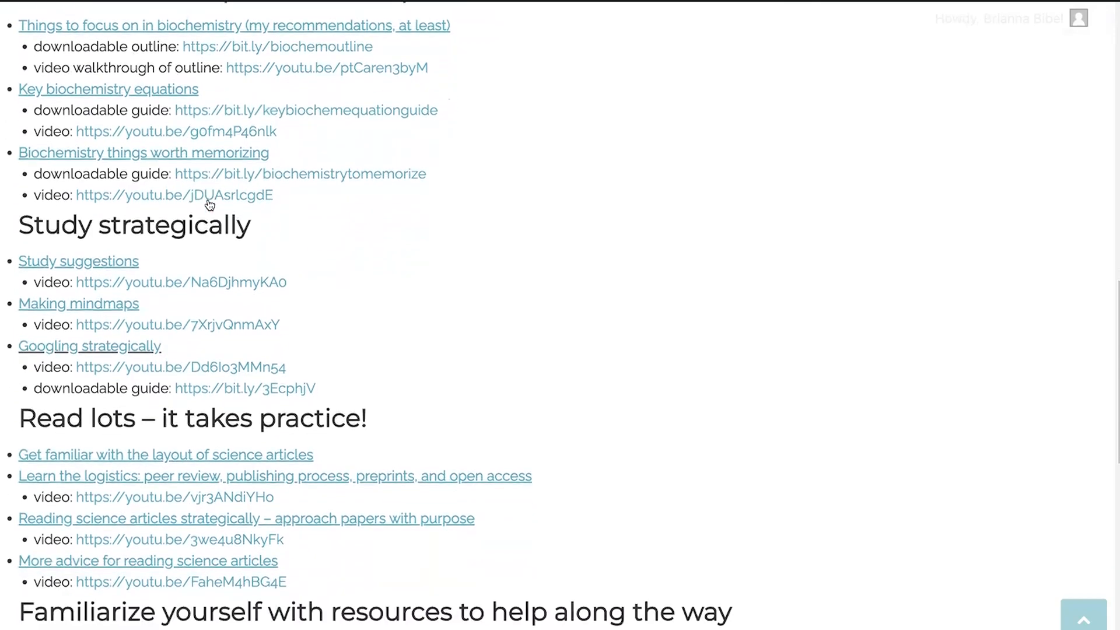
scroll("up", 3)
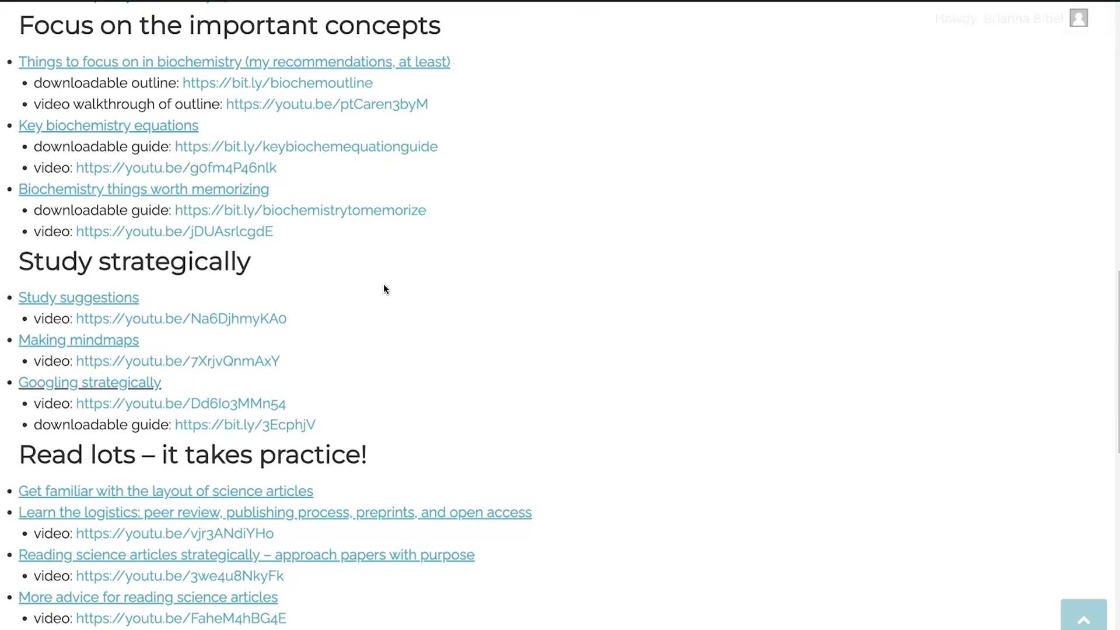
mouse_move(315, 221)
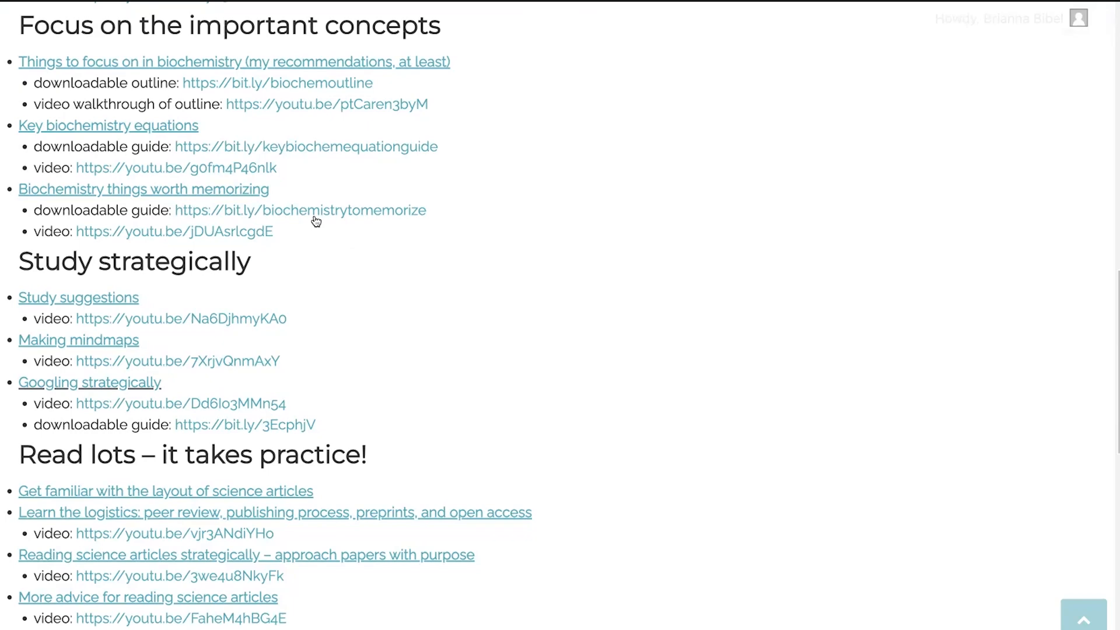
mouse_move(318, 236)
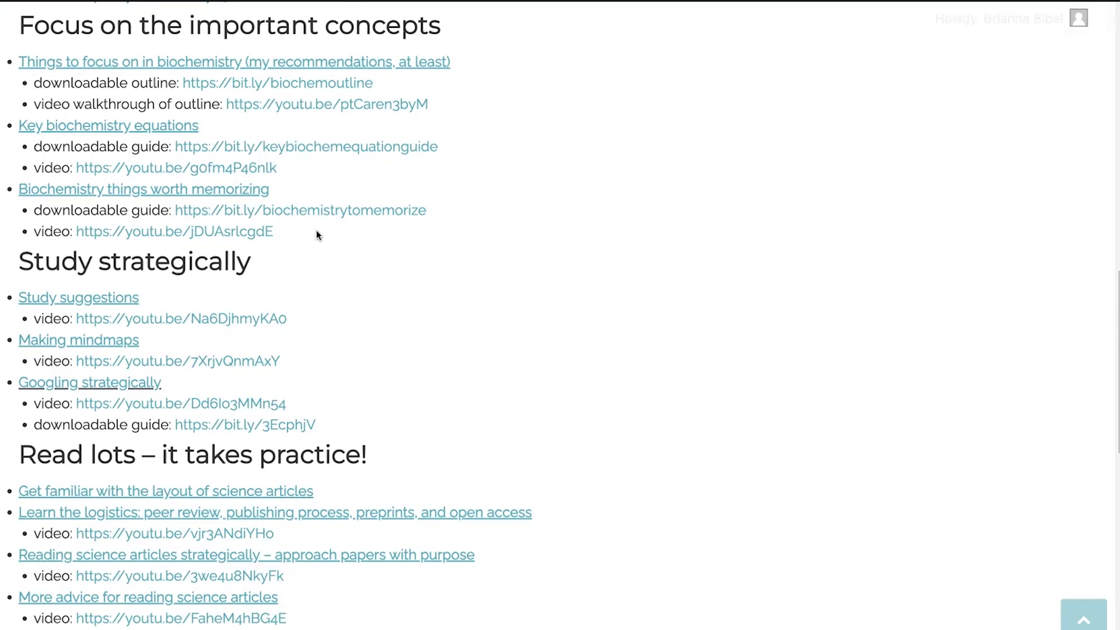
mouse_move(284, 204)
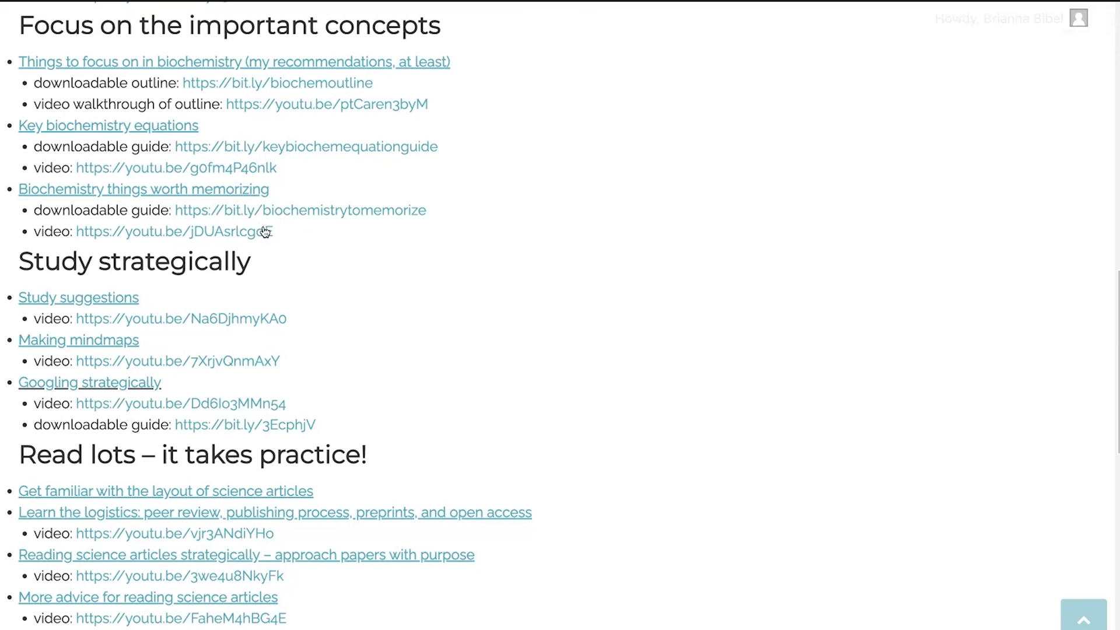
scroll("down", 3)
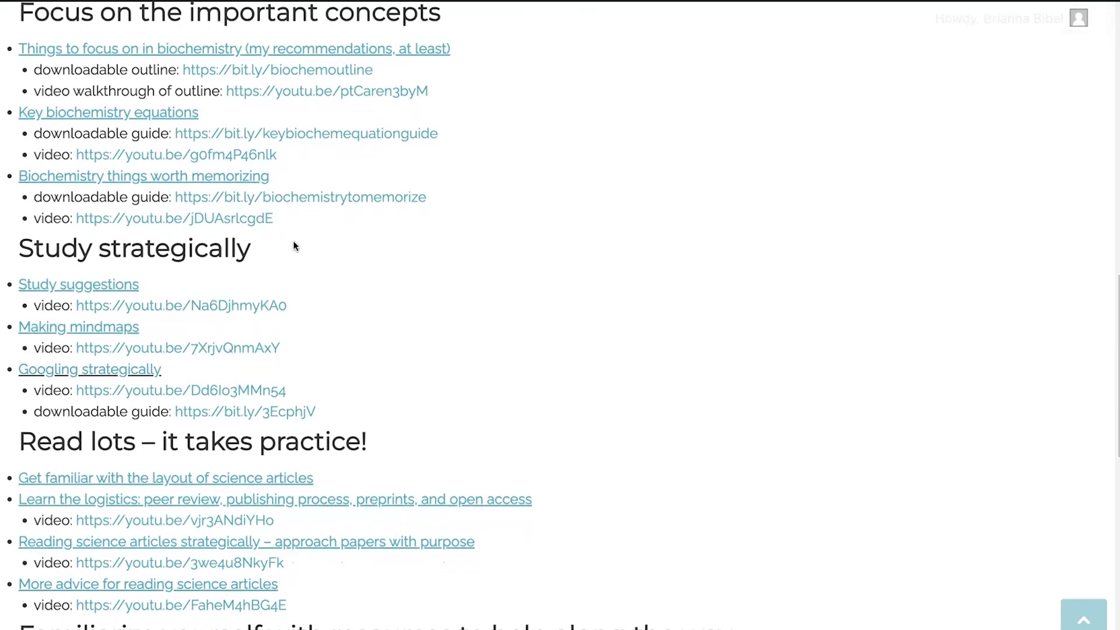
scroll("down", 3)
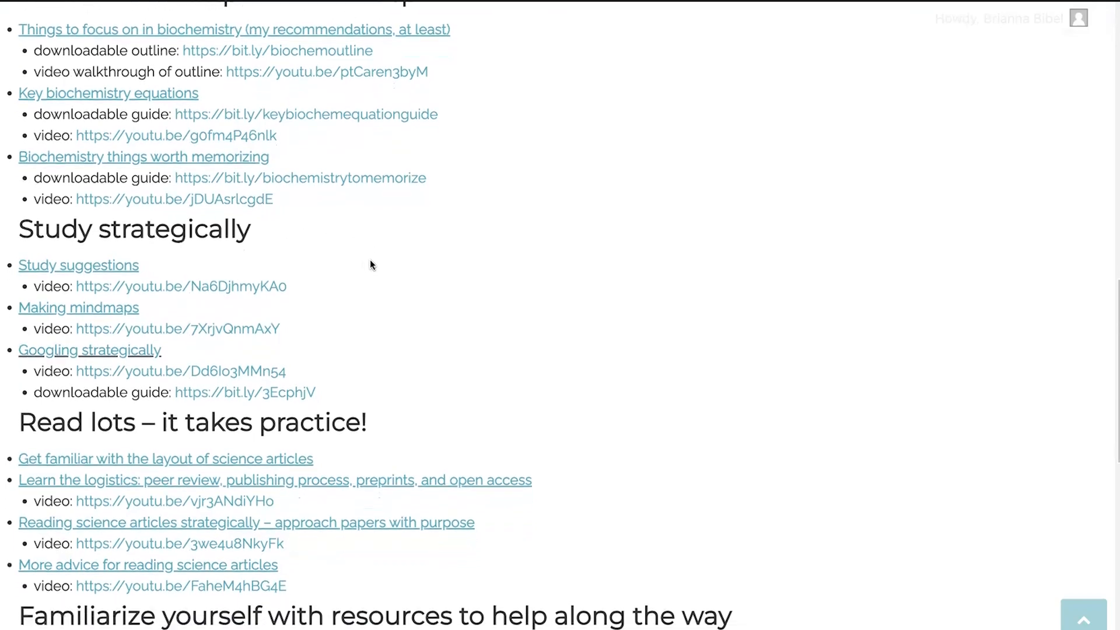
scroll("down", 3)
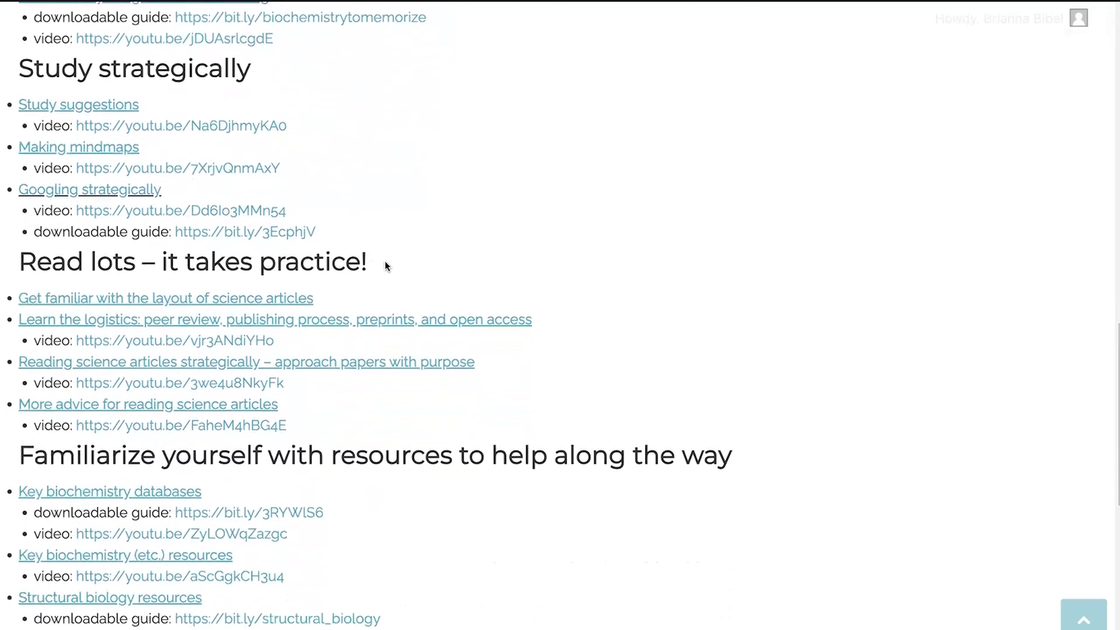
mouse_move(395, 271)
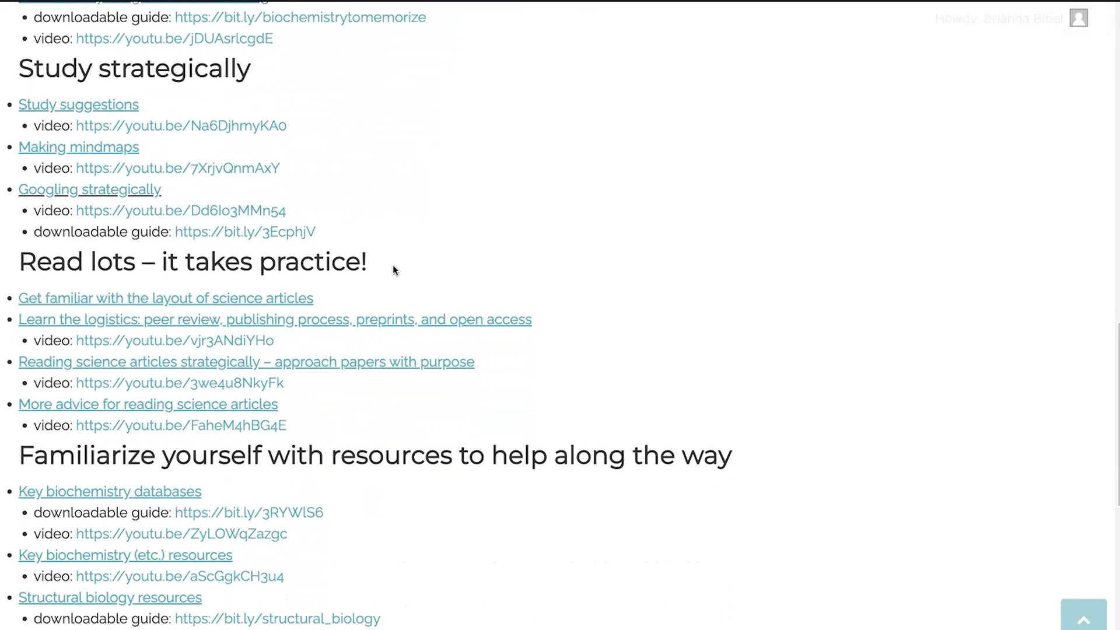
mouse_move(223, 131)
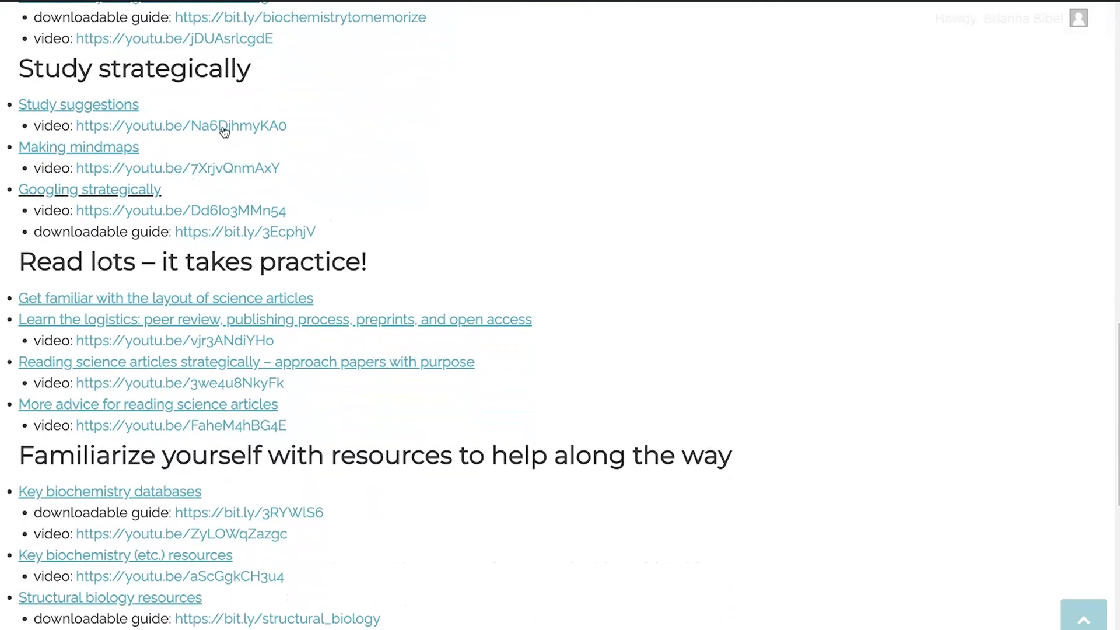
mouse_move(172, 95)
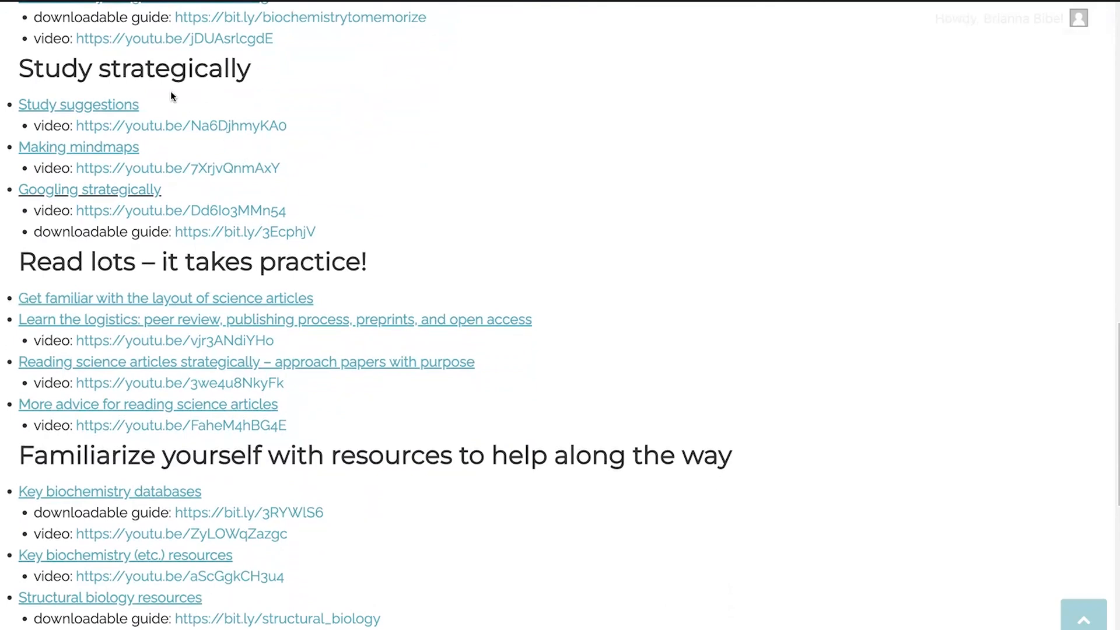
mouse_move(150, 106)
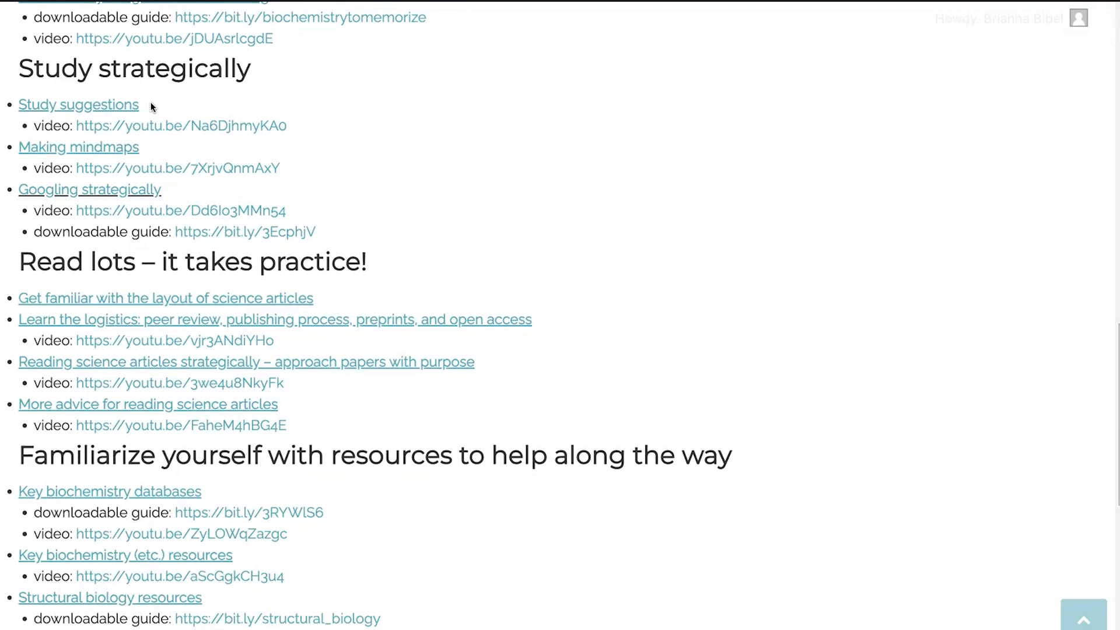
mouse_move(110, 153)
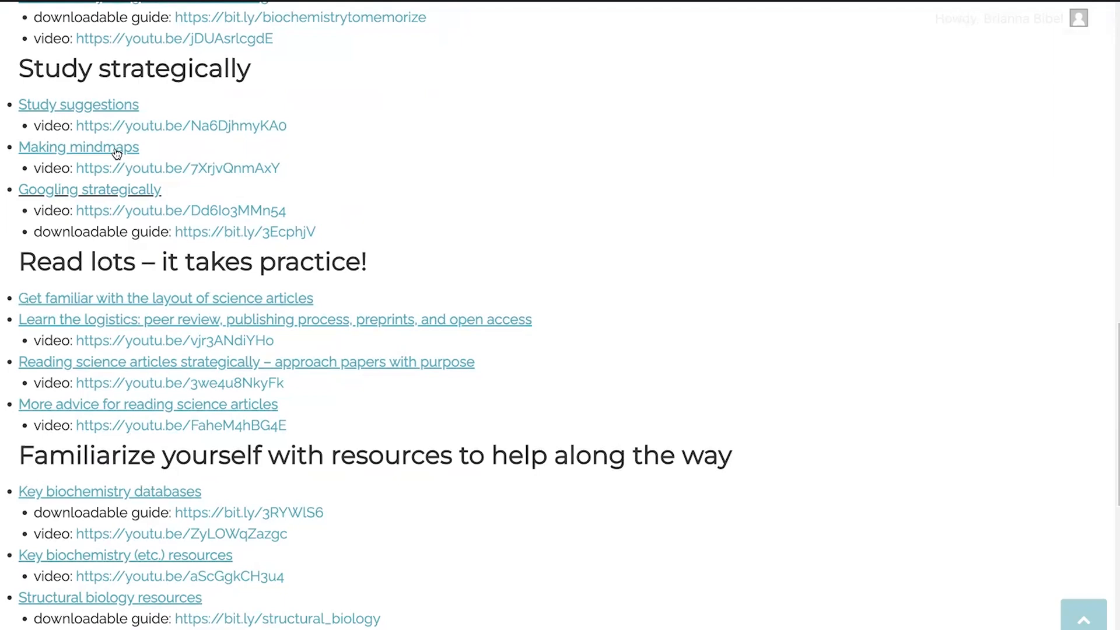
mouse_move(145, 146)
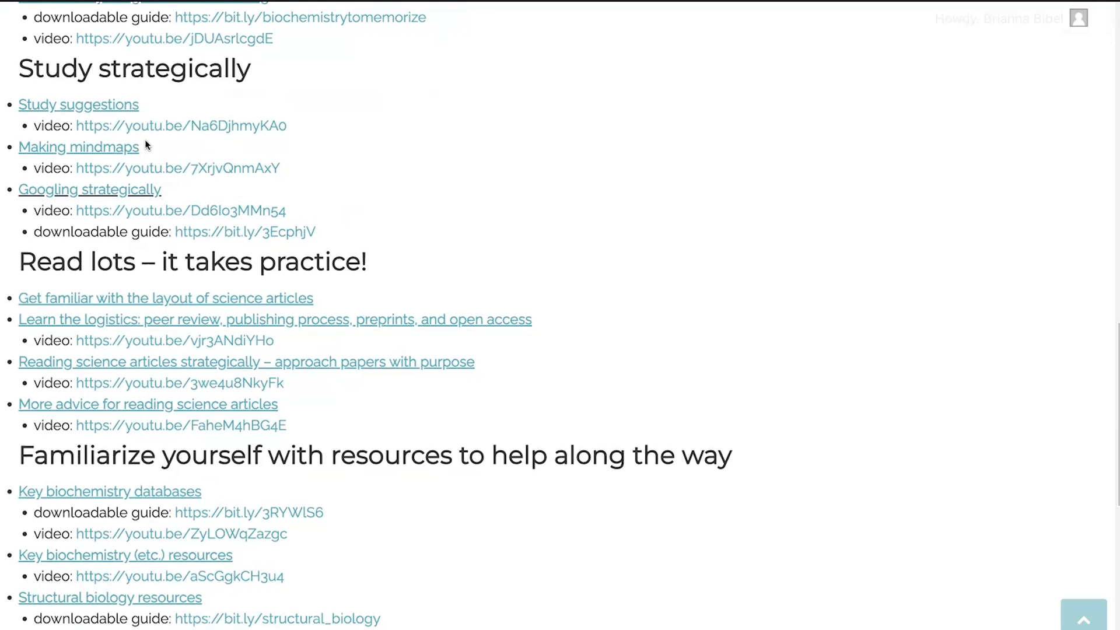
mouse_move(223, 172)
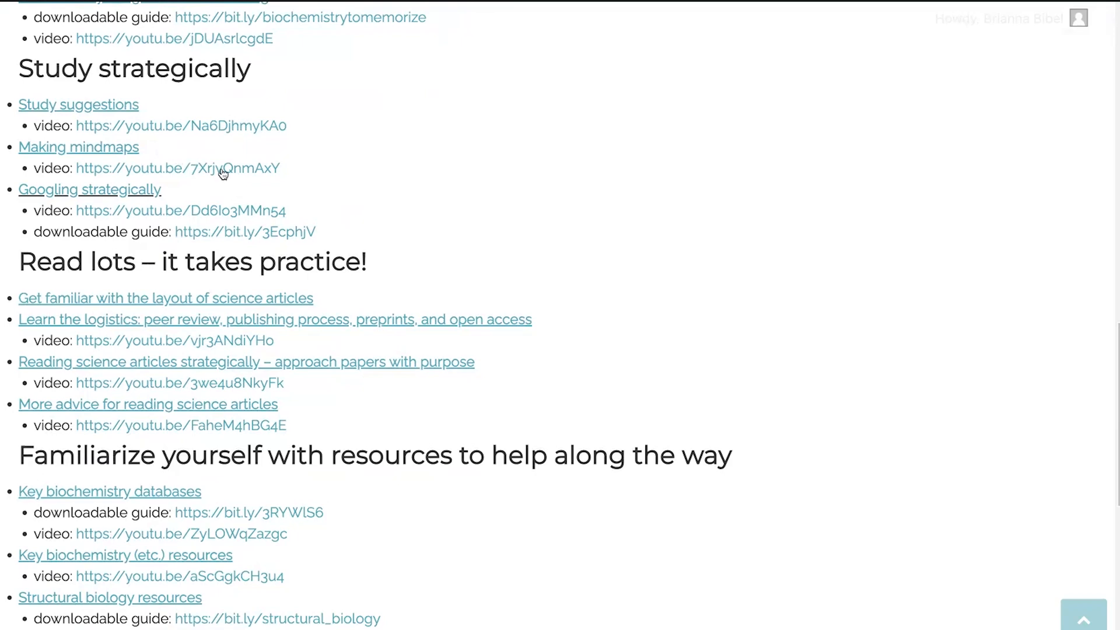
mouse_move(238, 180)
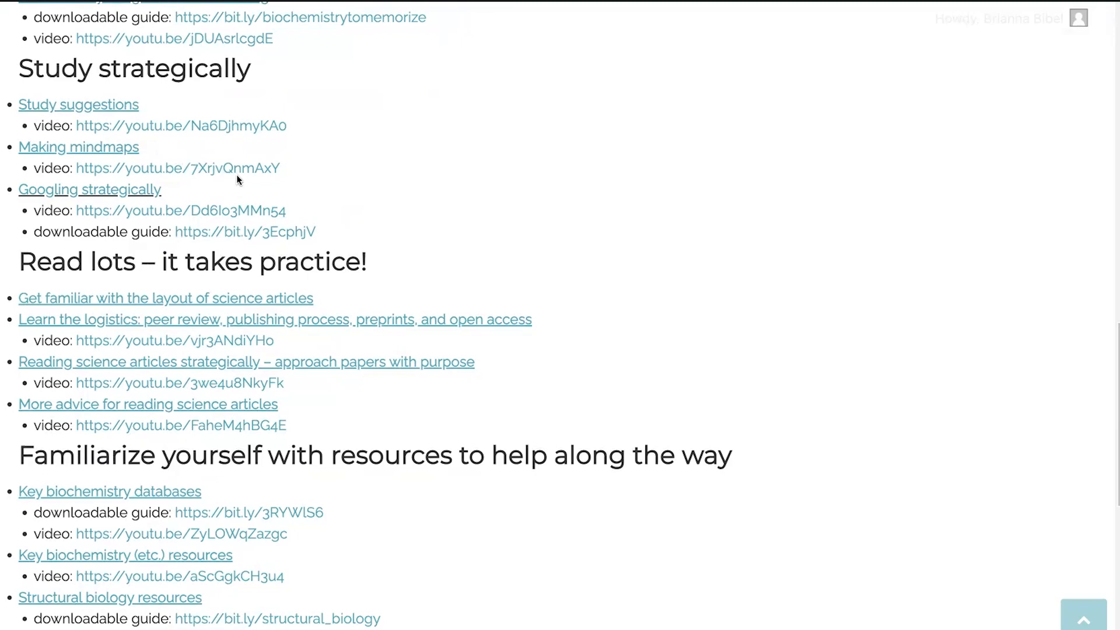
mouse_move(250, 184)
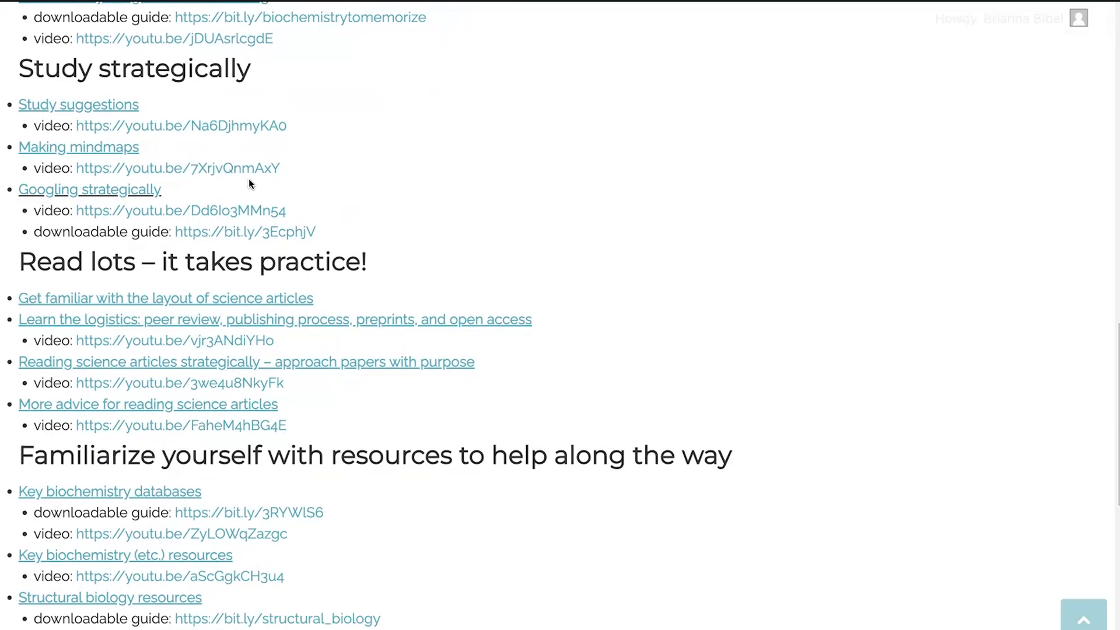
mouse_move(330, 201)
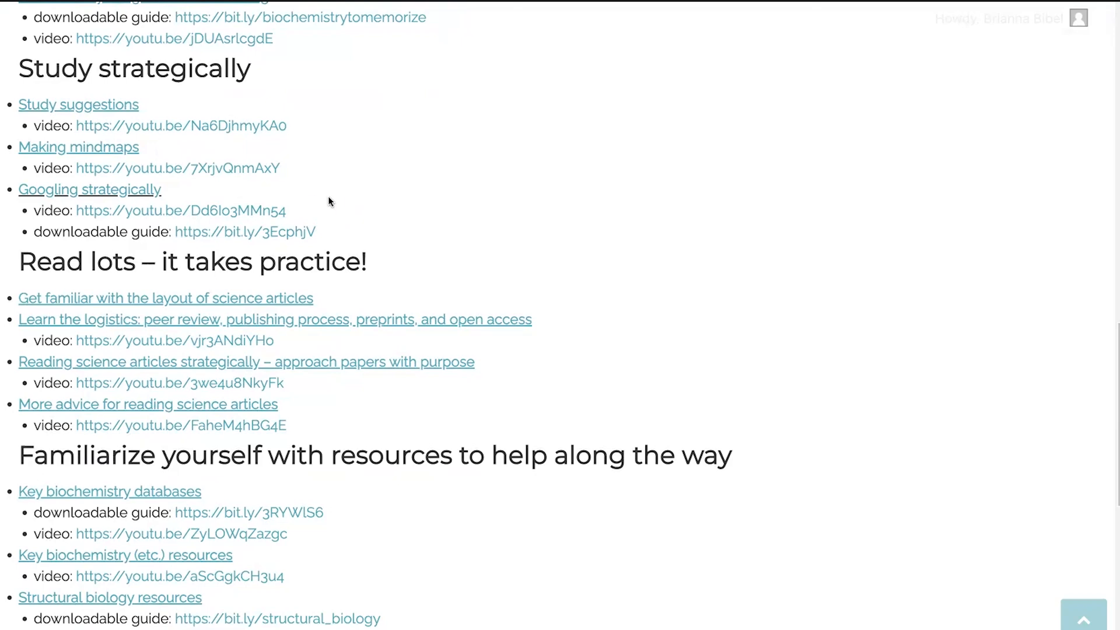
mouse_move(291, 180)
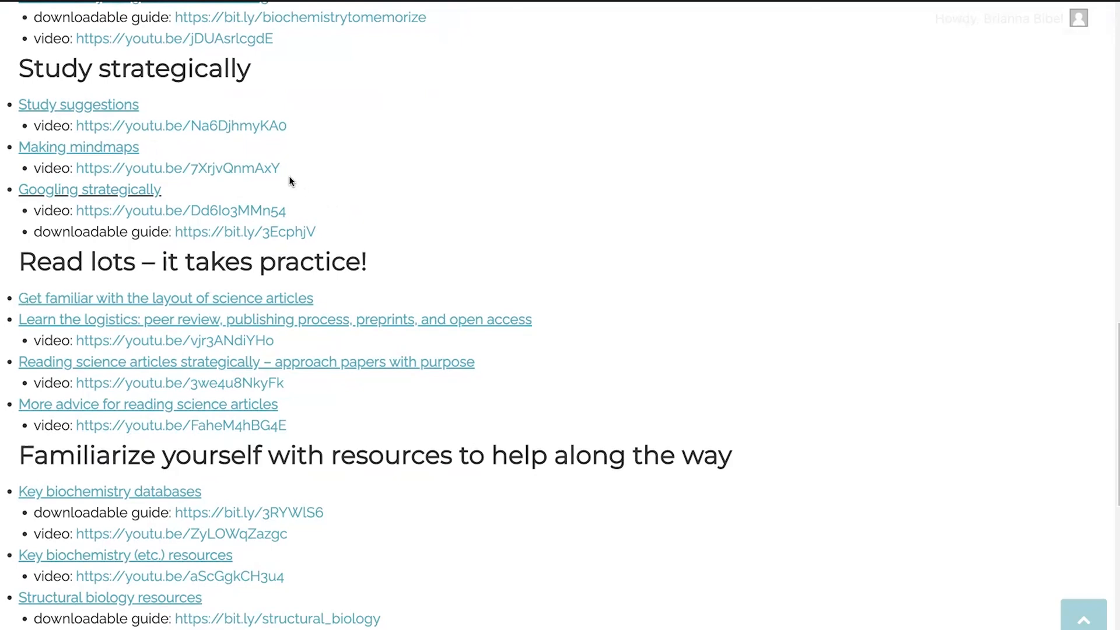
mouse_move(105, 158)
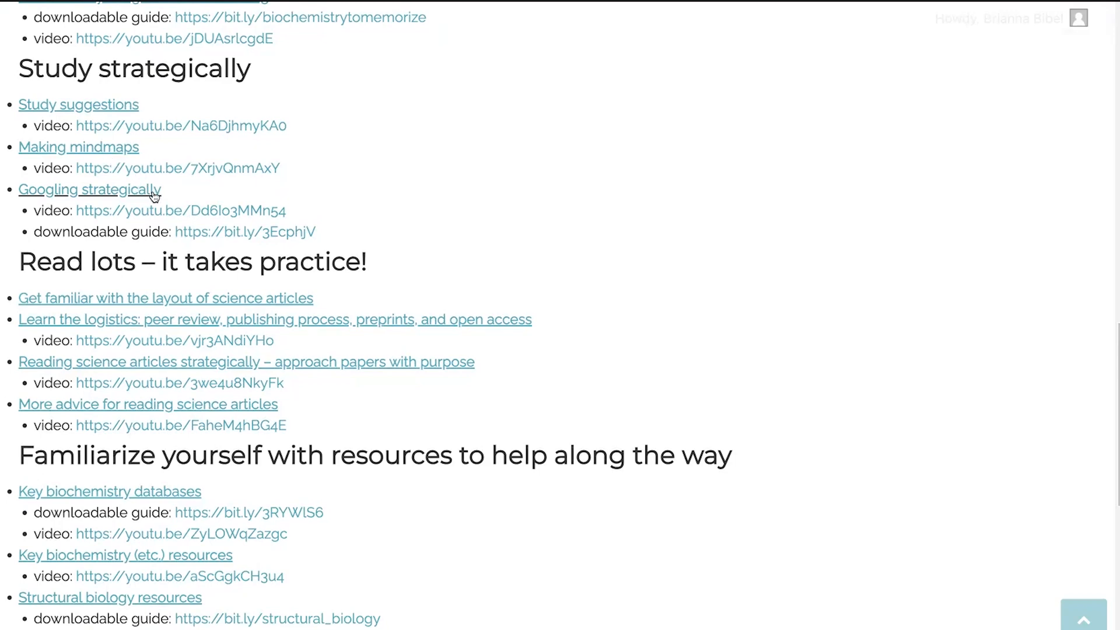
mouse_move(163, 200)
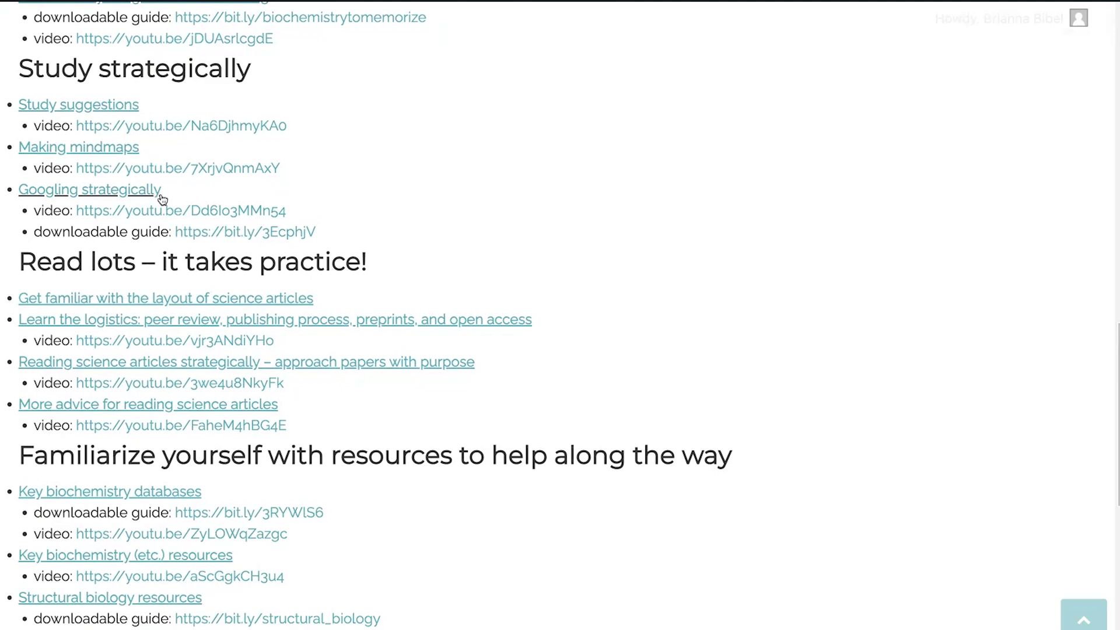
scroll("down", 3)
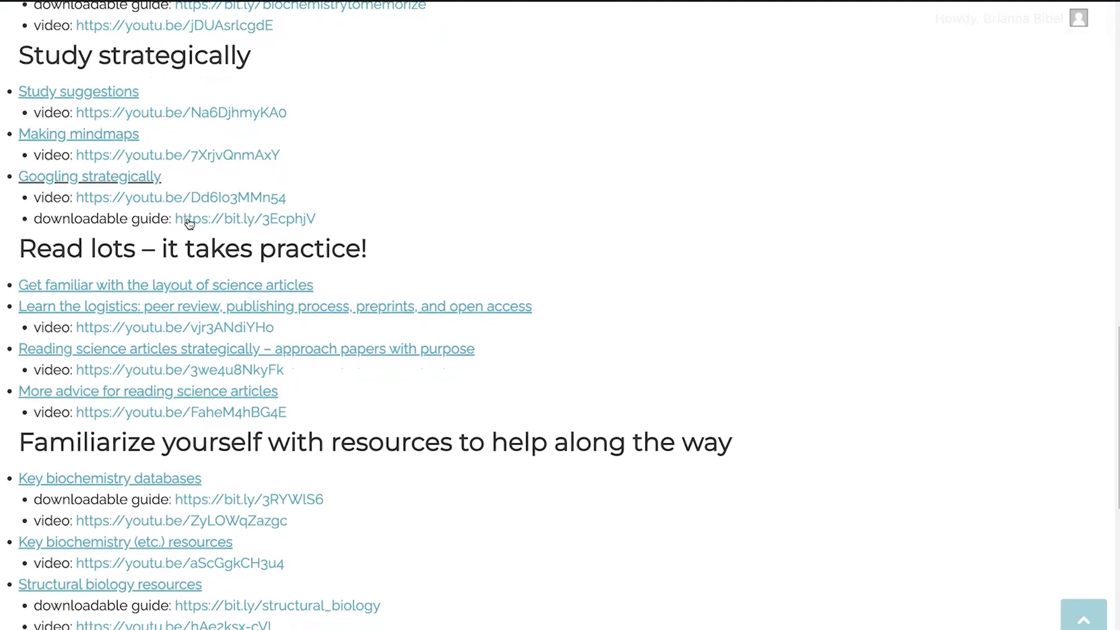
mouse_move(153, 192)
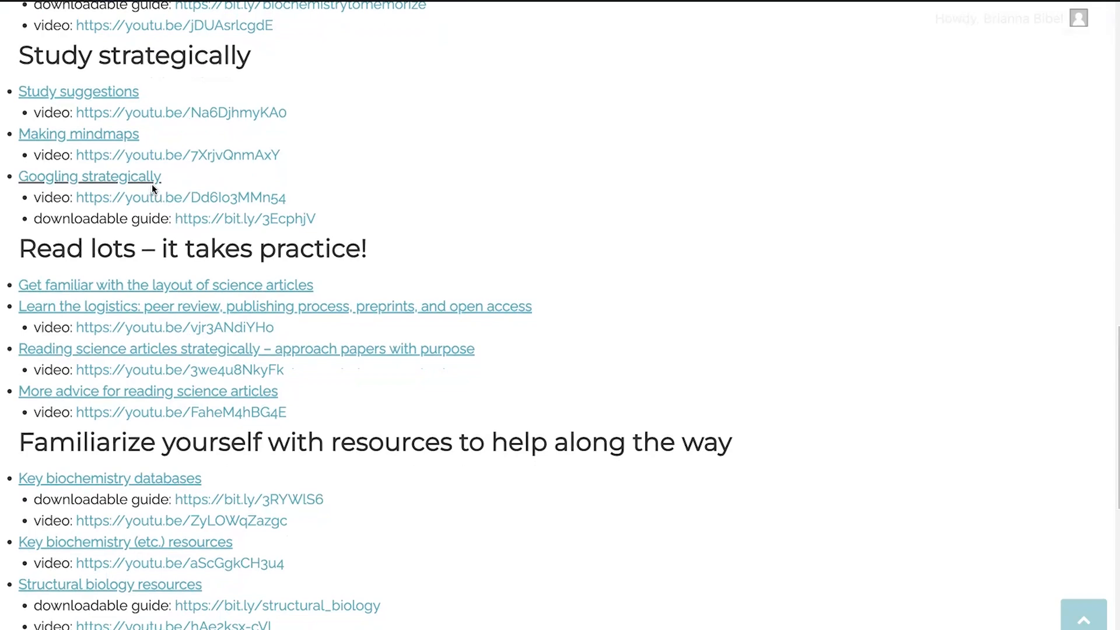
mouse_move(162, 186)
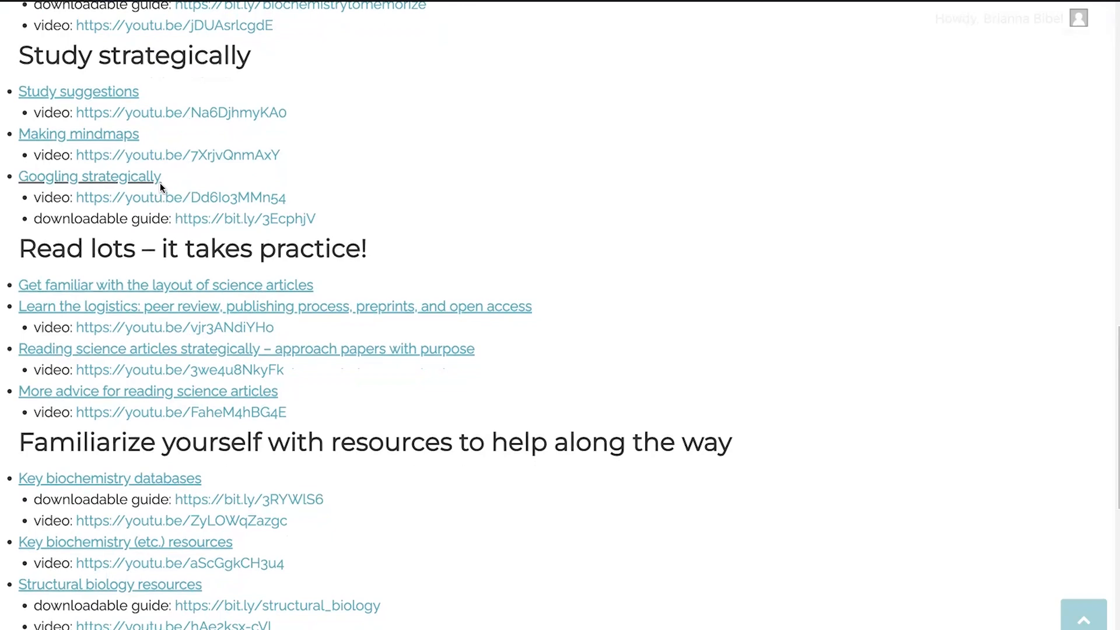
mouse_move(153, 182)
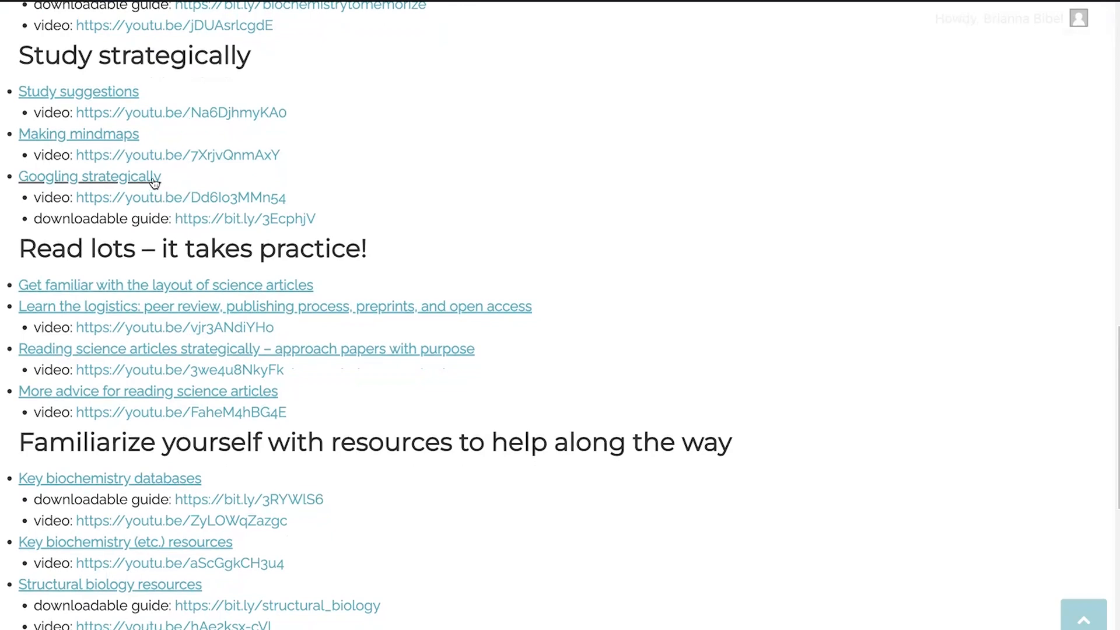
mouse_move(154, 182)
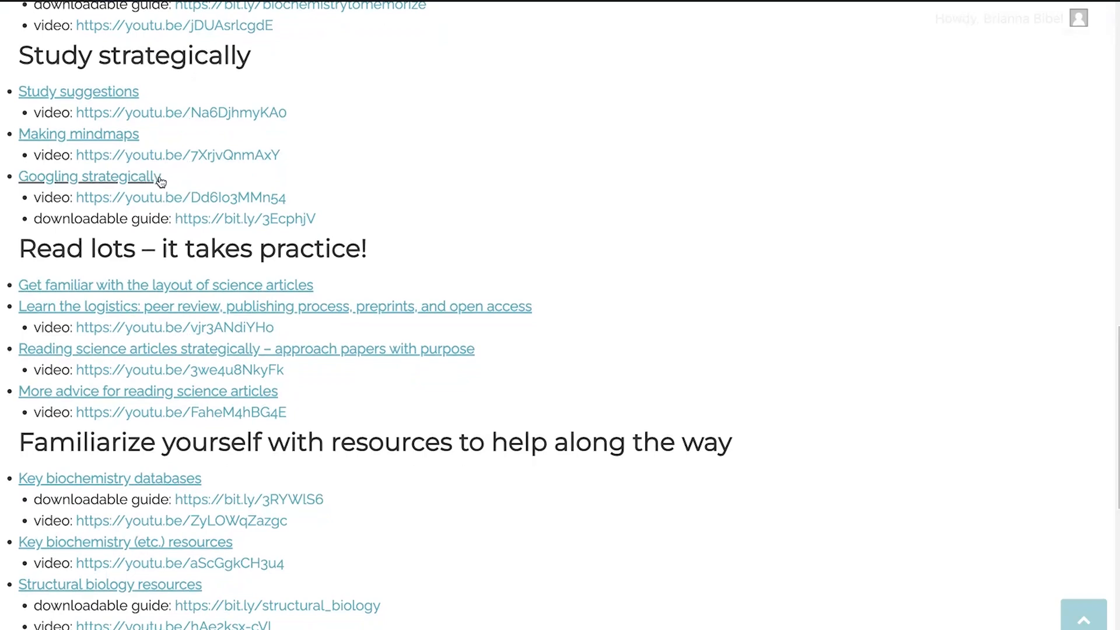
mouse_move(201, 214)
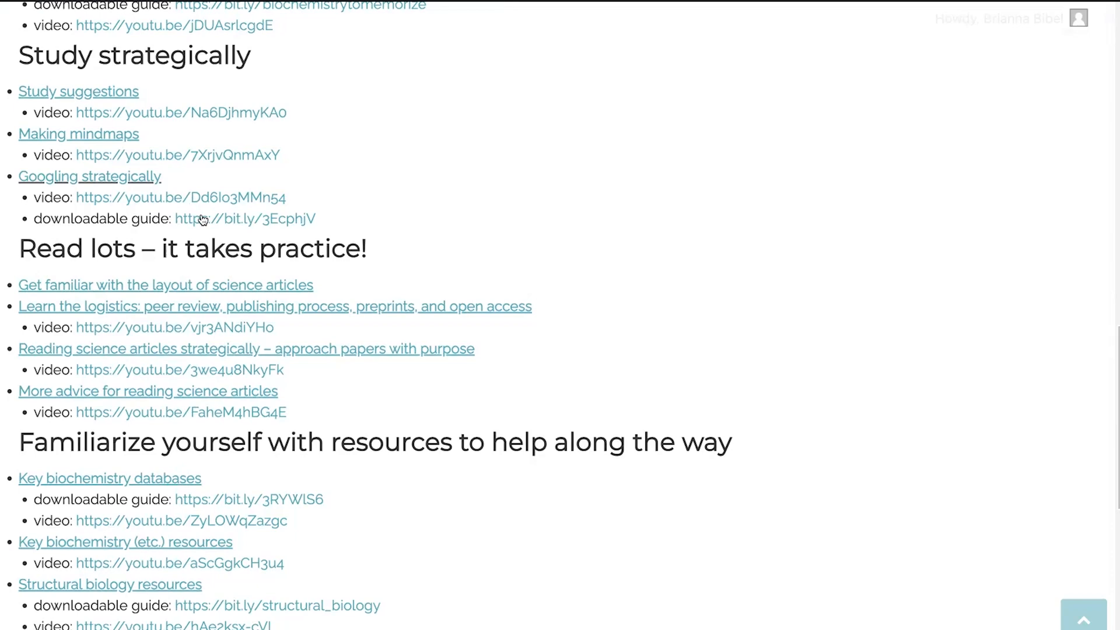
mouse_move(201, 214)
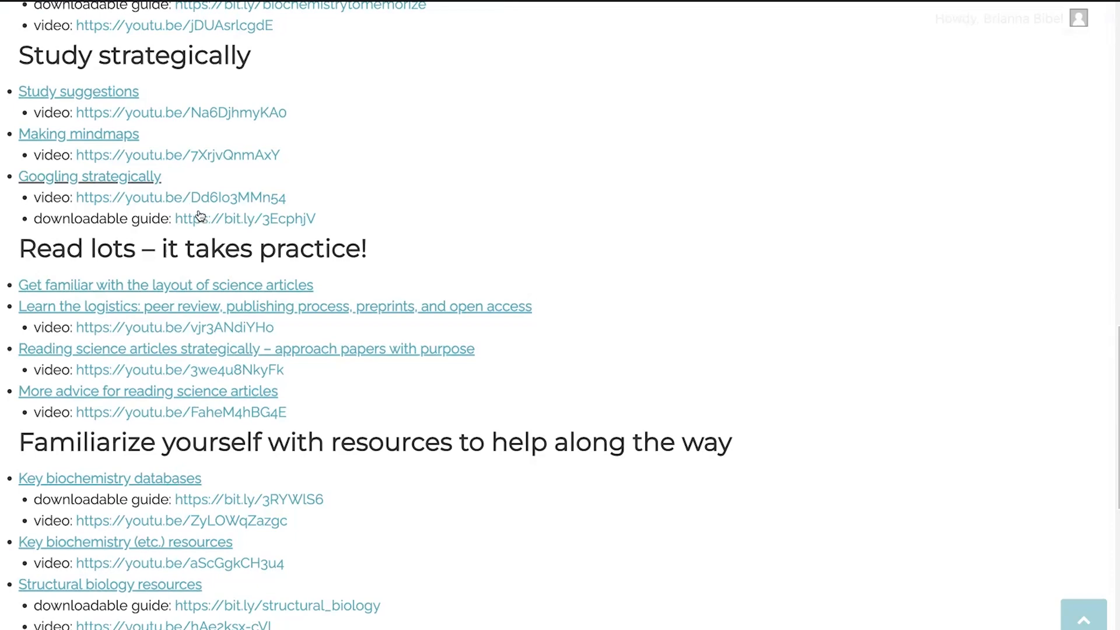
mouse_move(170, 201)
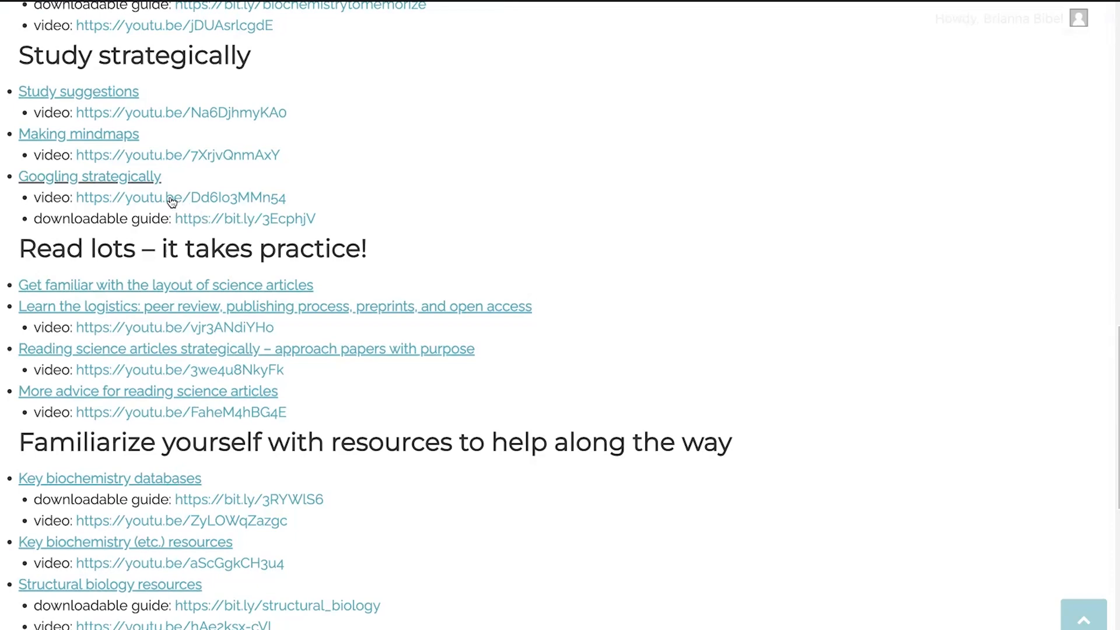
mouse_move(161, 186)
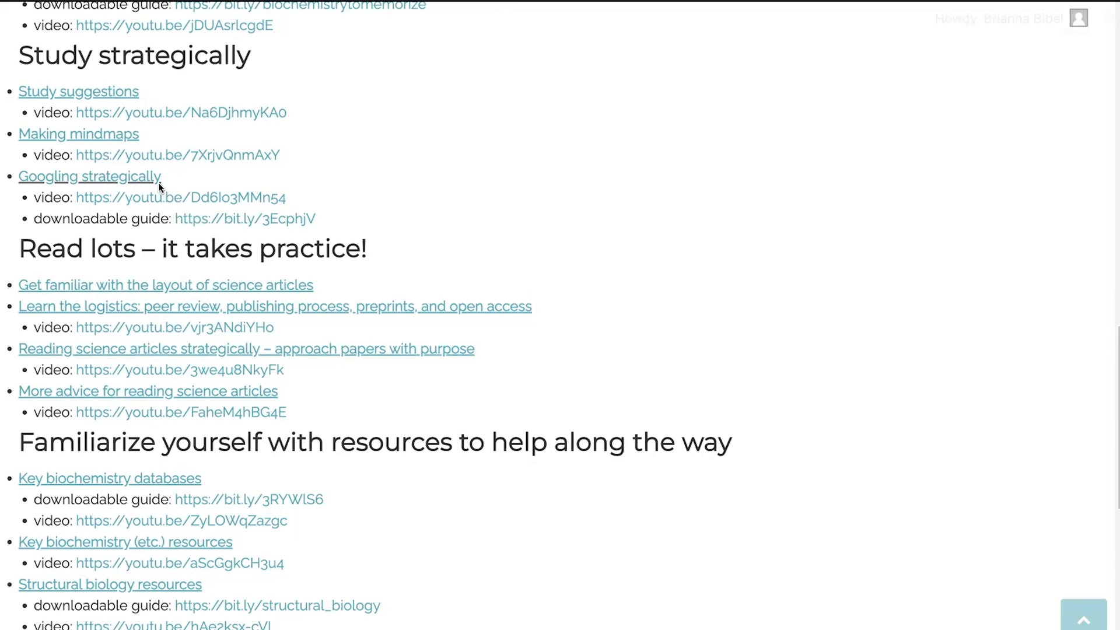
mouse_move(139, 168)
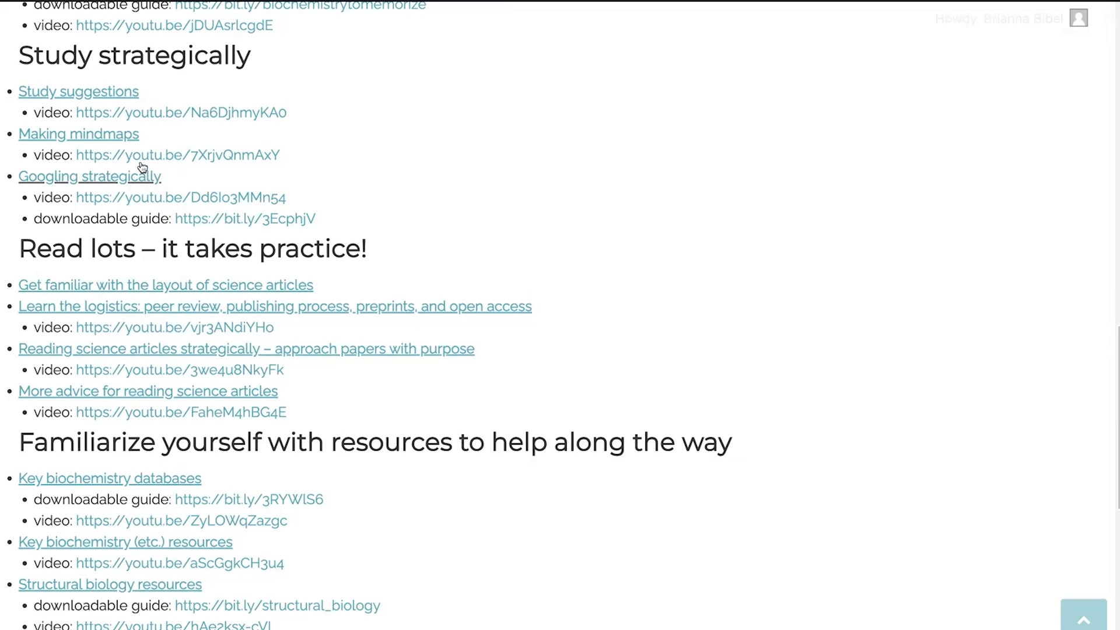
scroll("down", 3)
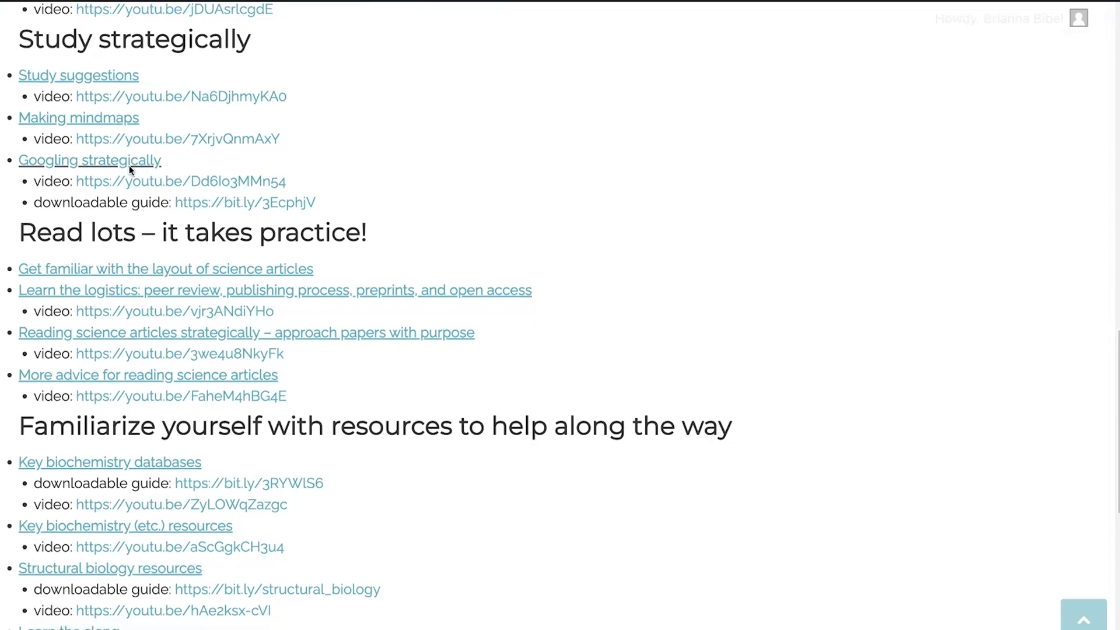
scroll("down", 3)
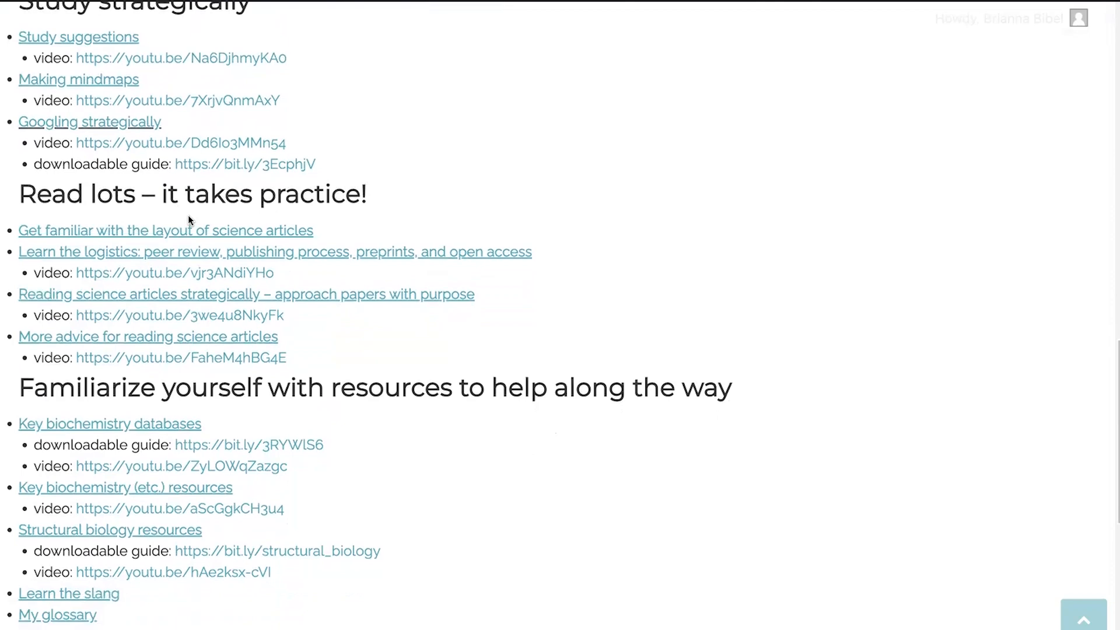
scroll("down", 3)
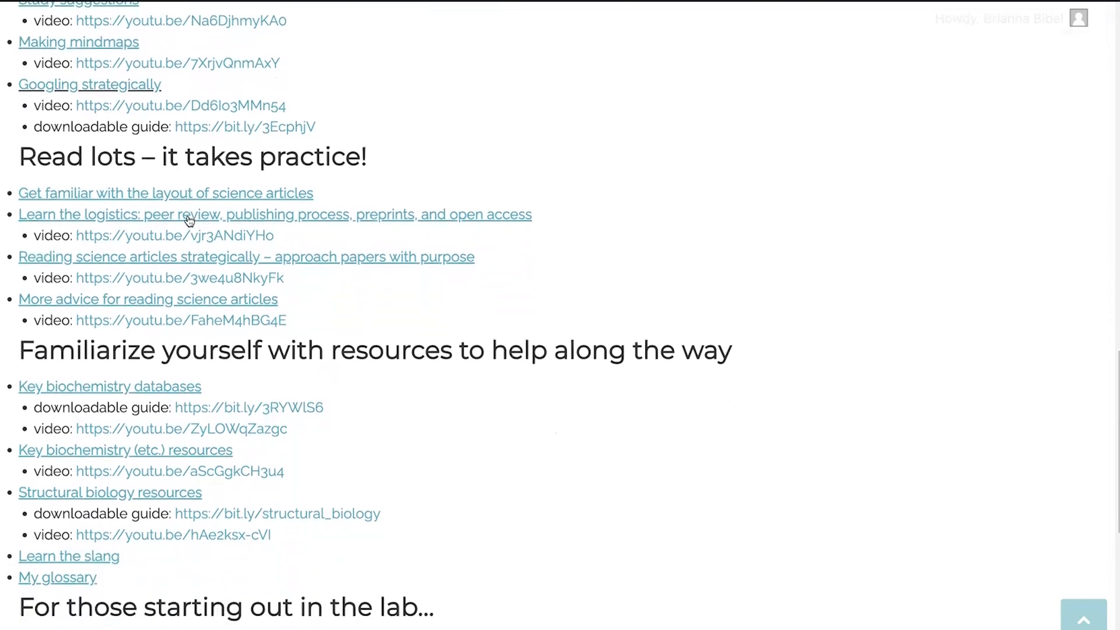
scroll("down", 3)
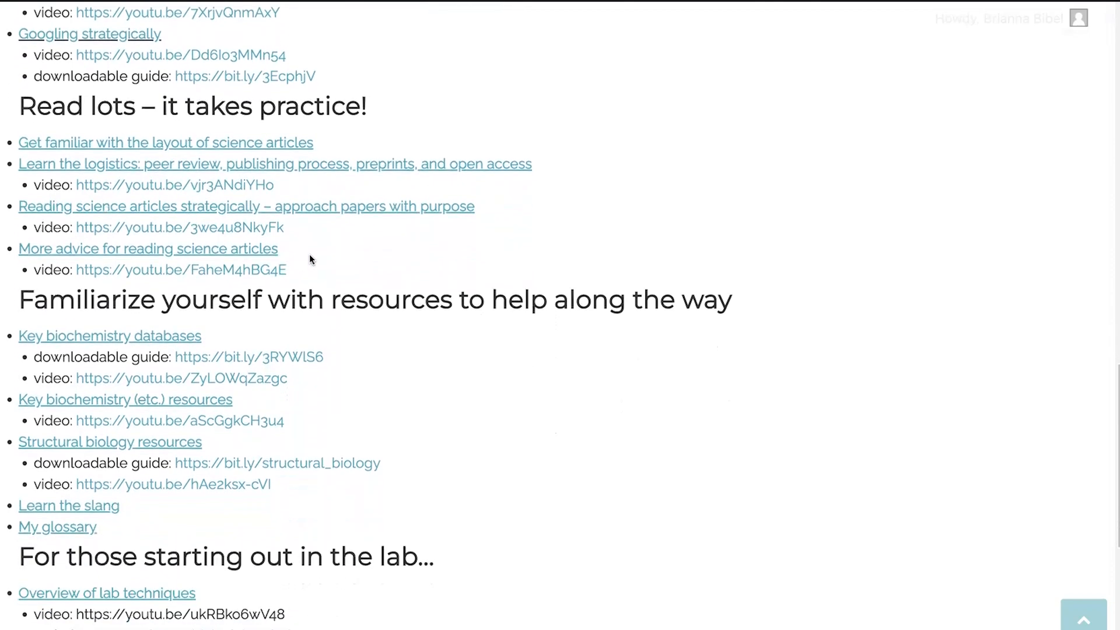
scroll("down", 3)
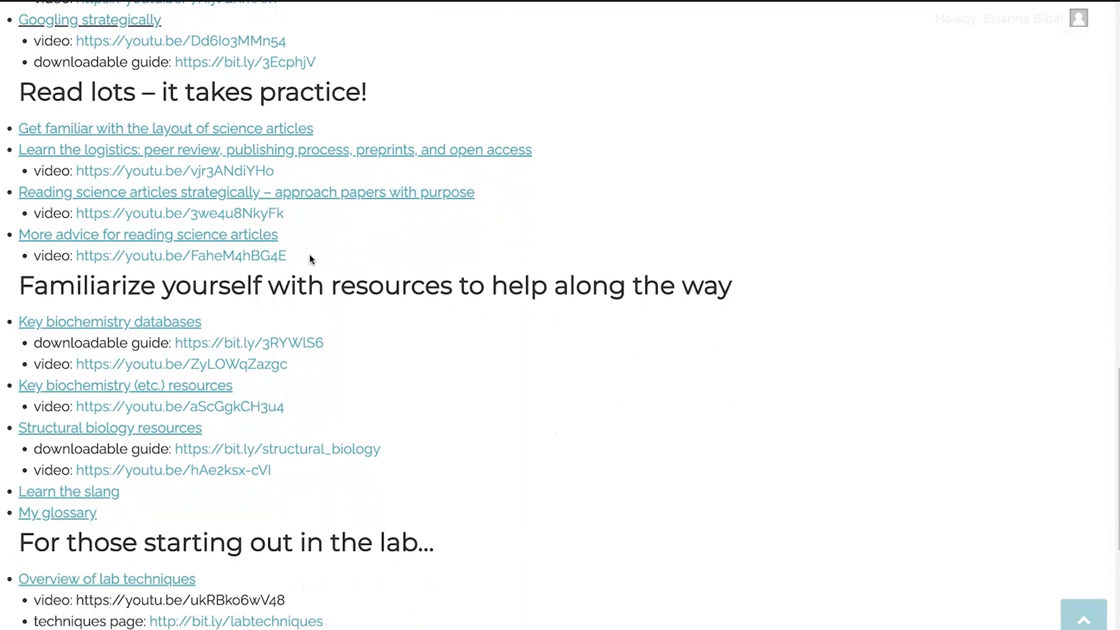
scroll("down", 3)
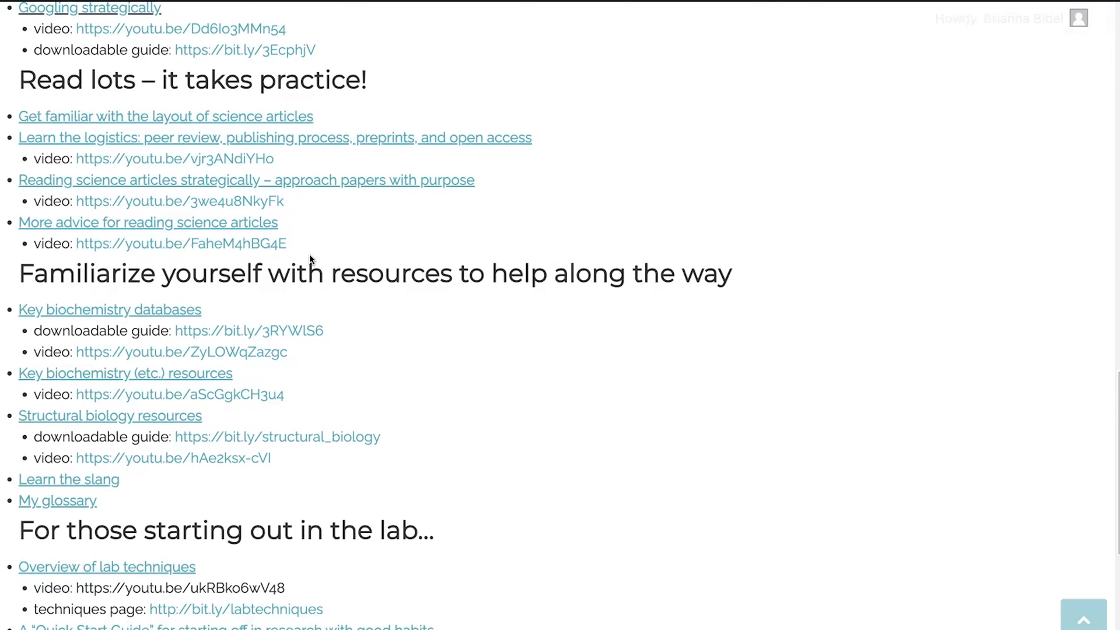
mouse_move(304, 252)
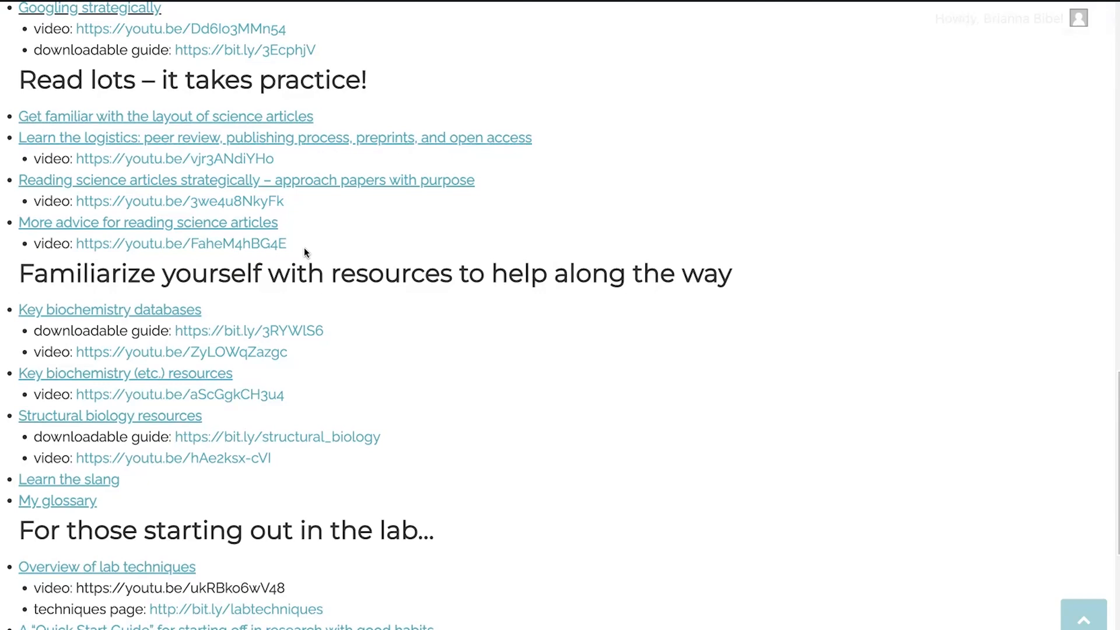
mouse_move(316, 169)
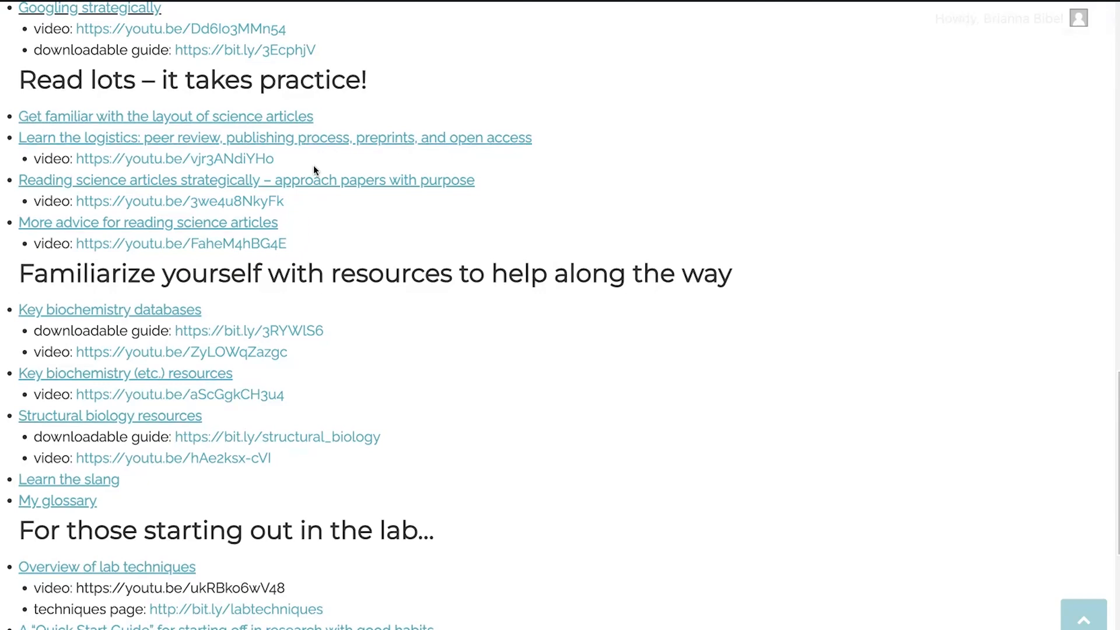
mouse_move(250, 123)
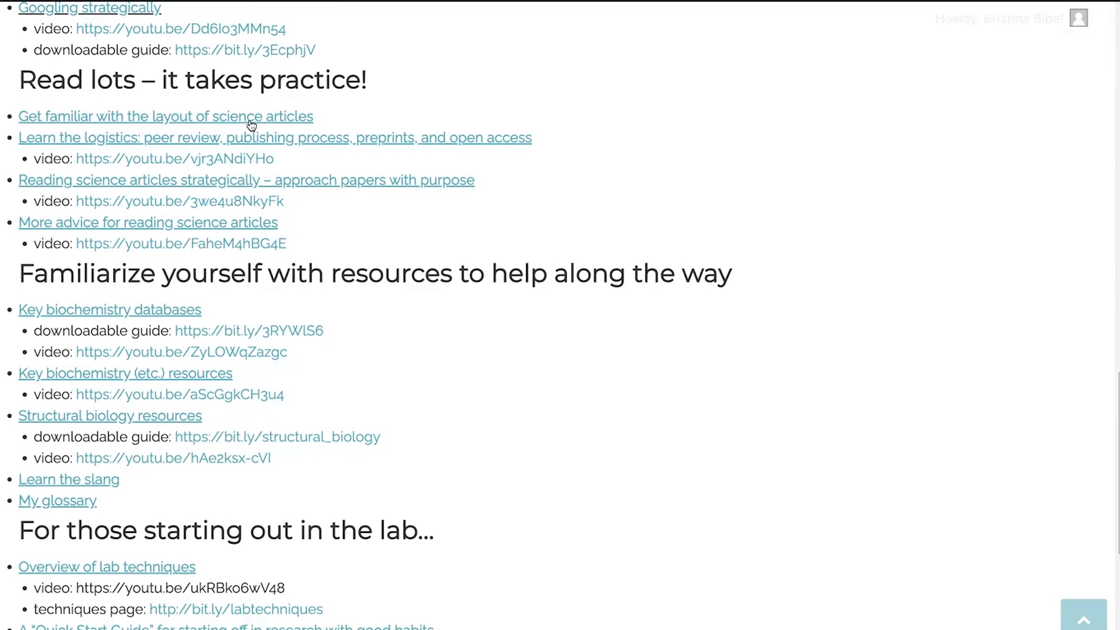
mouse_move(254, 136)
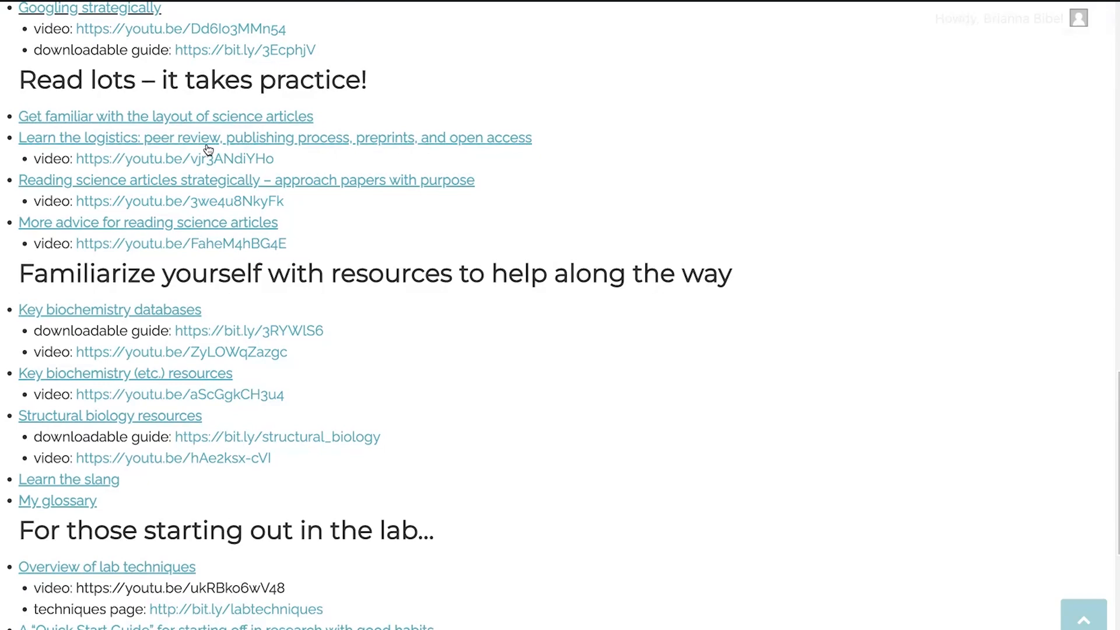
mouse_move(345, 161)
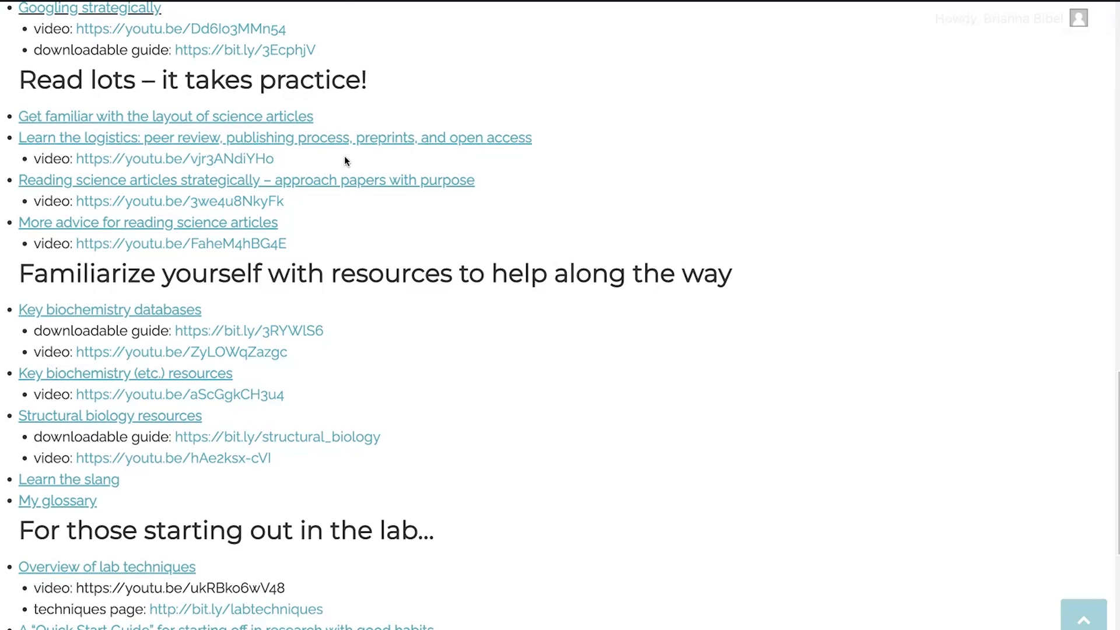
mouse_move(420, 151)
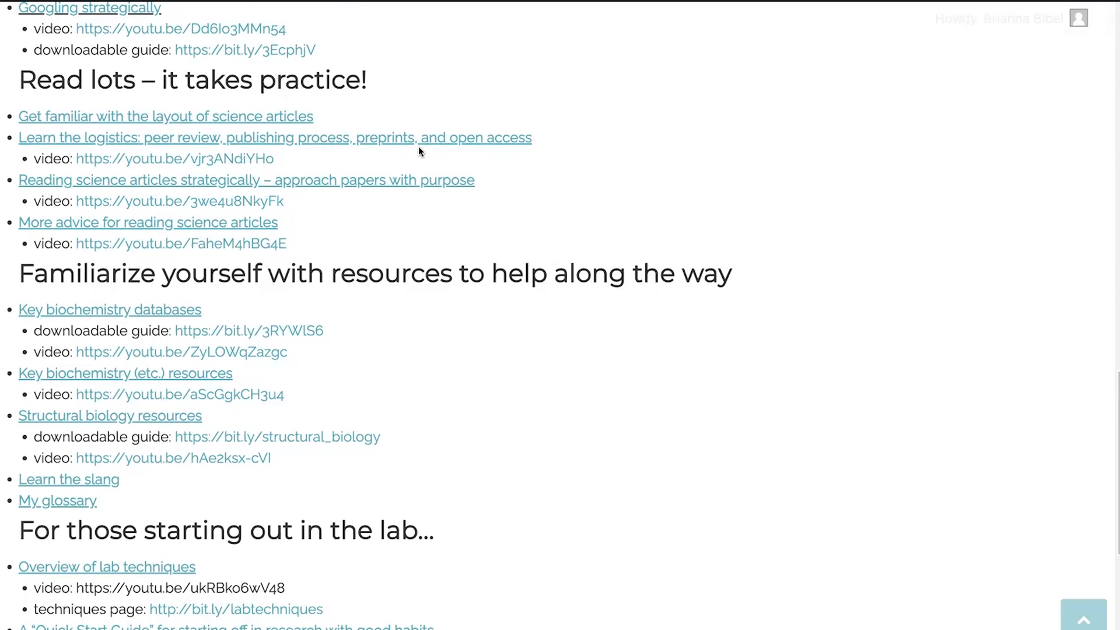
mouse_move(179, 122)
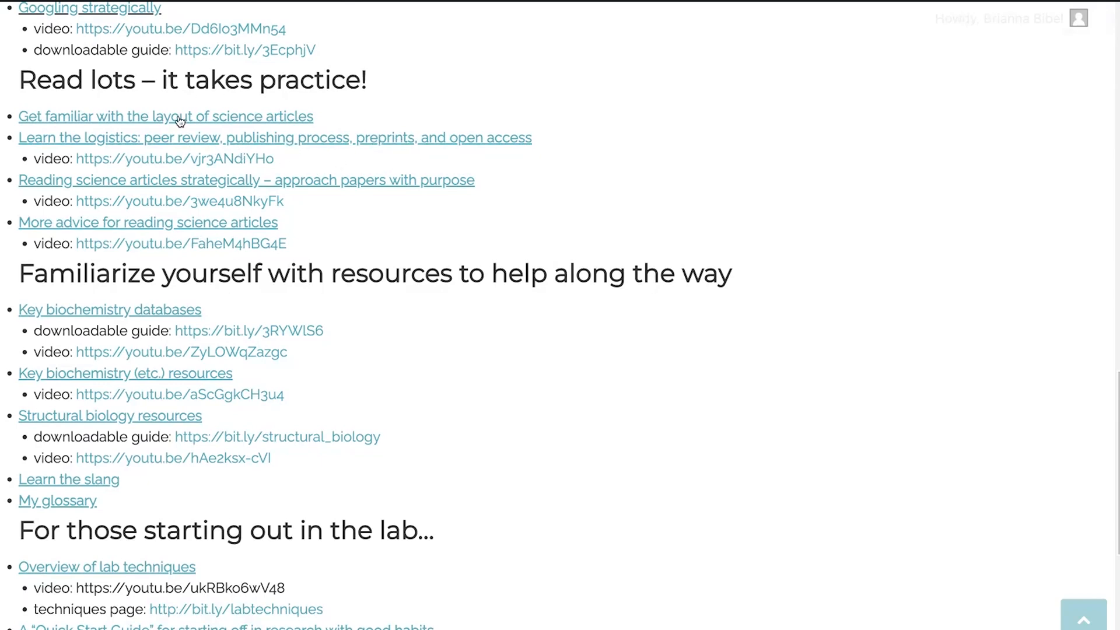
mouse_move(194, 131)
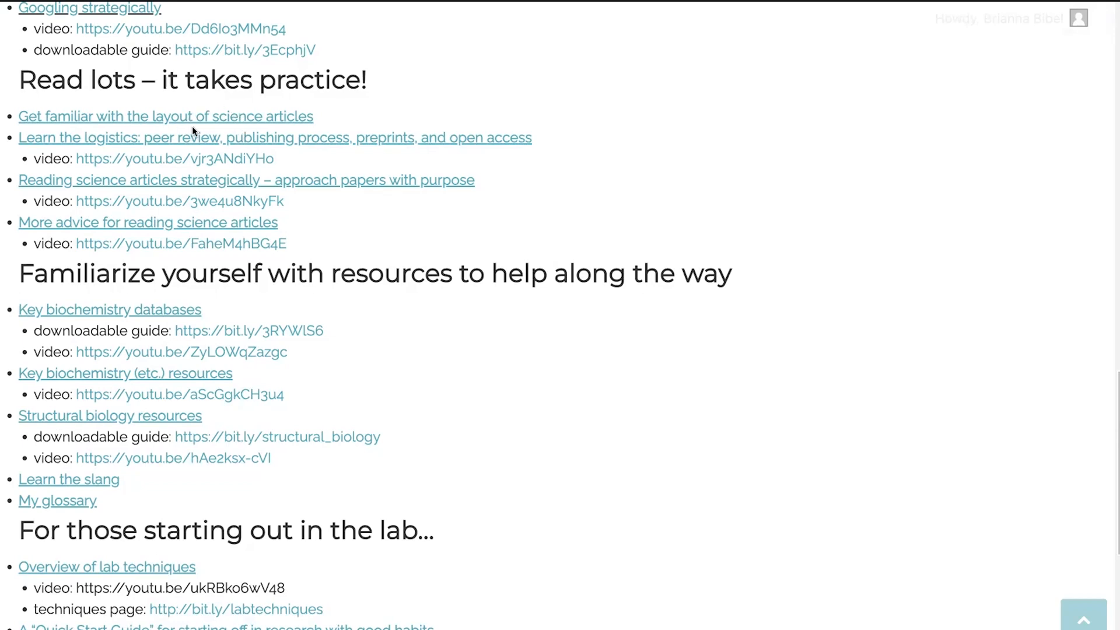
mouse_move(187, 177)
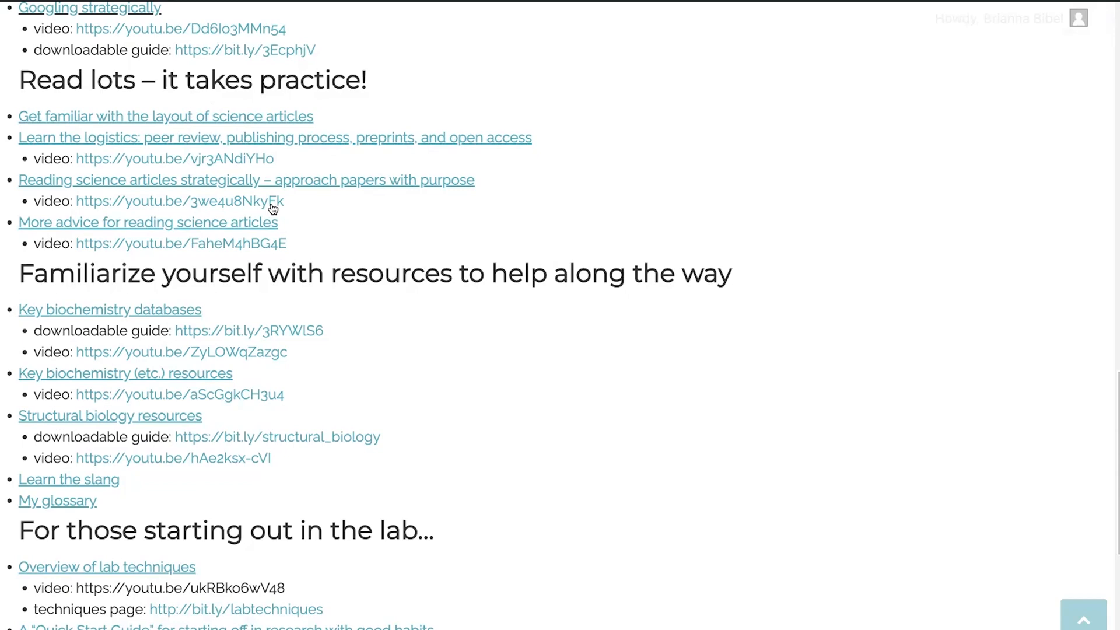
mouse_move(269, 205)
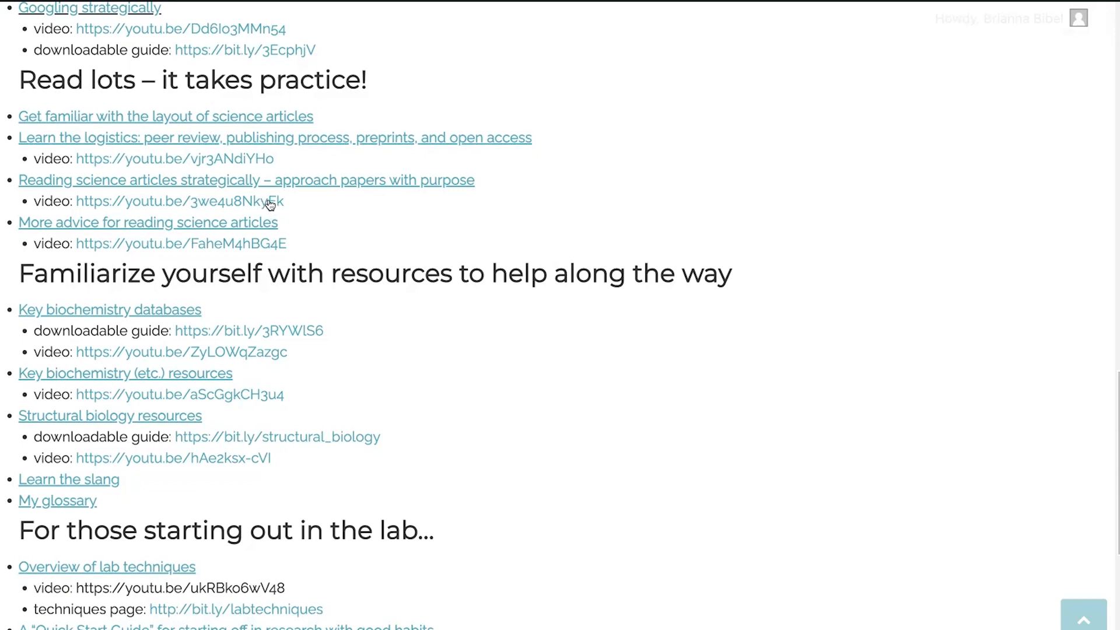
mouse_move(270, 203)
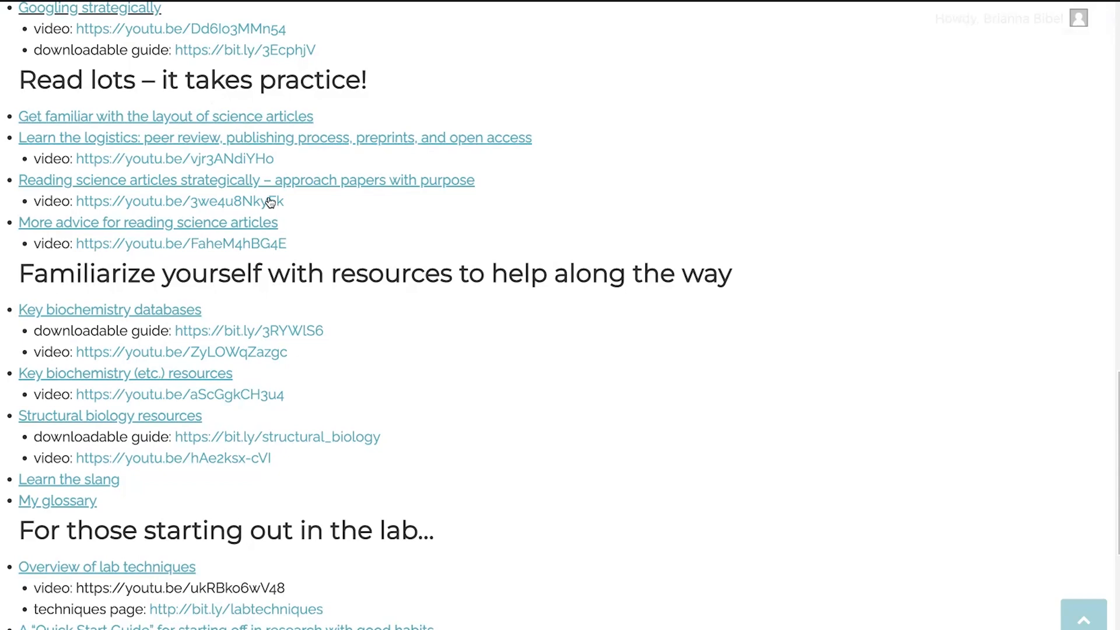
mouse_move(304, 213)
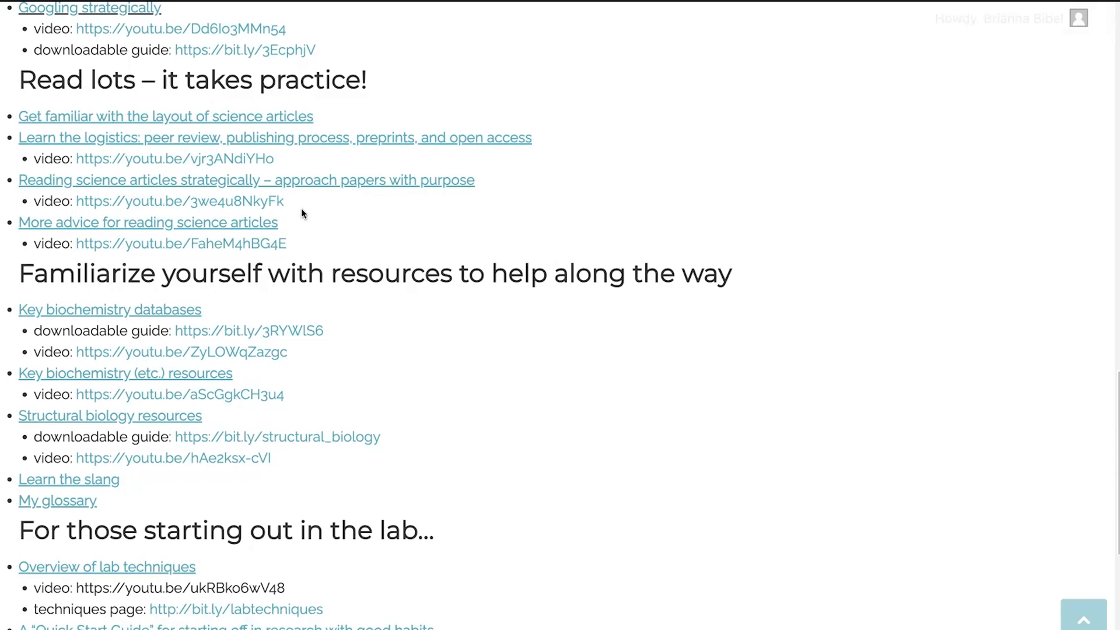
mouse_move(395, 194)
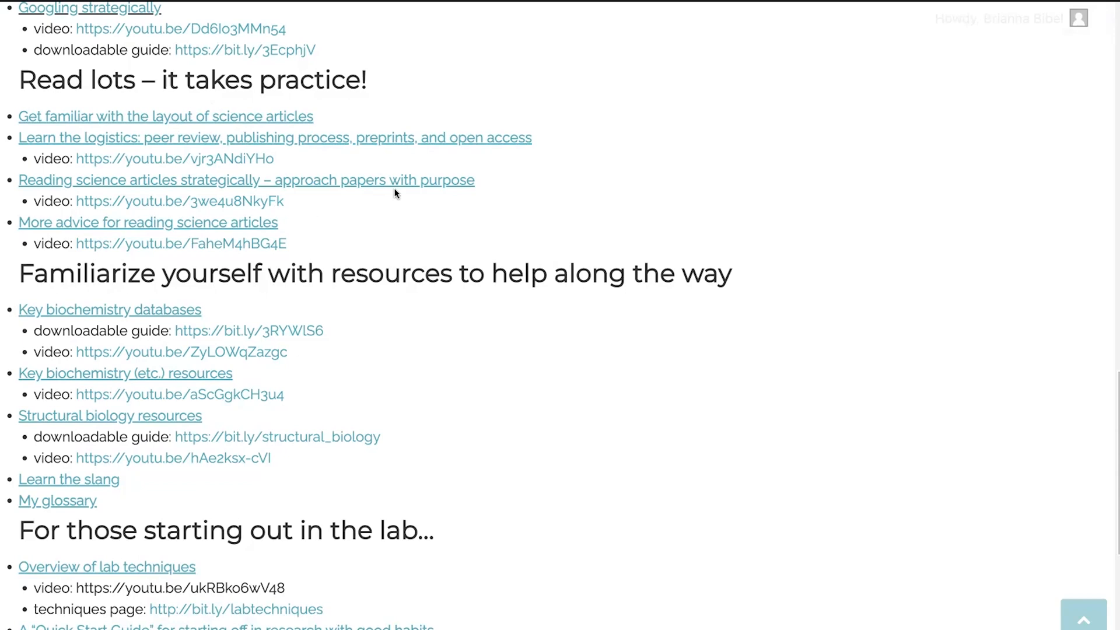
mouse_move(136, 199)
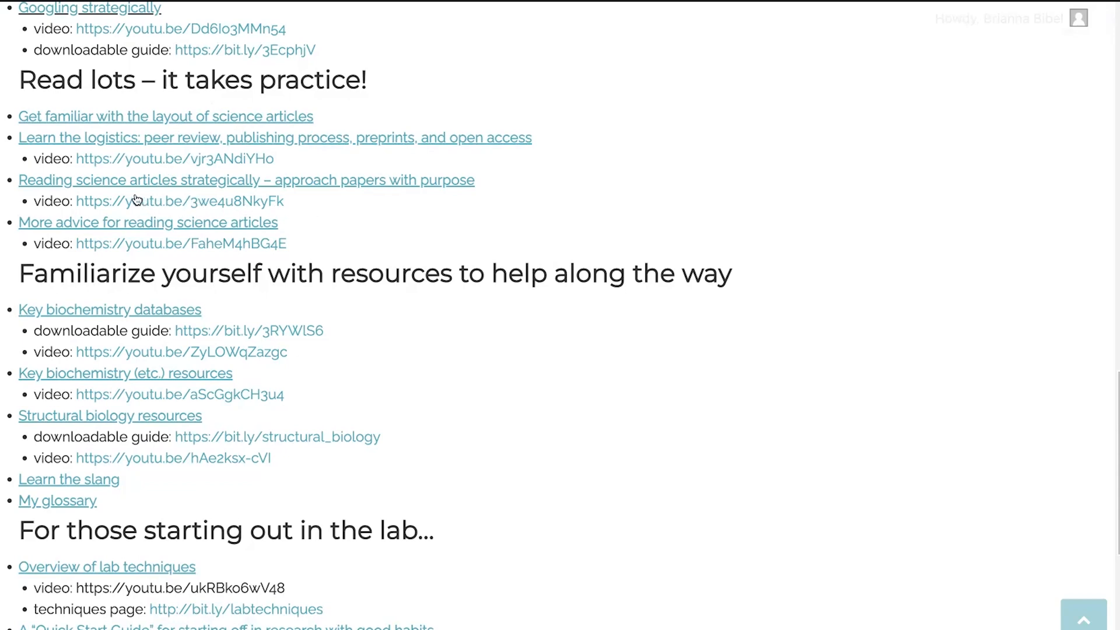
mouse_move(131, 210)
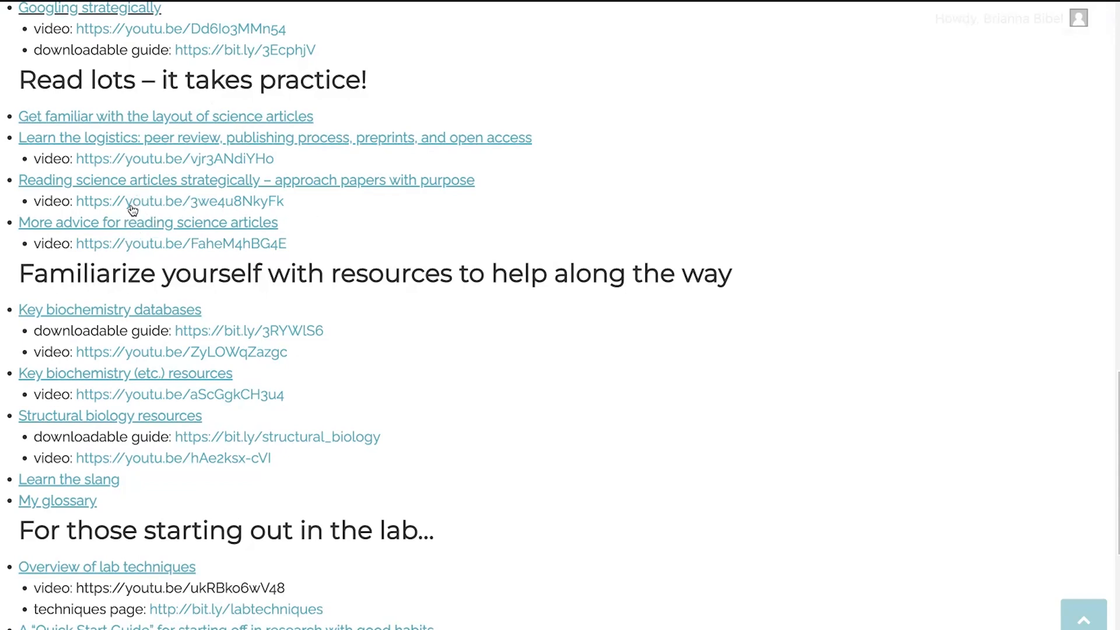
mouse_move(163, 244)
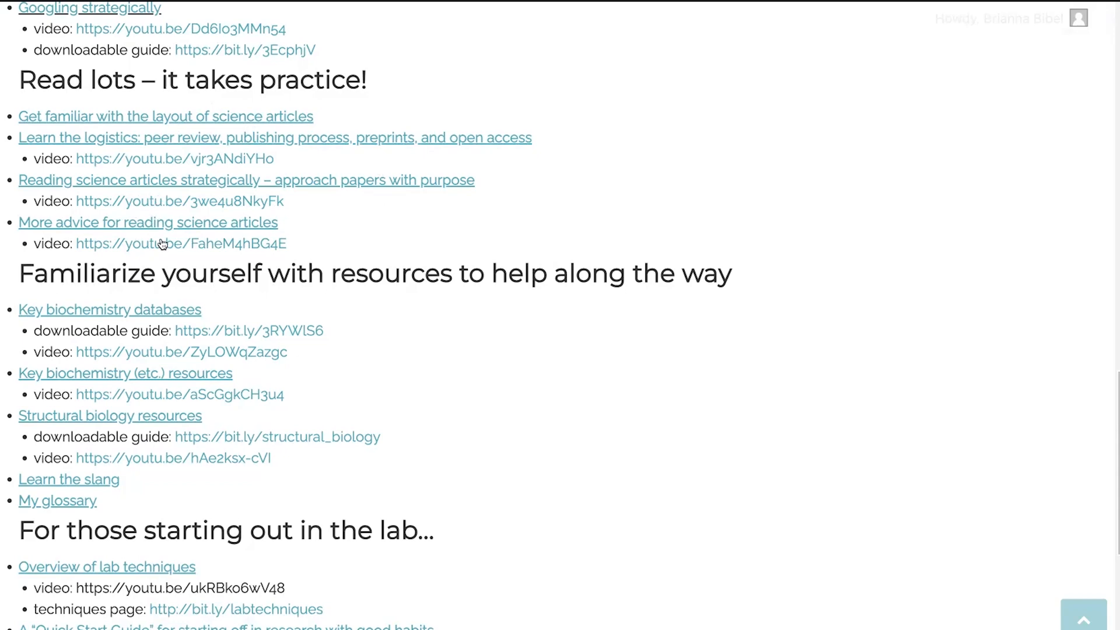
scroll("down", 3)
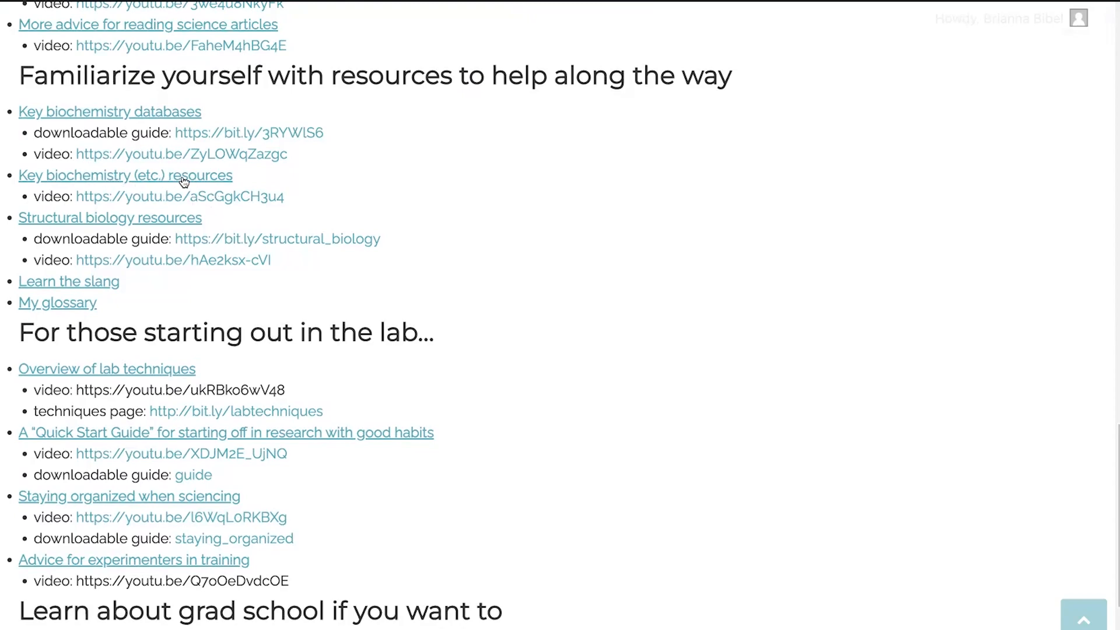
mouse_move(184, 195)
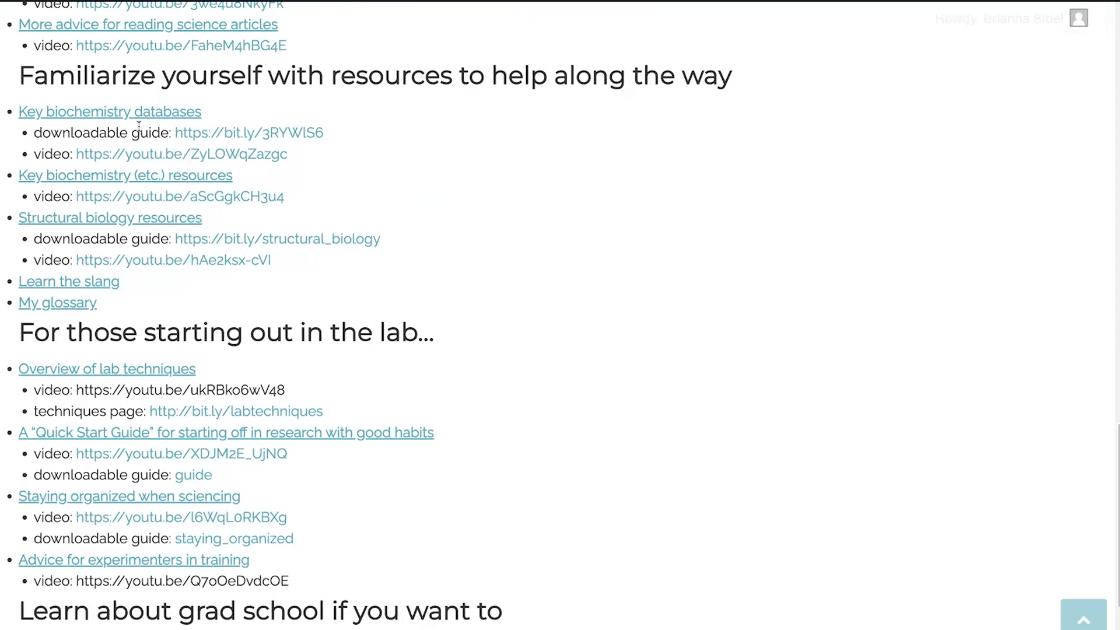
mouse_move(130, 120)
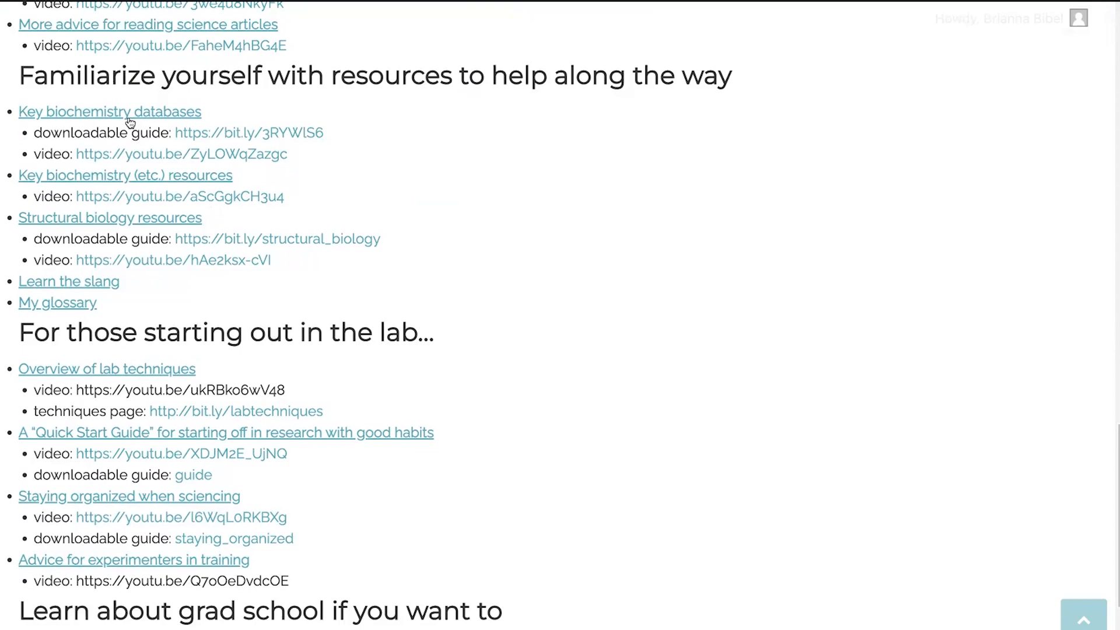
mouse_move(133, 123)
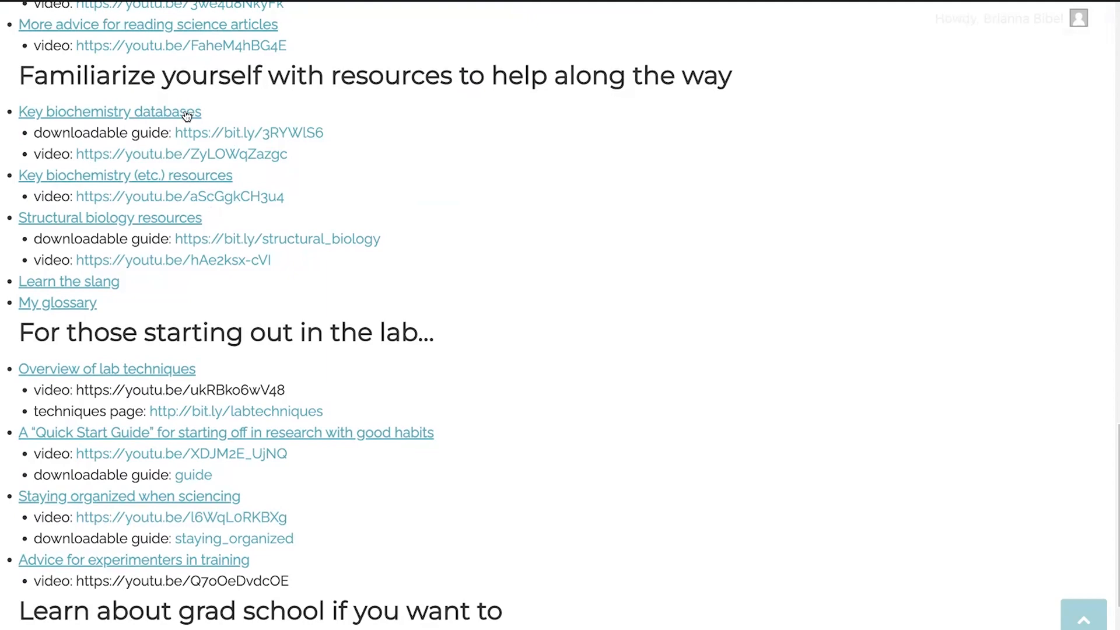
mouse_move(145, 161)
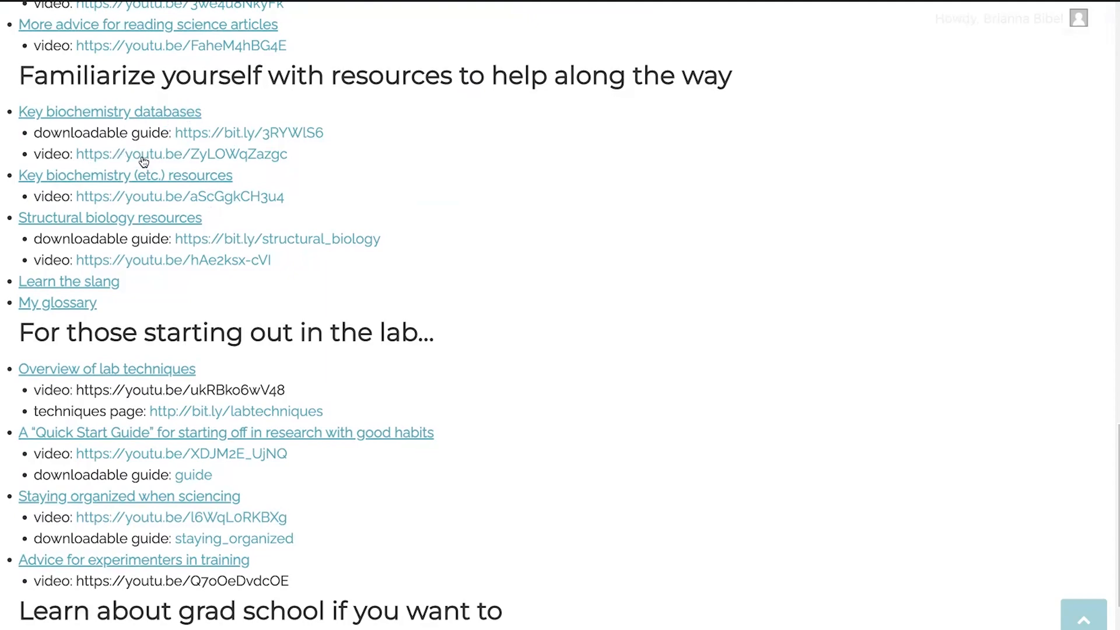
mouse_move(145, 230)
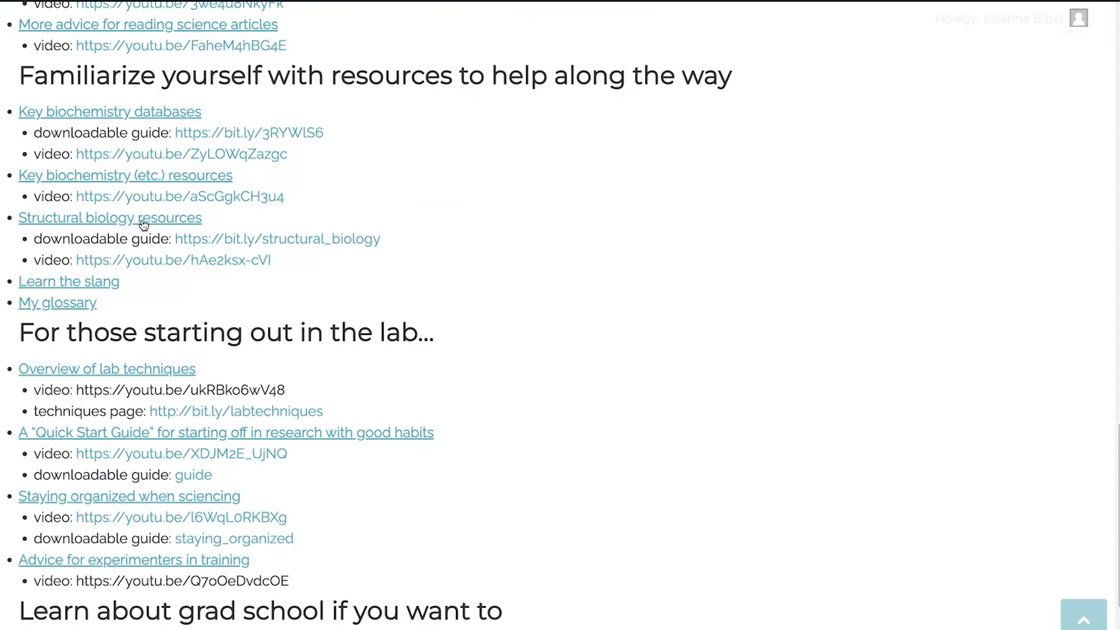
mouse_move(257, 266)
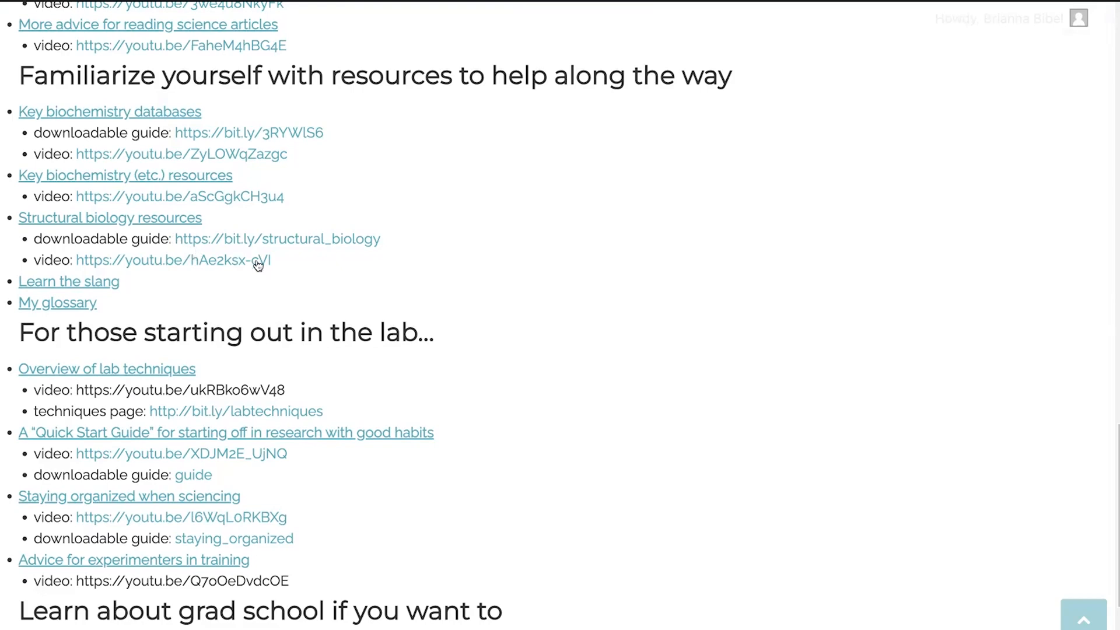
mouse_move(119, 229)
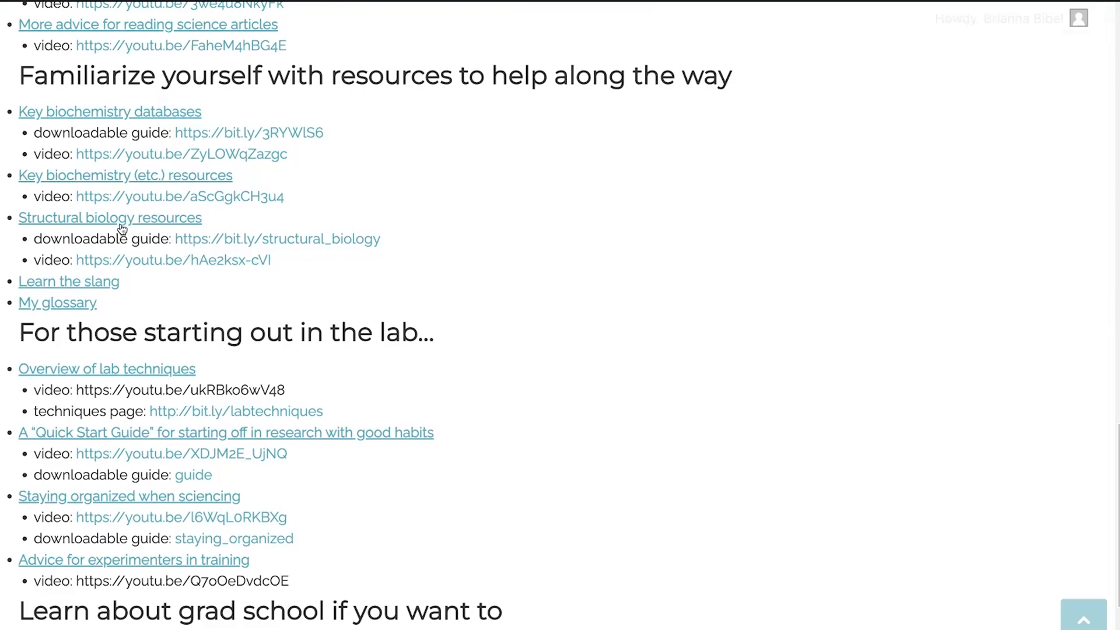
mouse_move(123, 233)
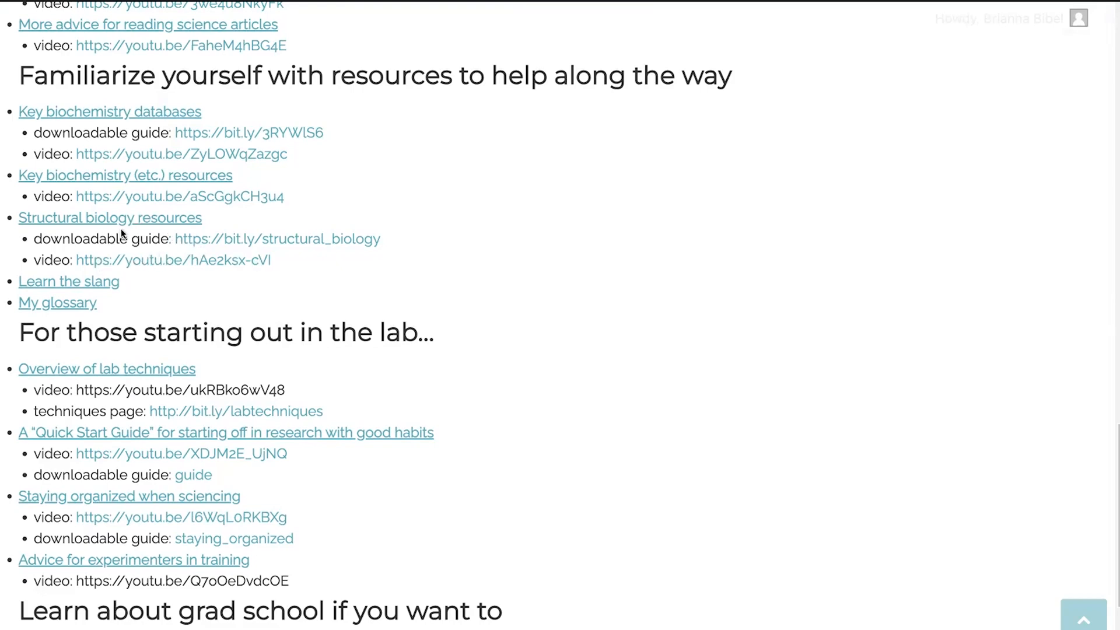
mouse_move(143, 271)
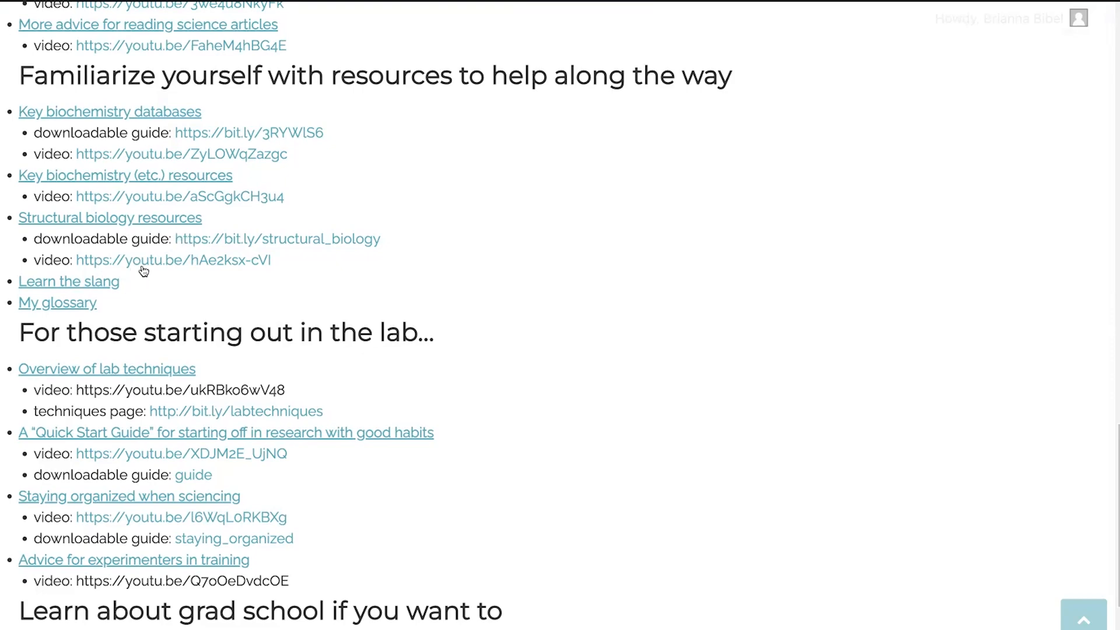
mouse_move(121, 285)
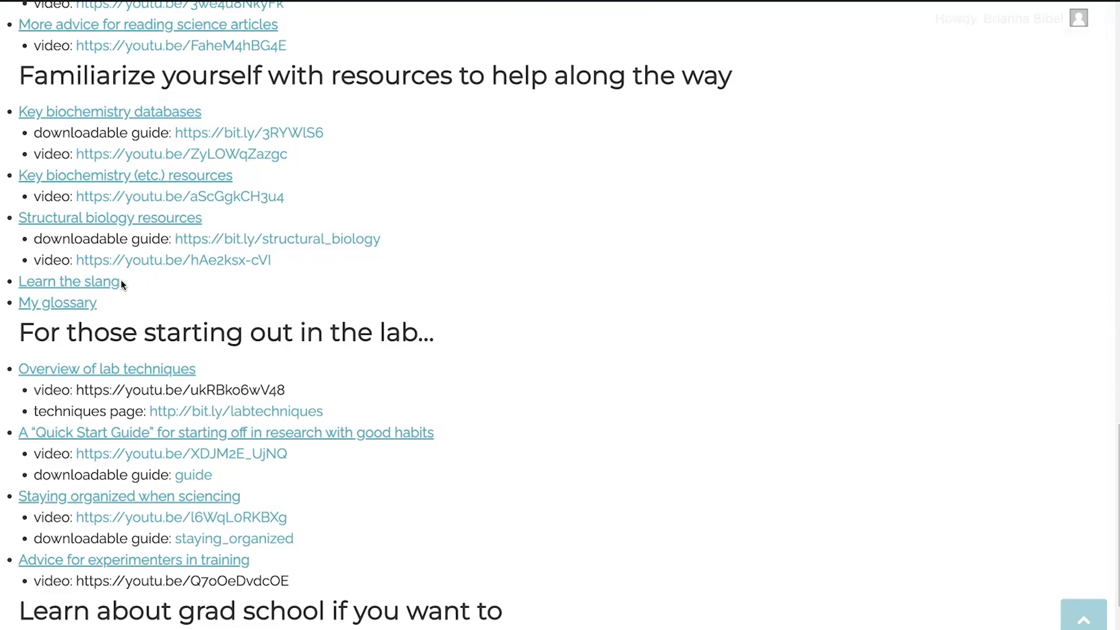
mouse_move(70, 308)
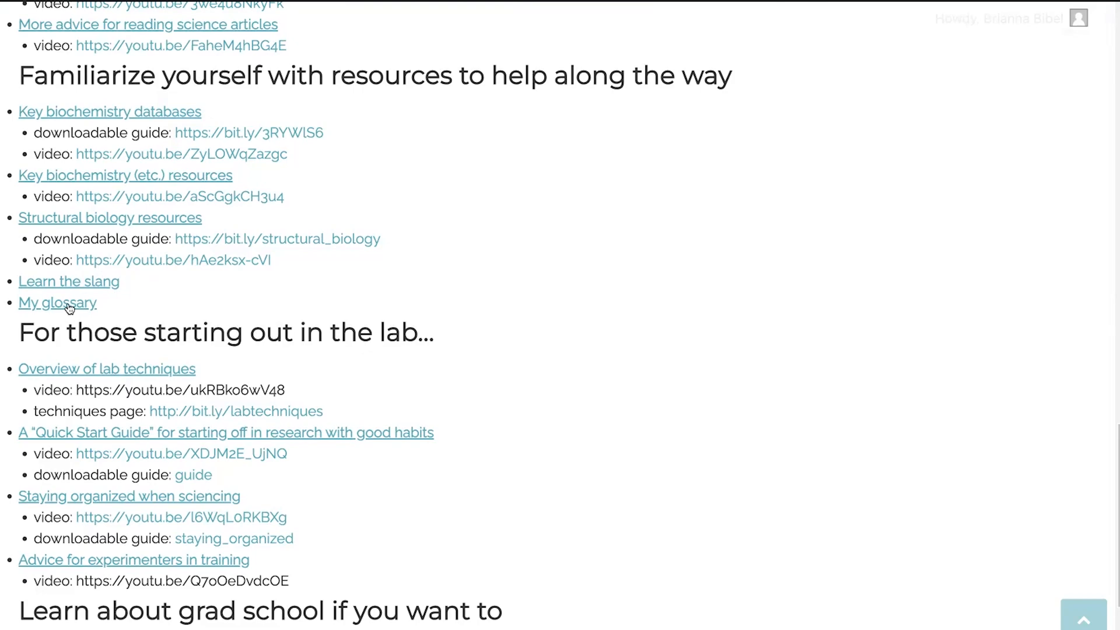
mouse_move(64, 280)
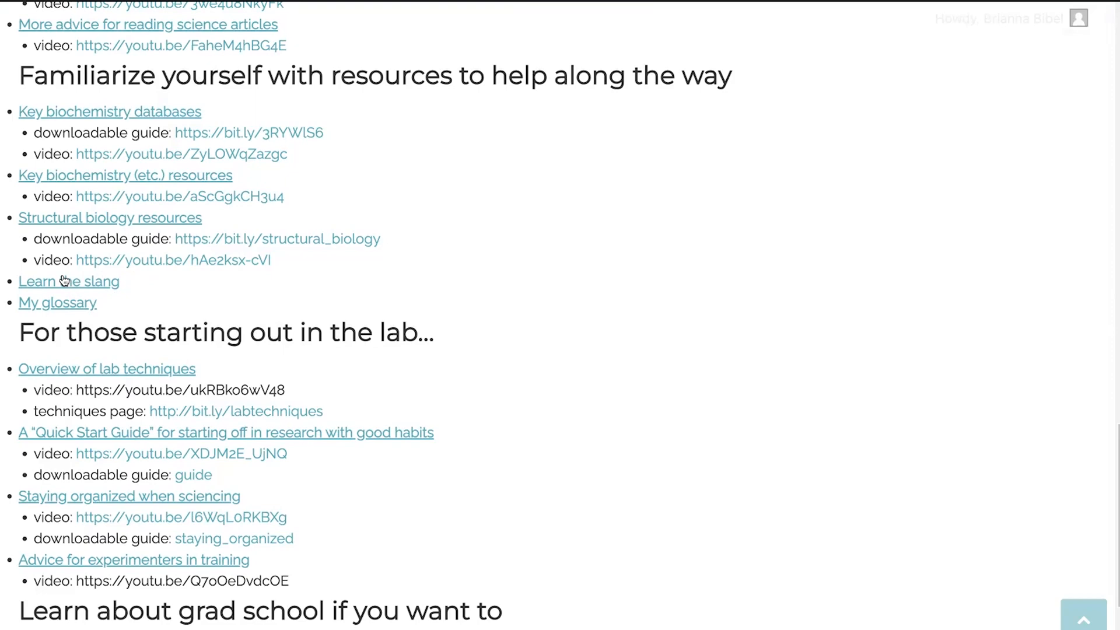
mouse_move(63, 287)
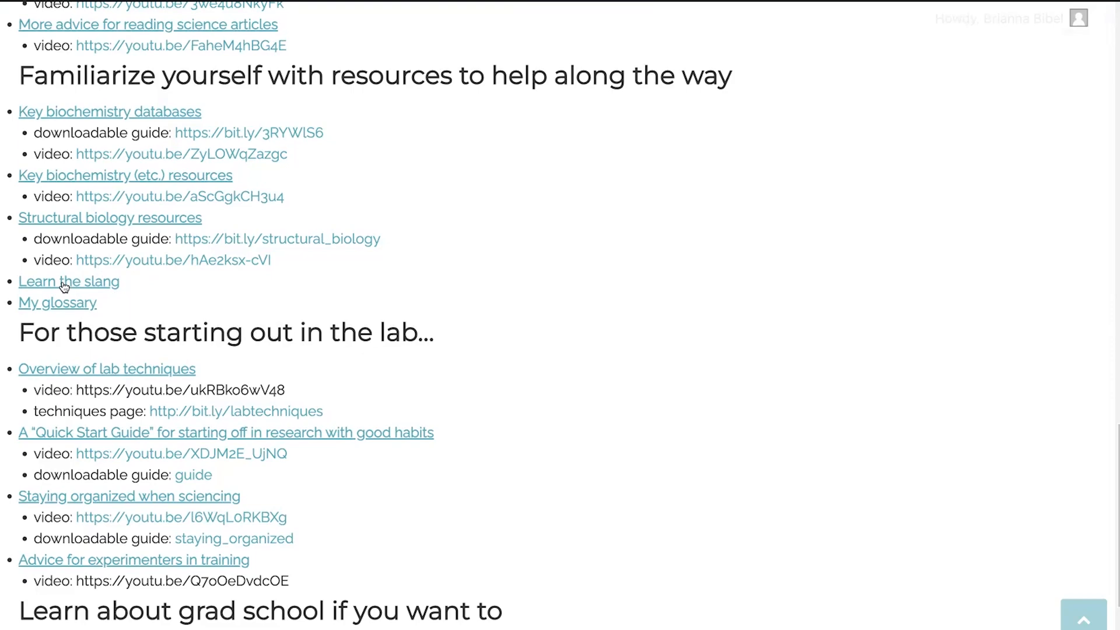
scroll("down", 3)
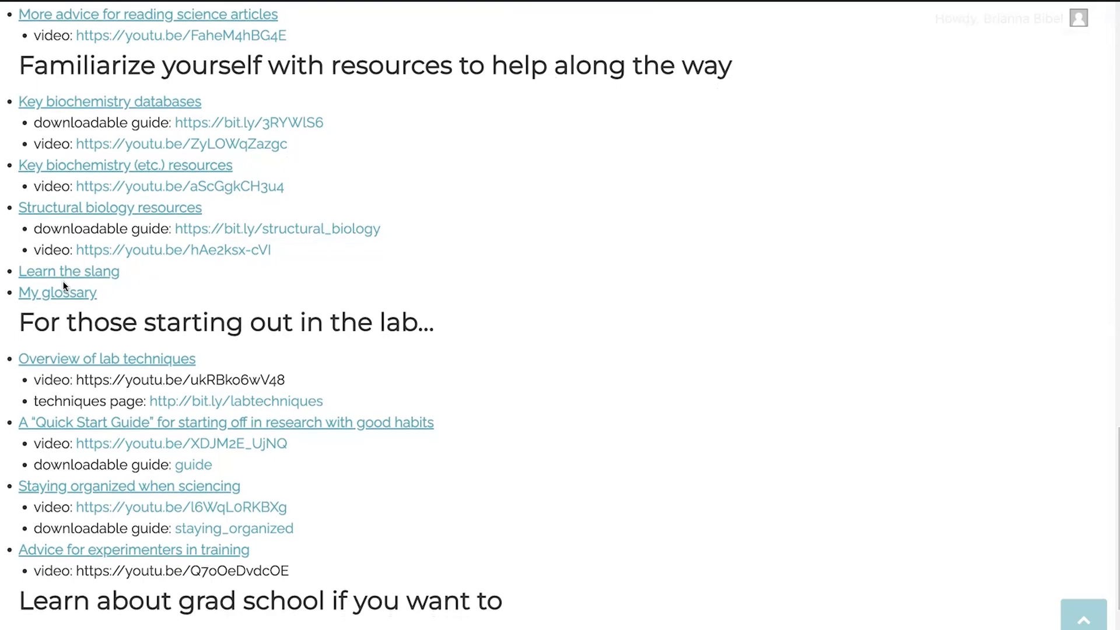
mouse_move(104, 296)
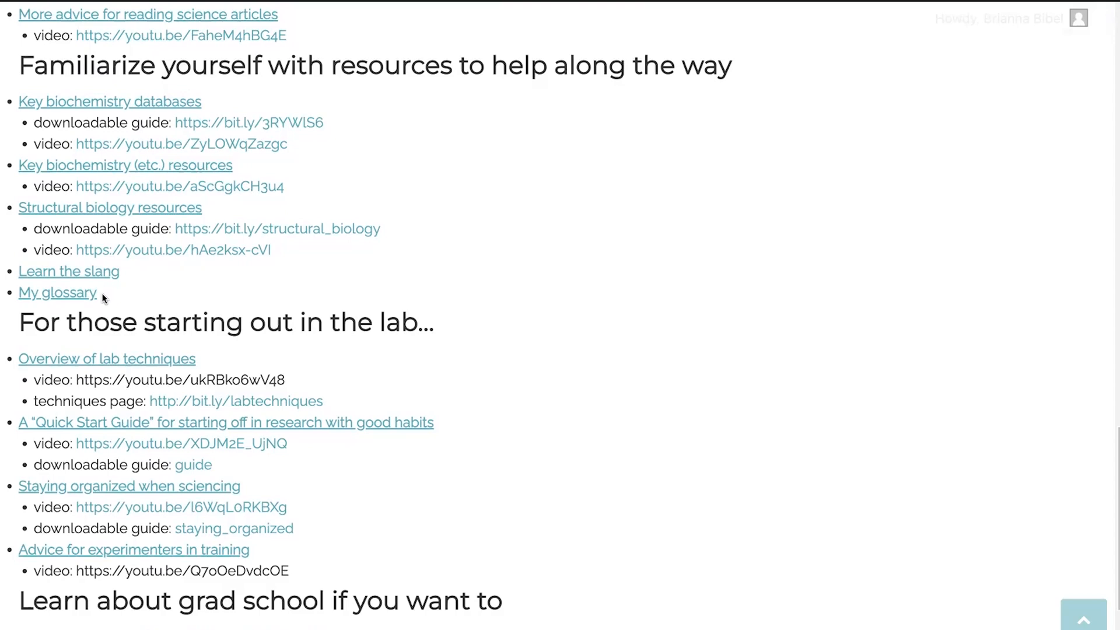
mouse_move(64, 263)
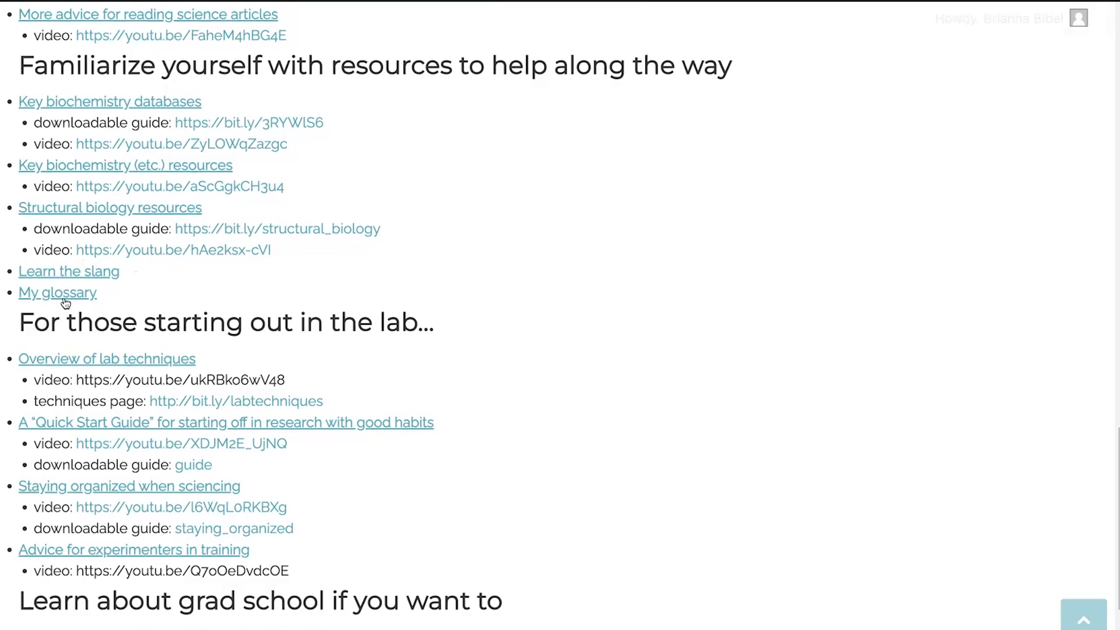
scroll("down", 3)
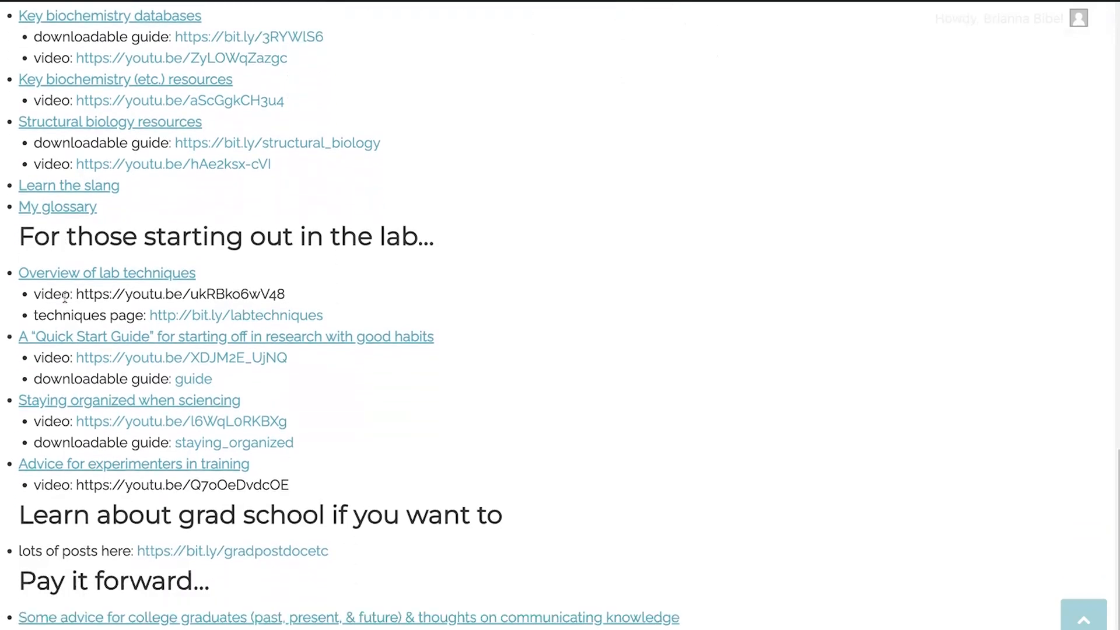
scroll("down", 3)
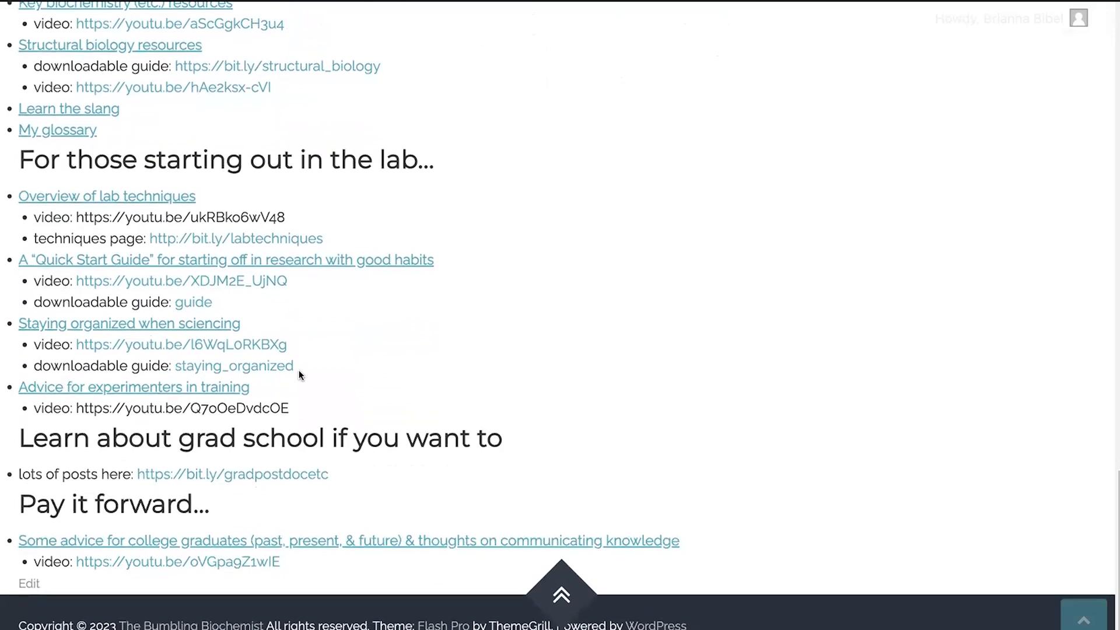
scroll("down", 3)
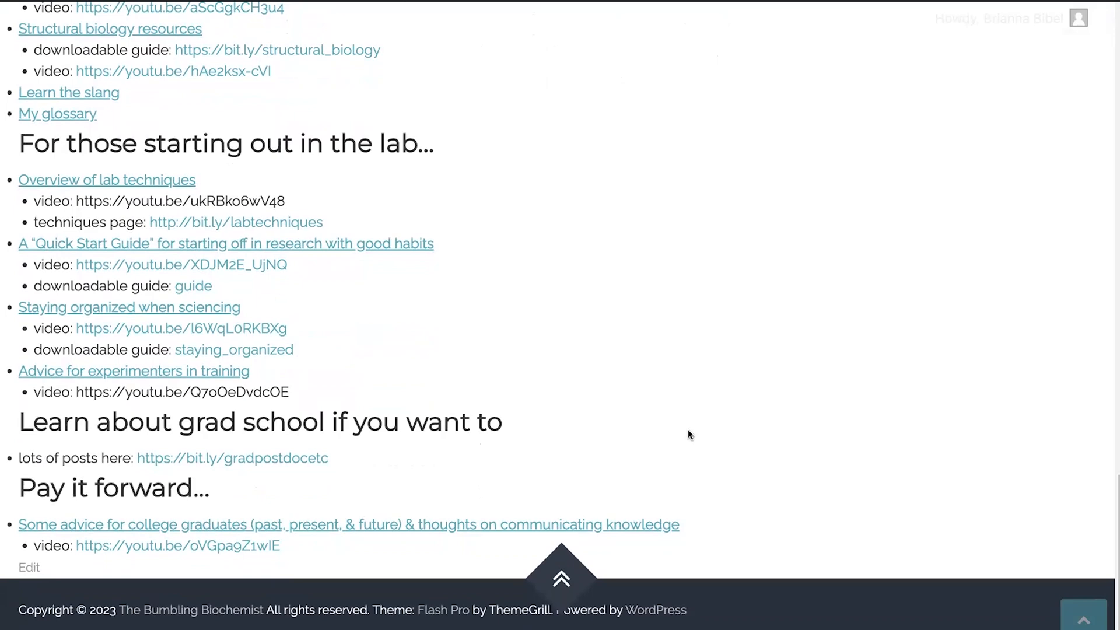
mouse_move(626, 401)
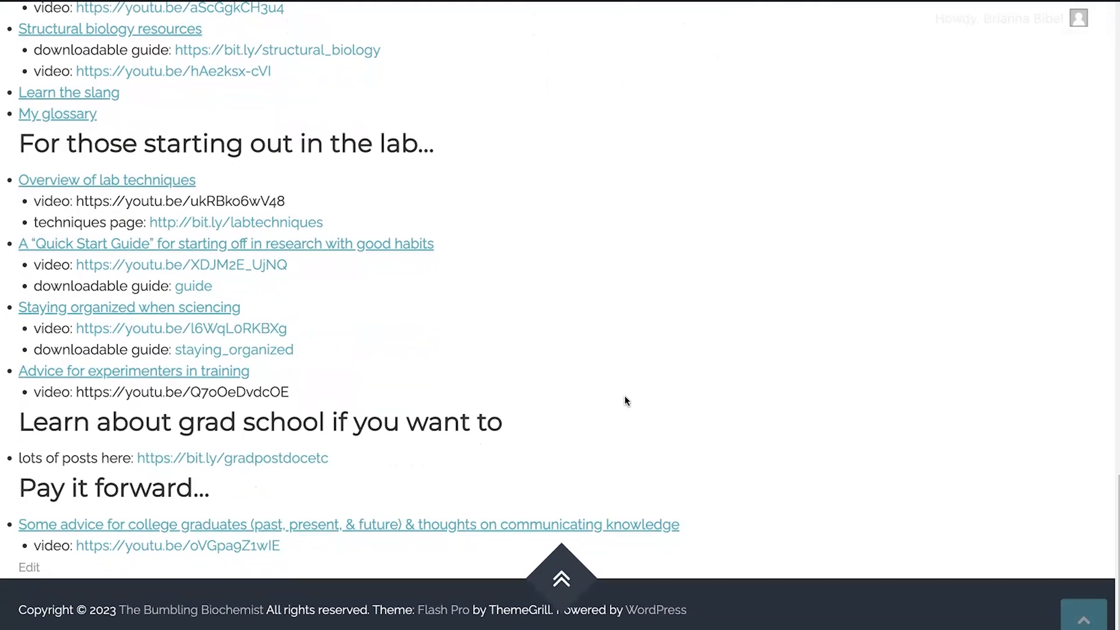
mouse_move(525, 359)
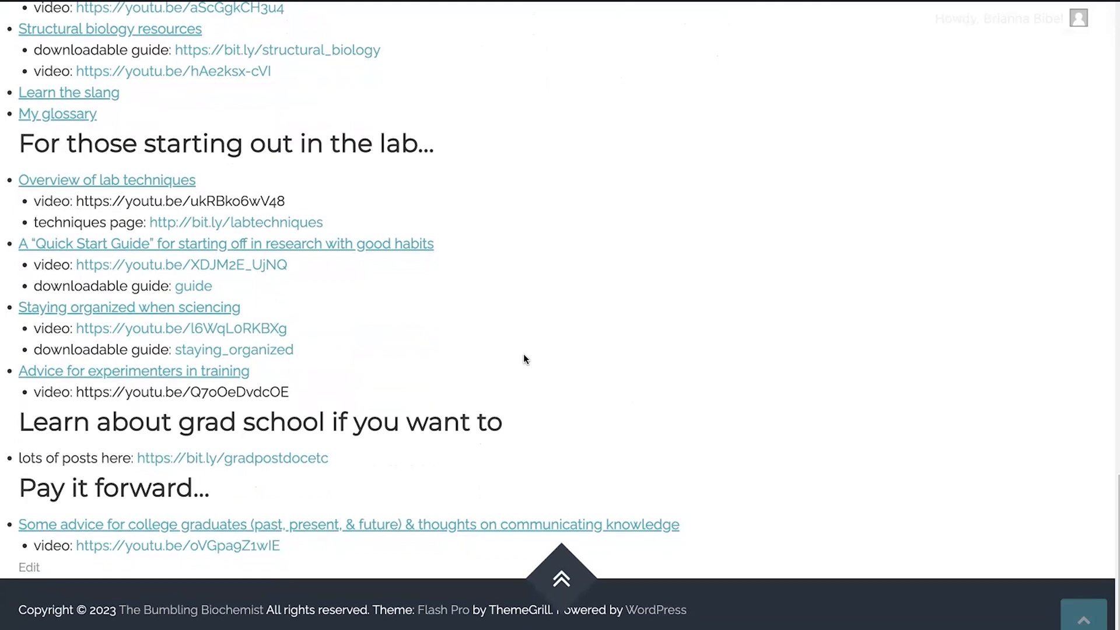
mouse_move(473, 339)
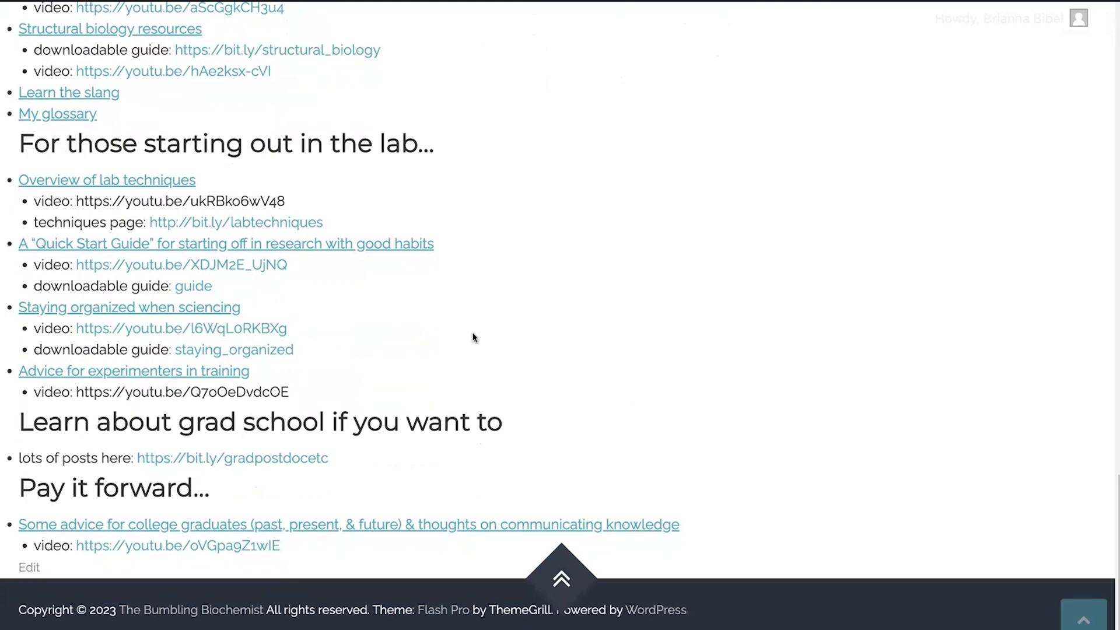
mouse_move(502, 322)
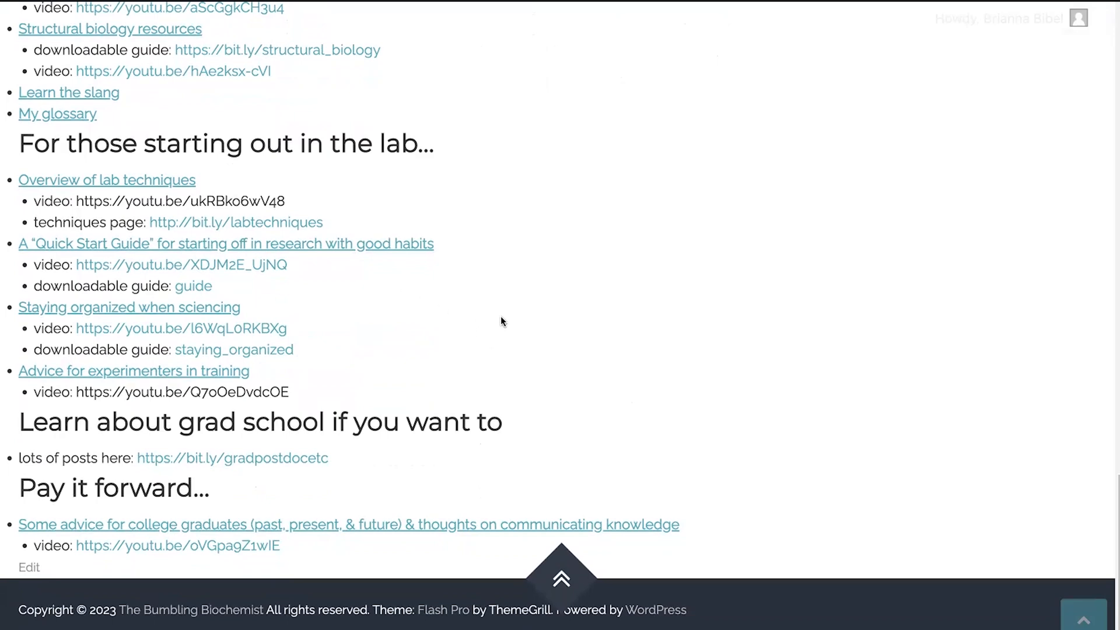
mouse_move(165, 173)
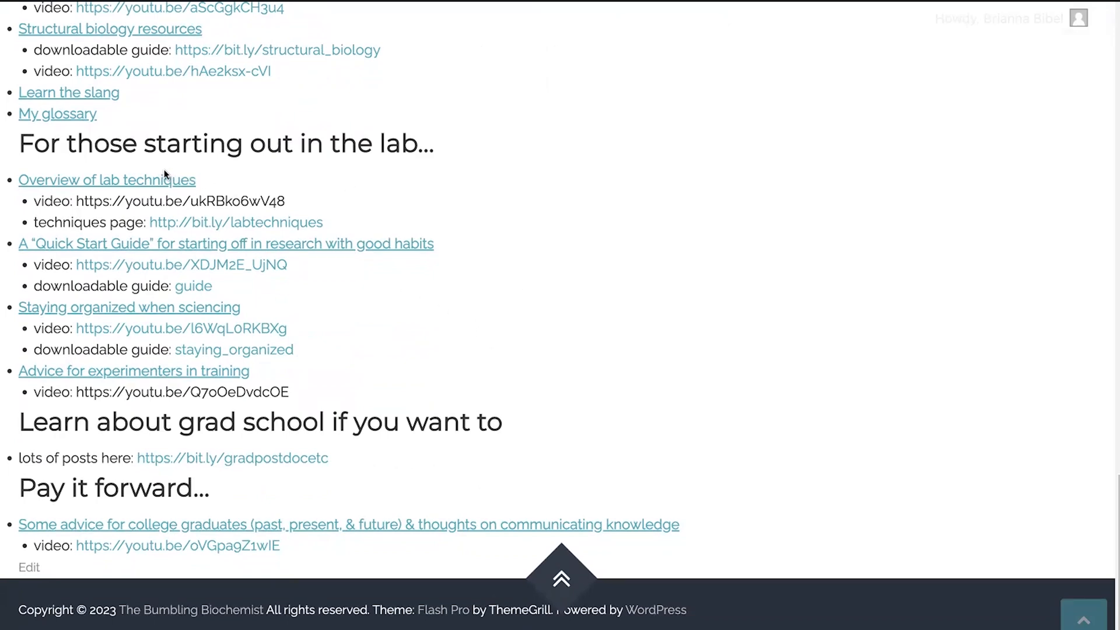
mouse_move(193, 184)
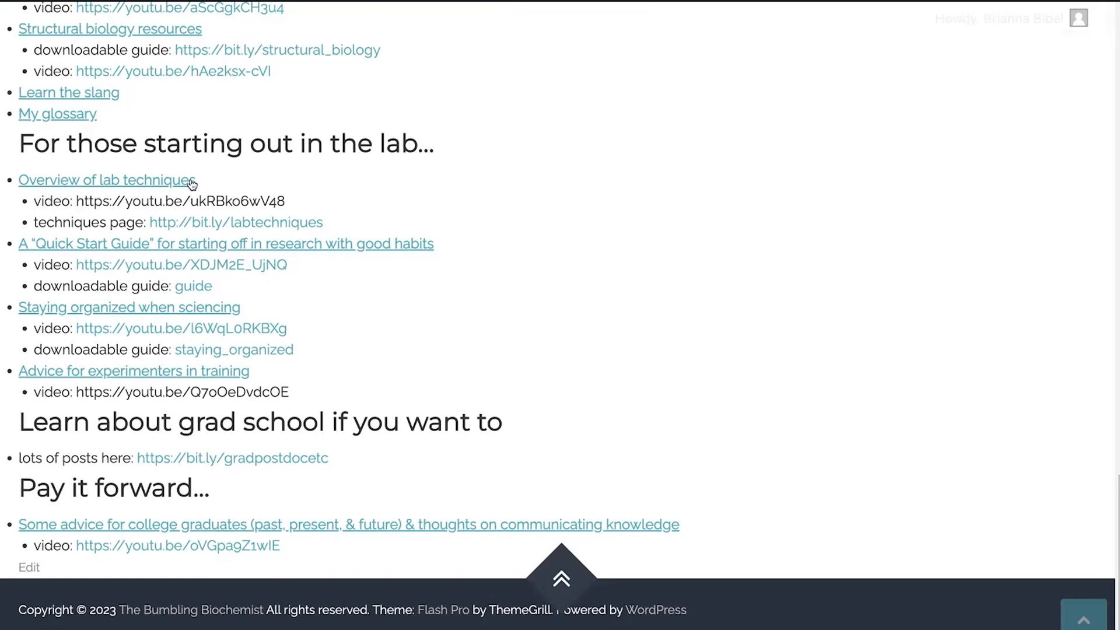
mouse_move(217, 201)
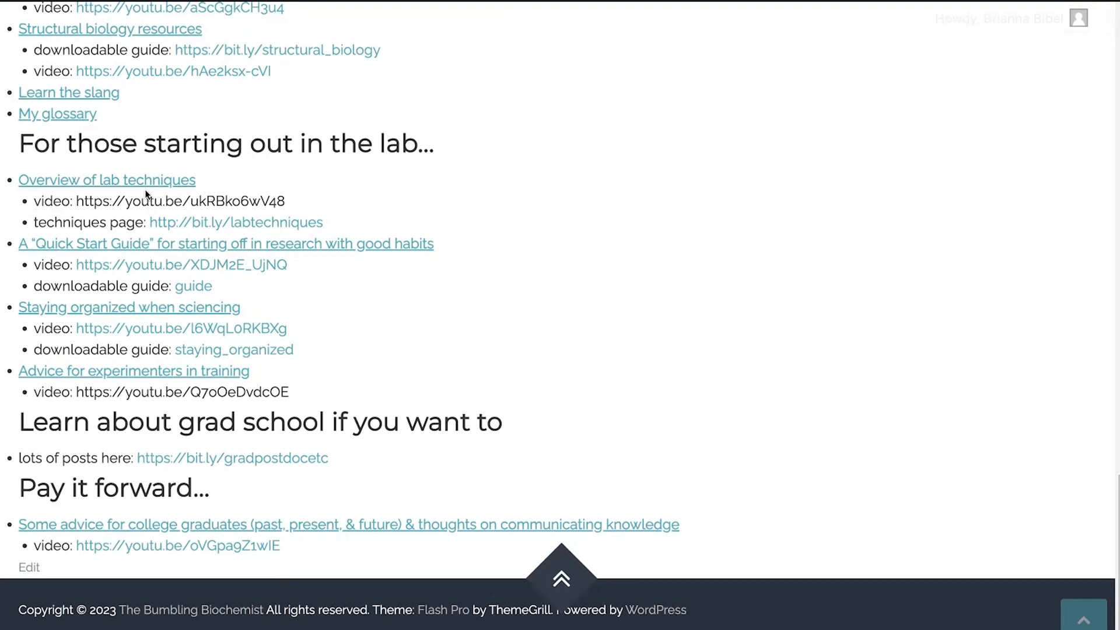
mouse_move(196, 223)
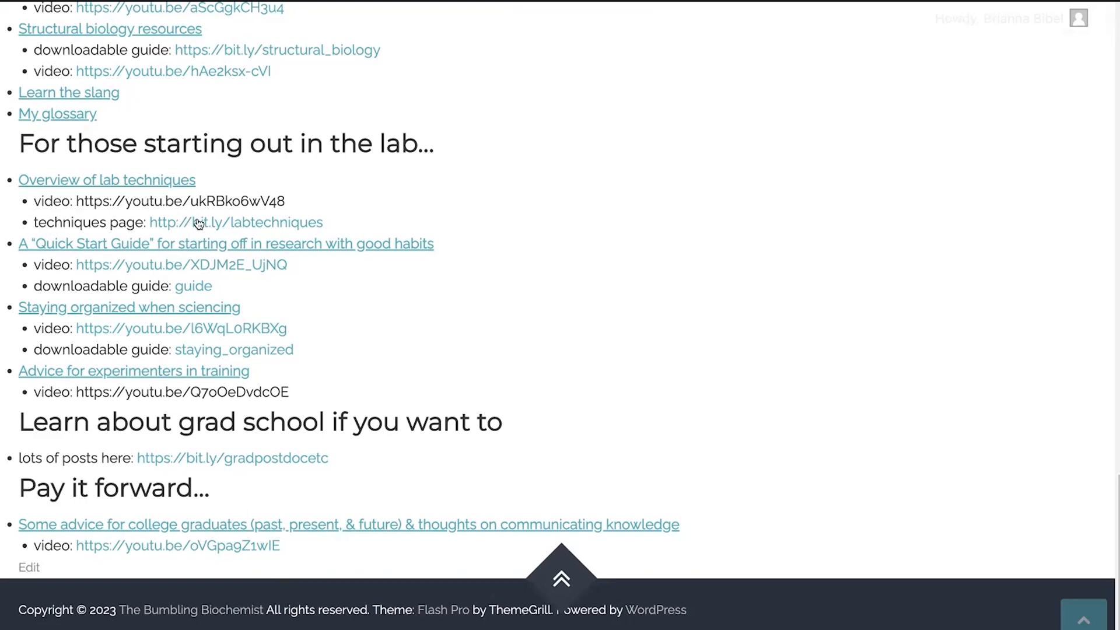
mouse_move(170, 226)
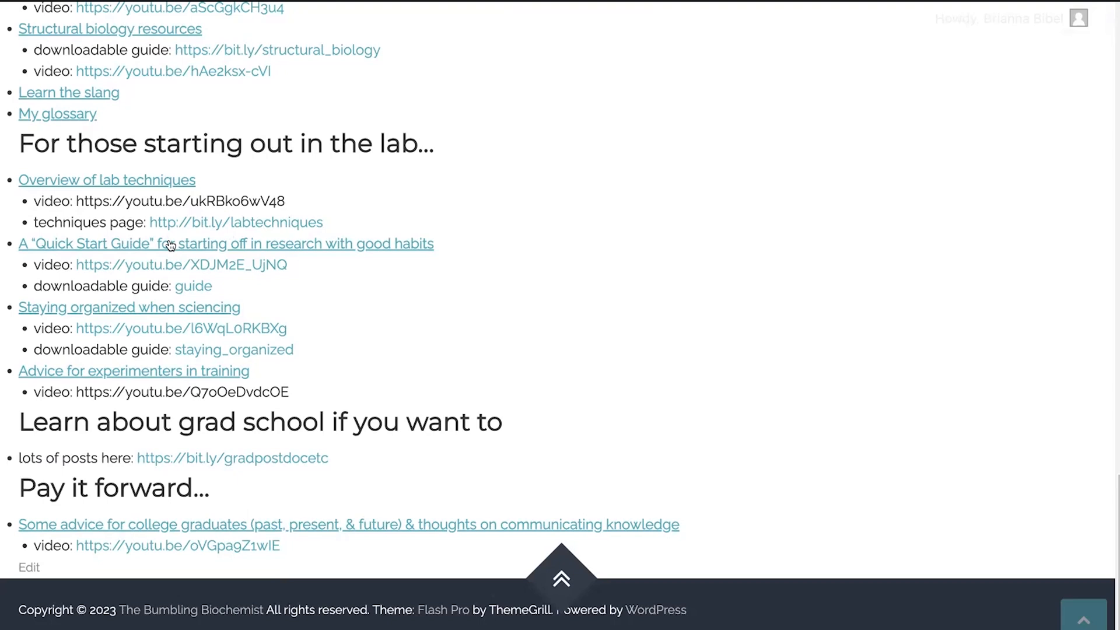
mouse_move(186, 253)
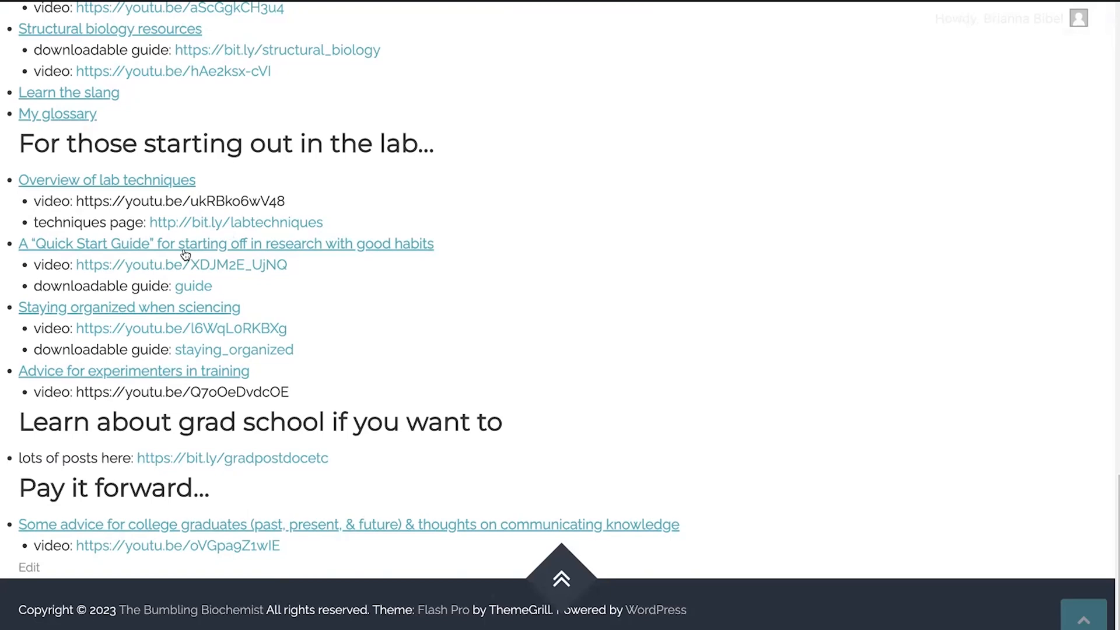
mouse_move(187, 263)
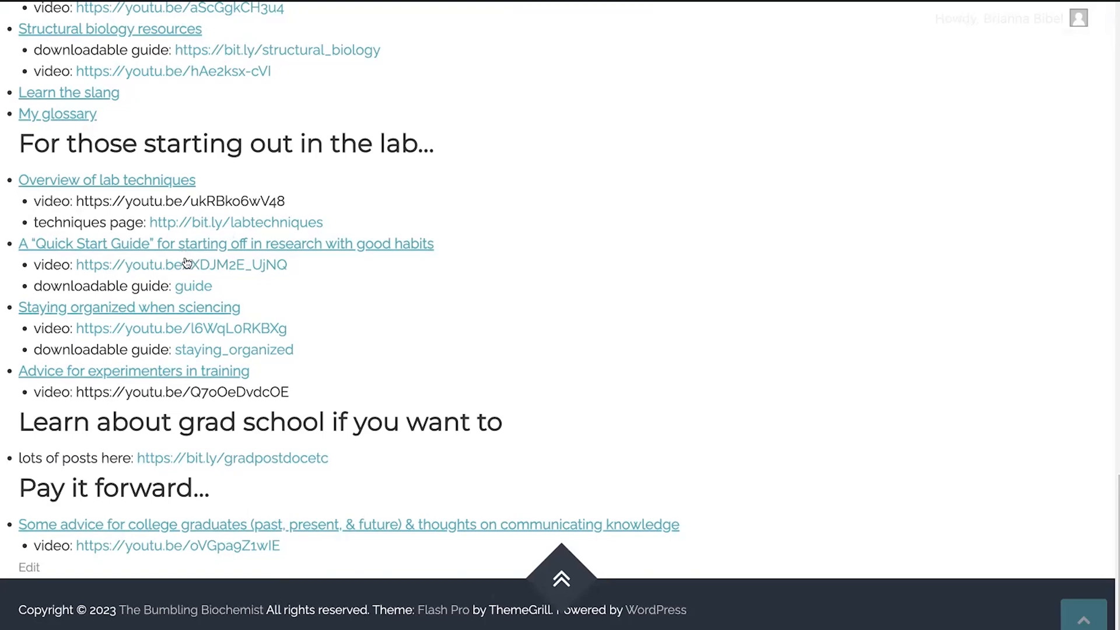
mouse_move(194, 286)
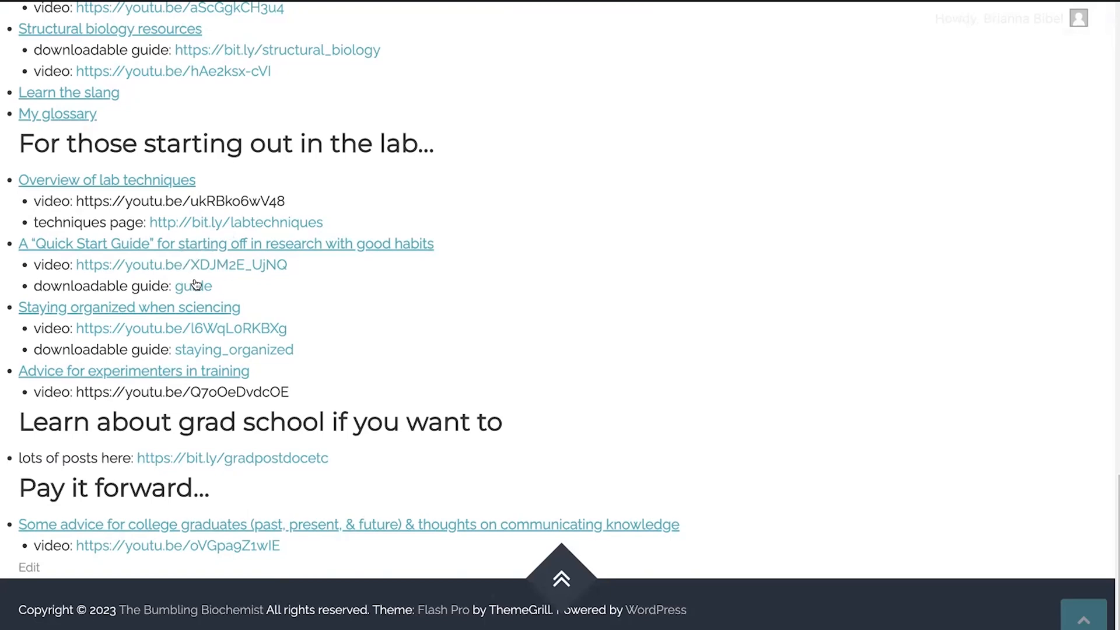
mouse_move(252, 287)
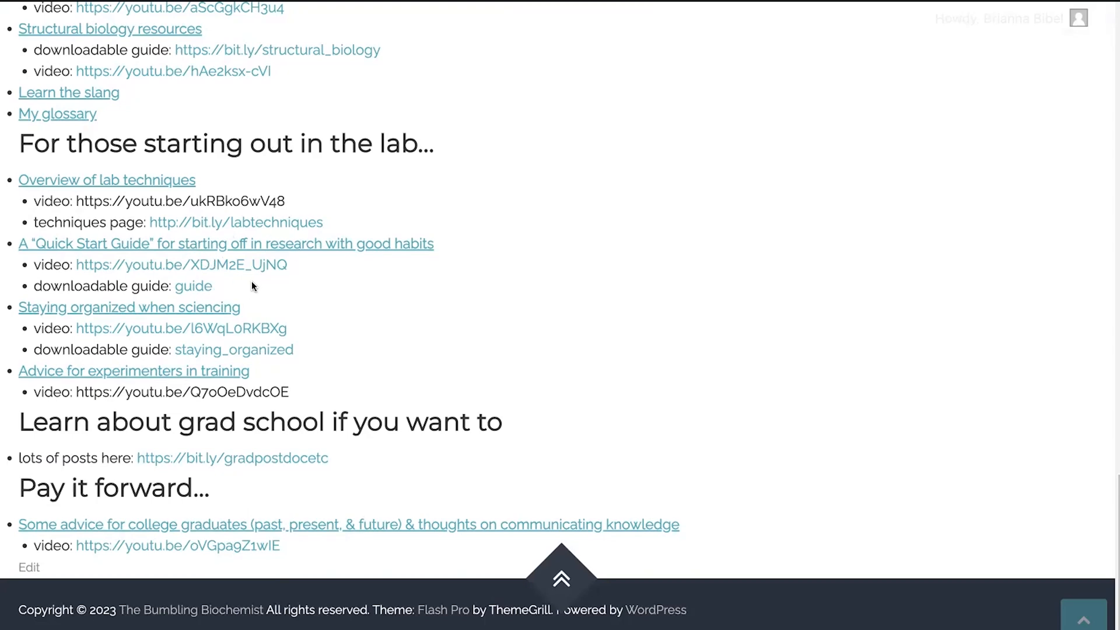
mouse_move(245, 284)
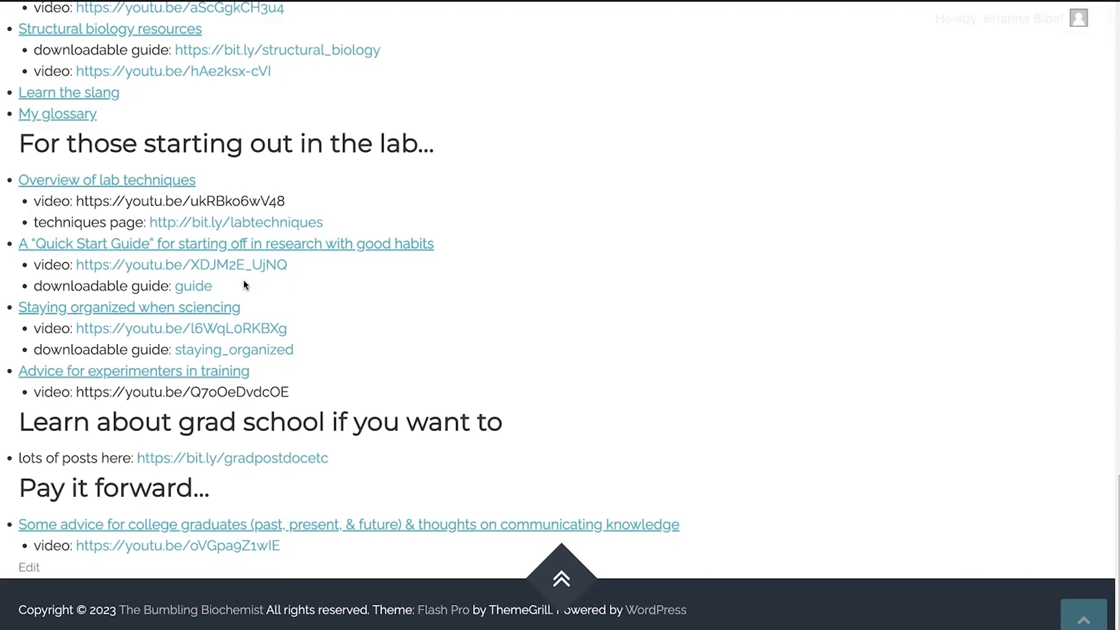
mouse_move(242, 292)
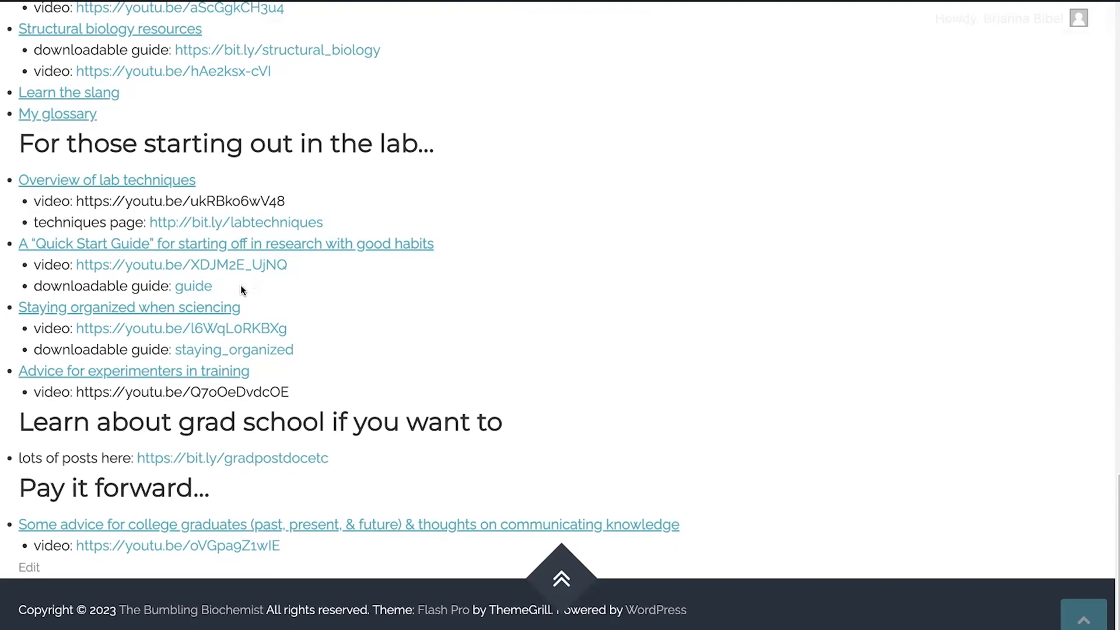
mouse_move(226, 296)
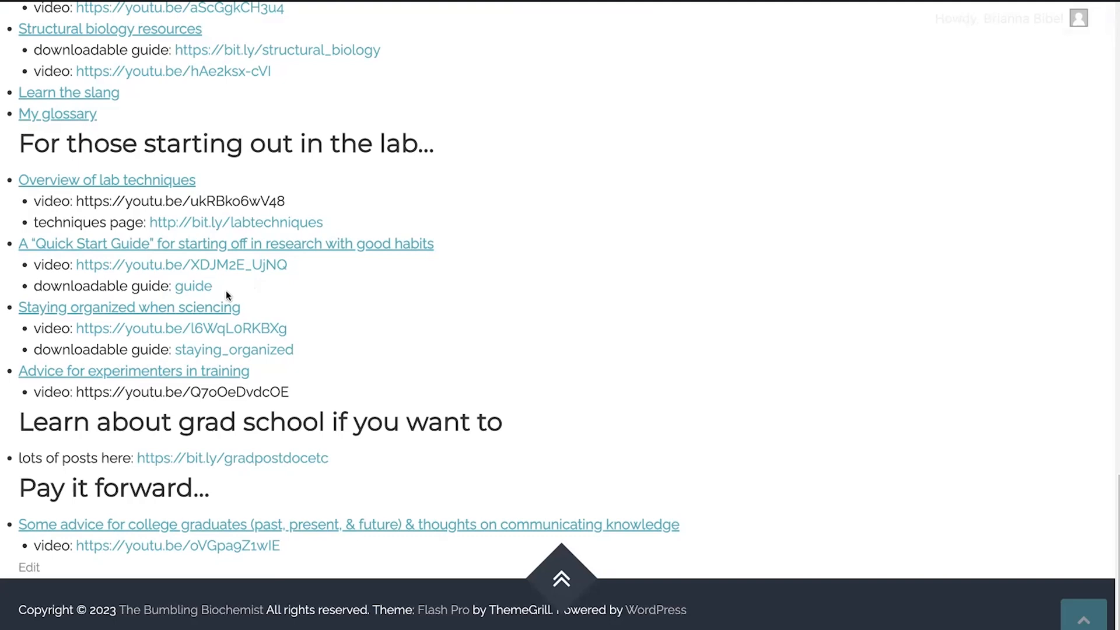
mouse_move(296, 341)
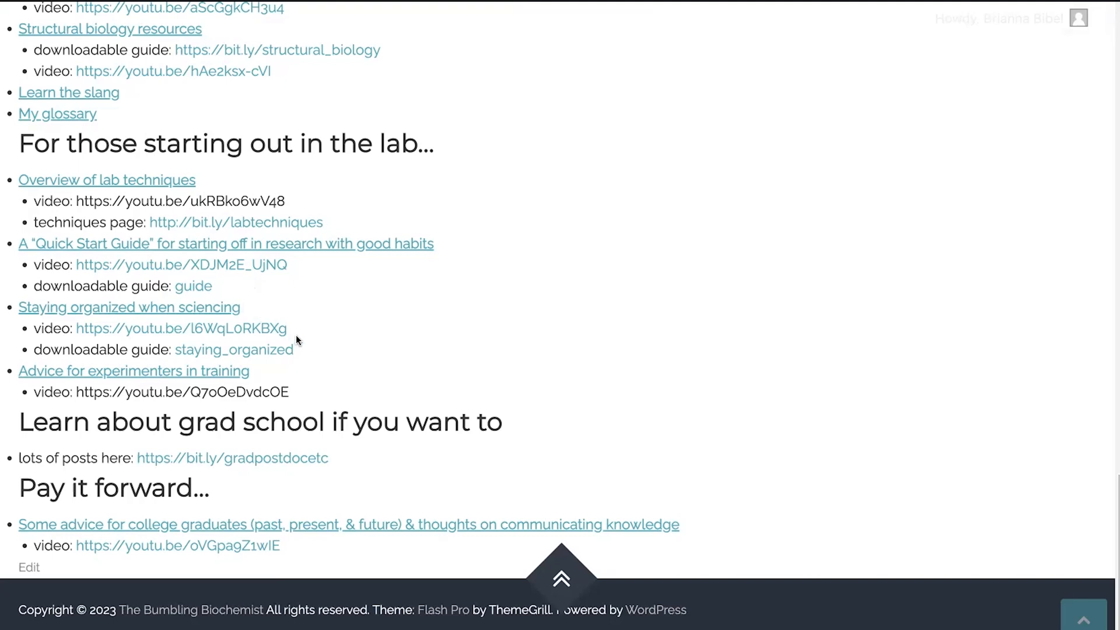
mouse_move(291, 333)
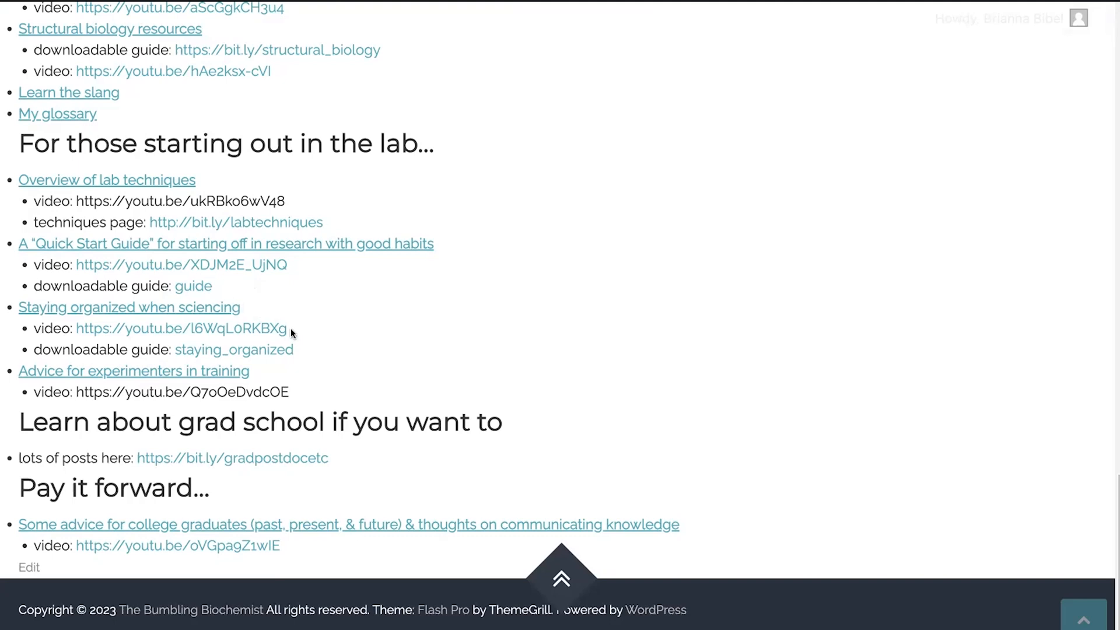
mouse_move(241, 325)
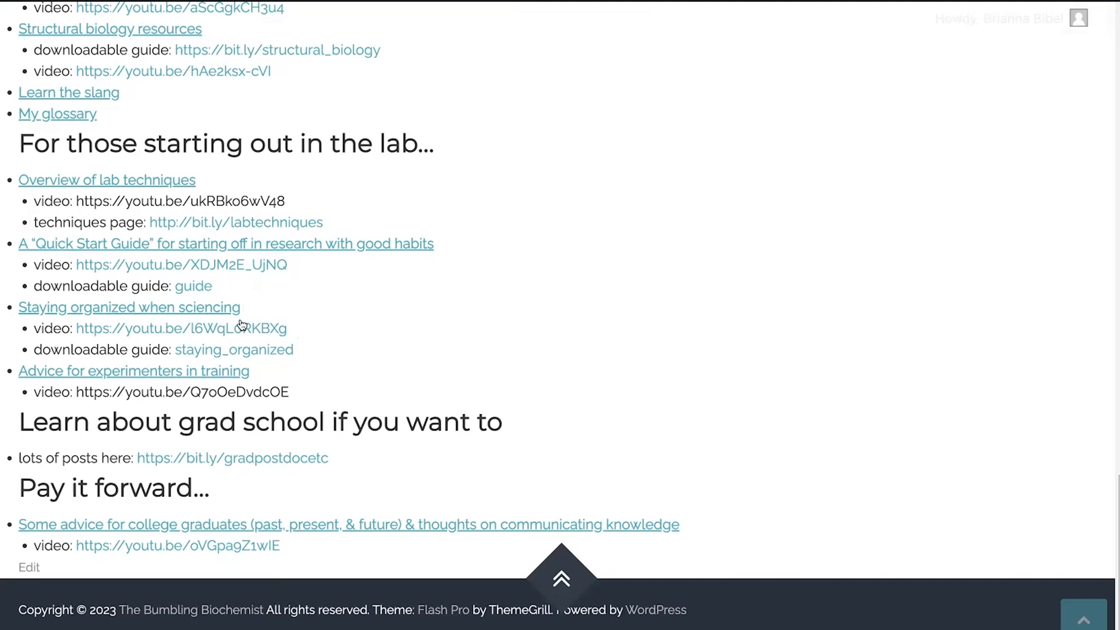
mouse_move(138, 327)
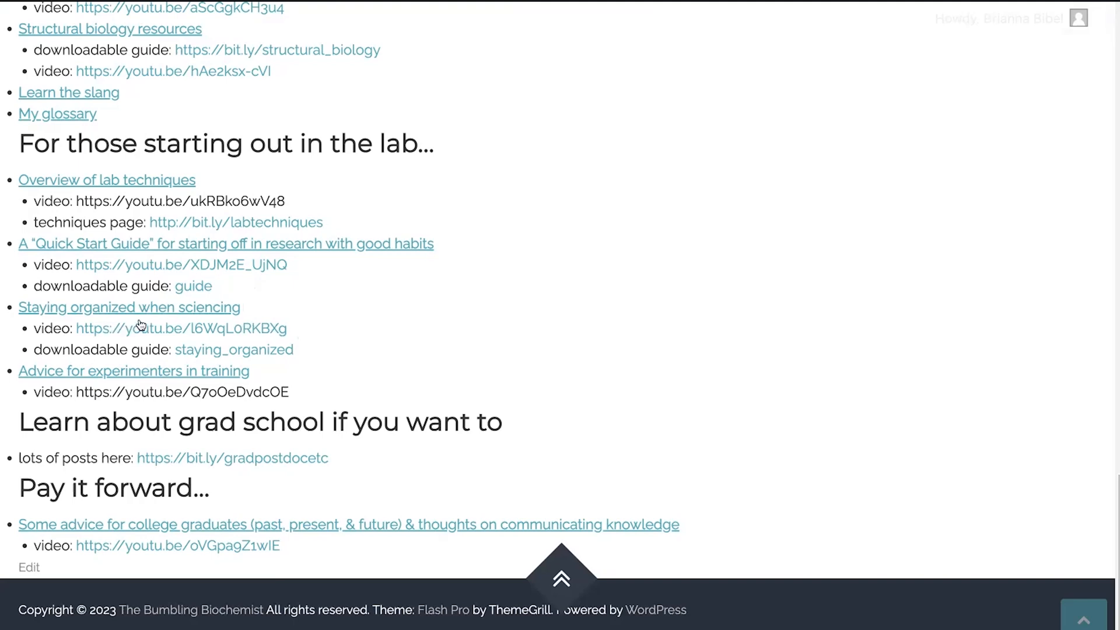
mouse_move(239, 355)
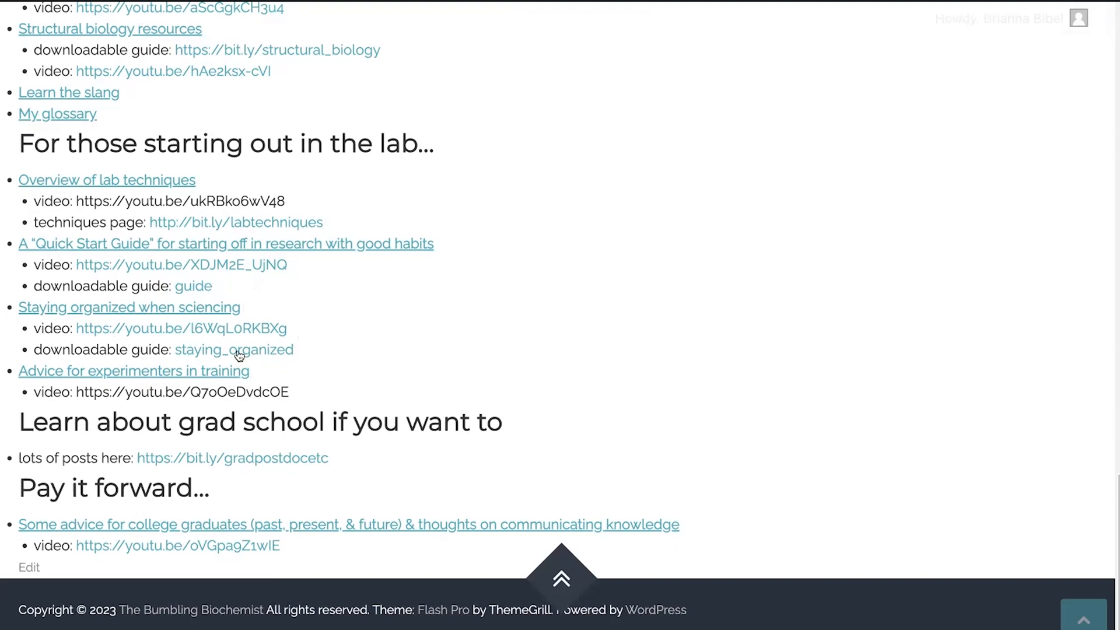
mouse_move(287, 378)
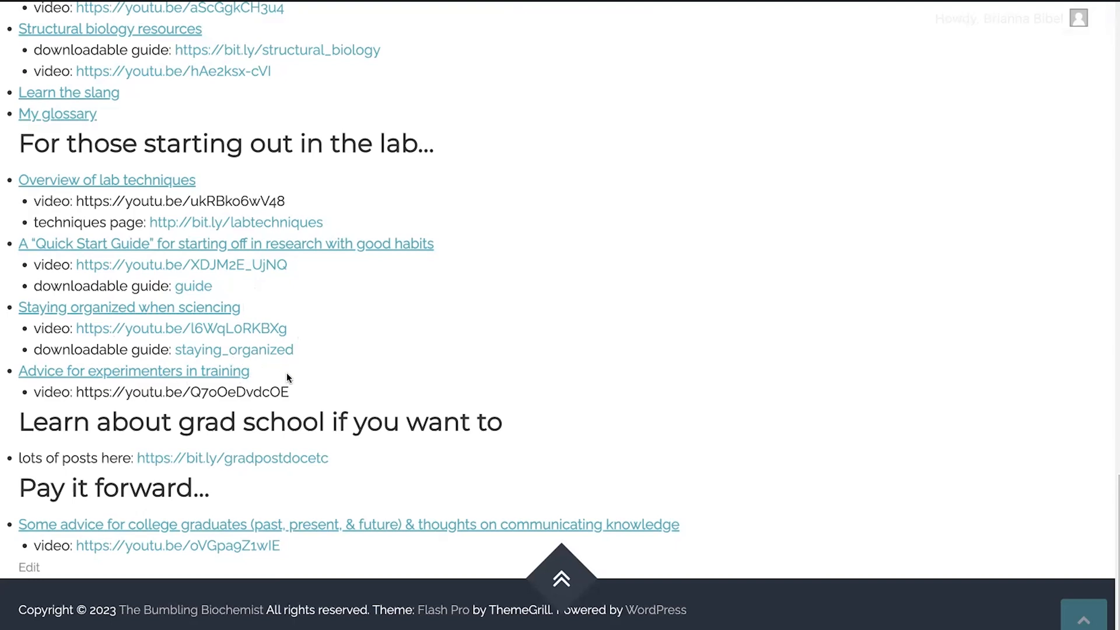
mouse_move(232, 376)
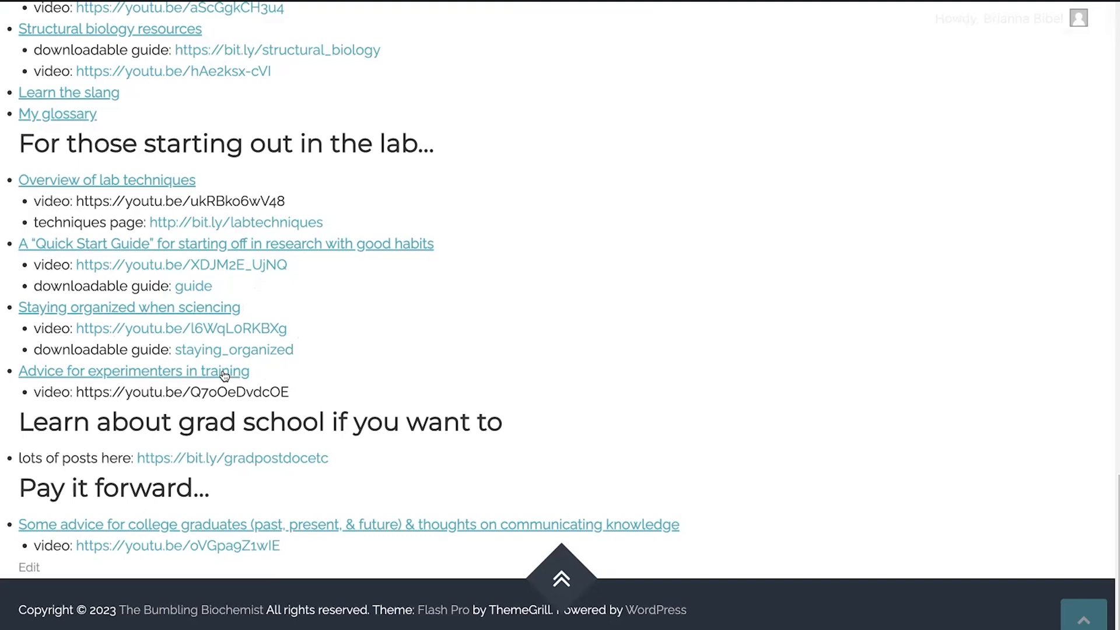
mouse_move(208, 363)
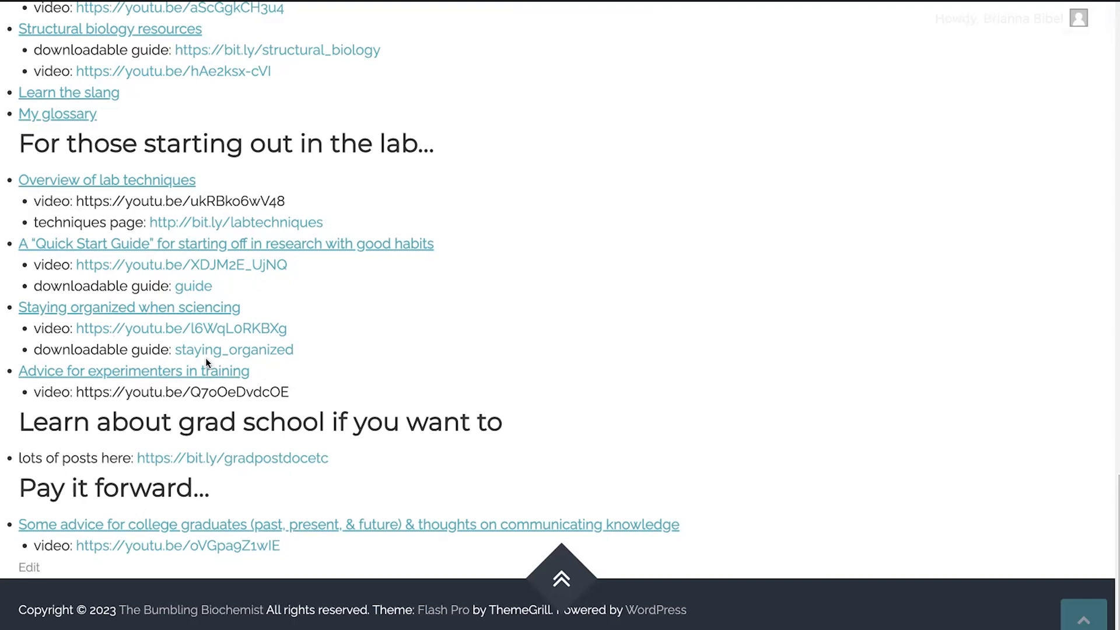
mouse_move(219, 389)
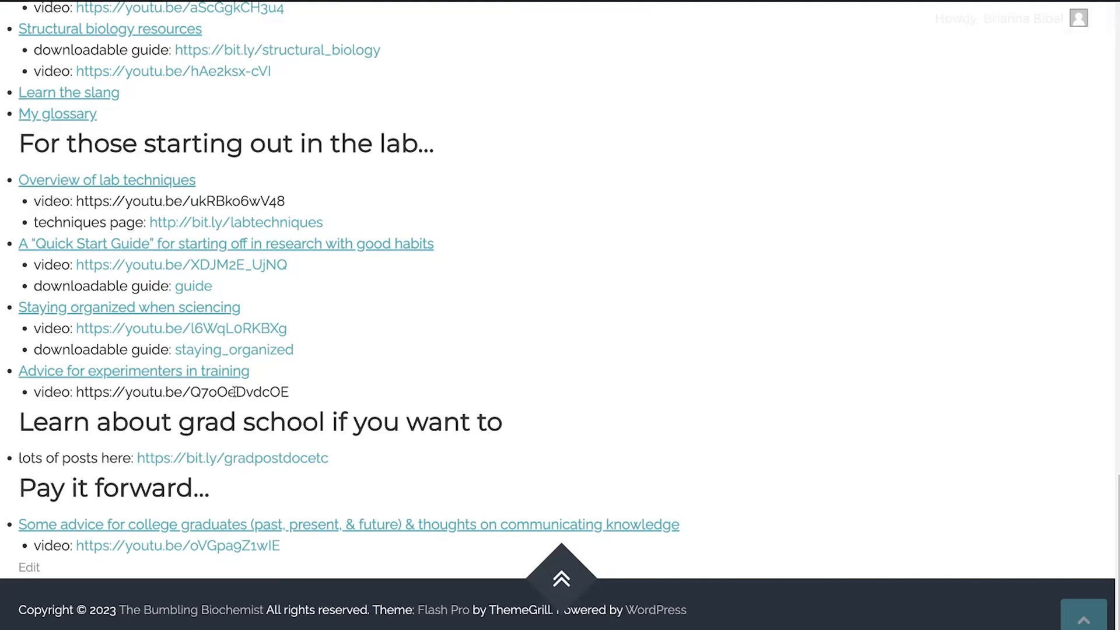
mouse_move(250, 400)
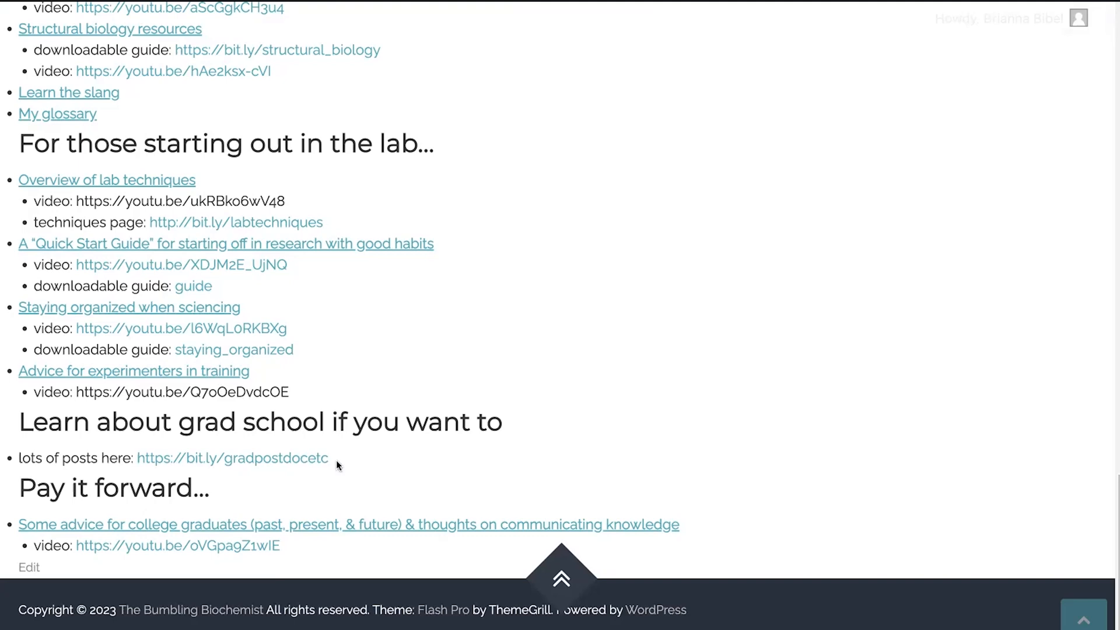
mouse_move(231, 456)
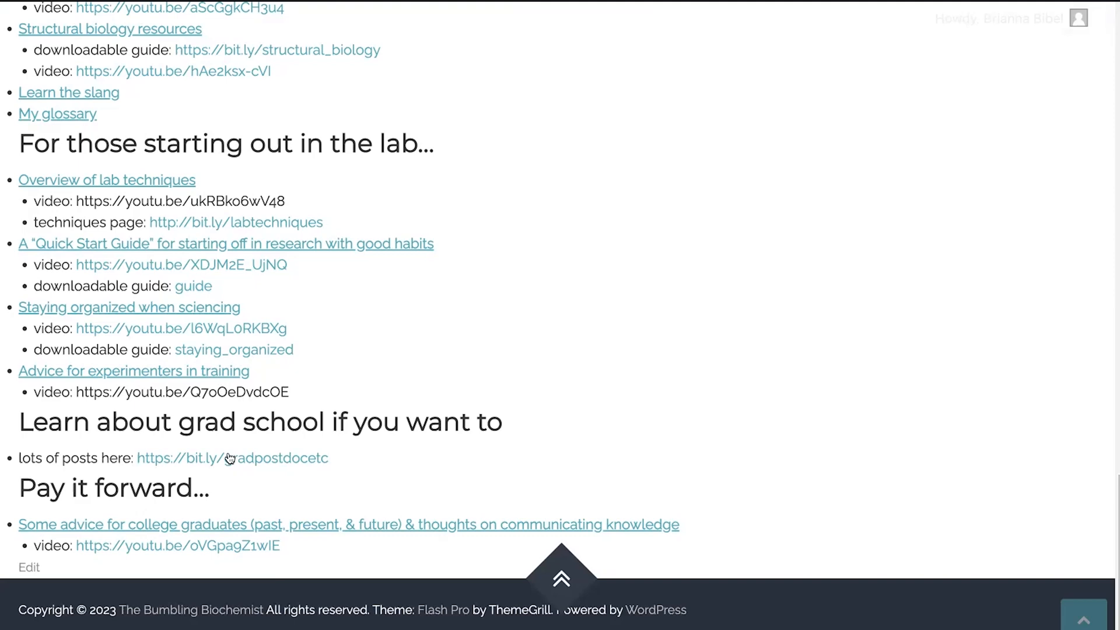
mouse_move(171, 465)
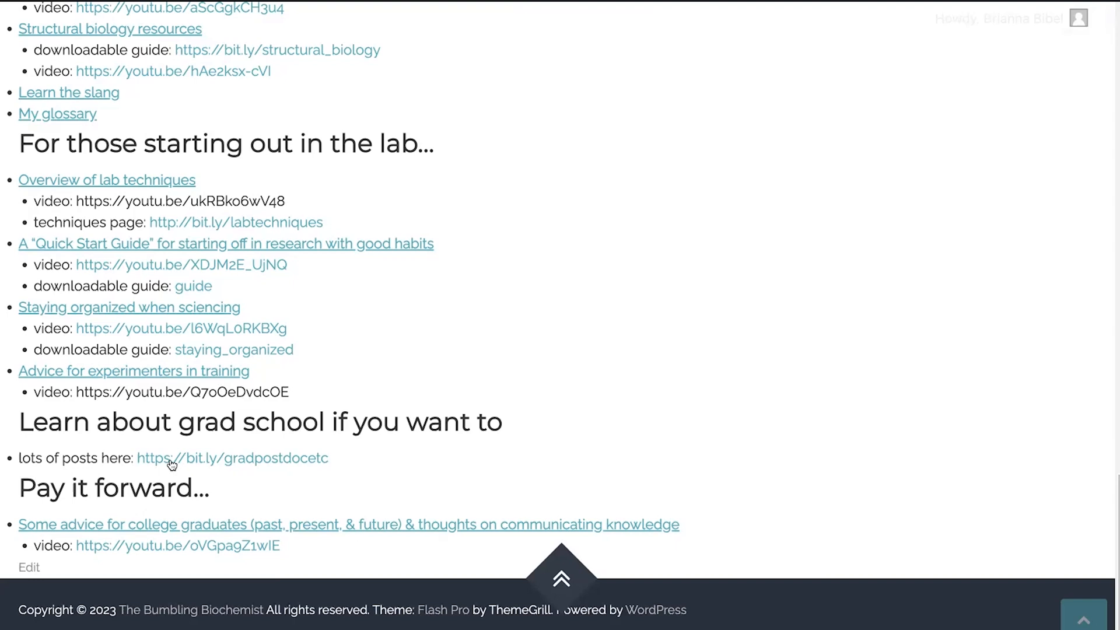
mouse_move(162, 471)
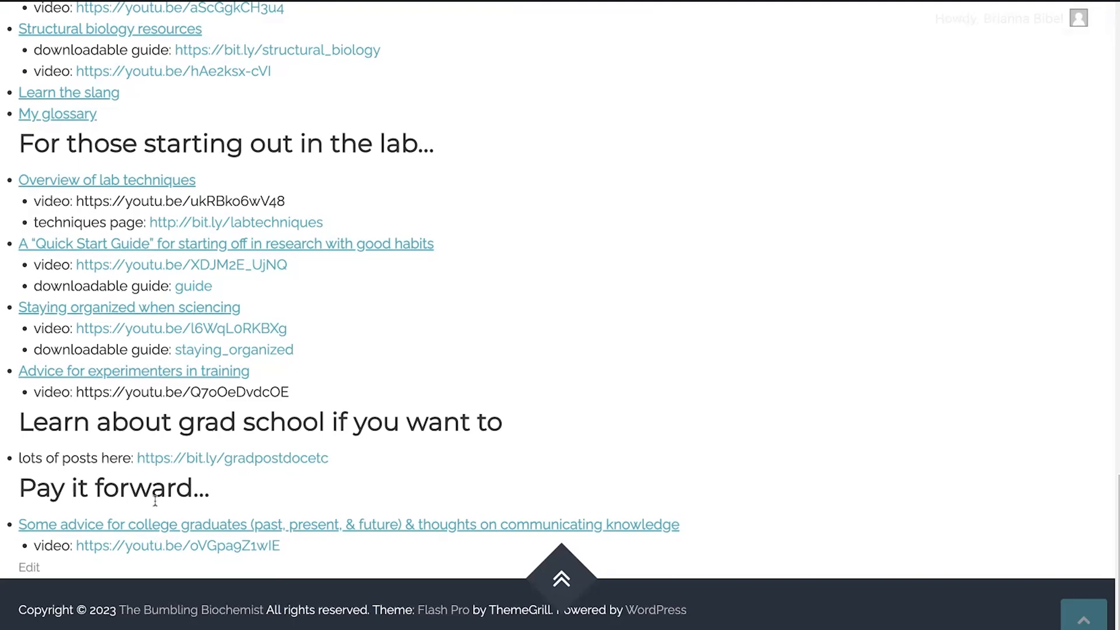
mouse_move(154, 281)
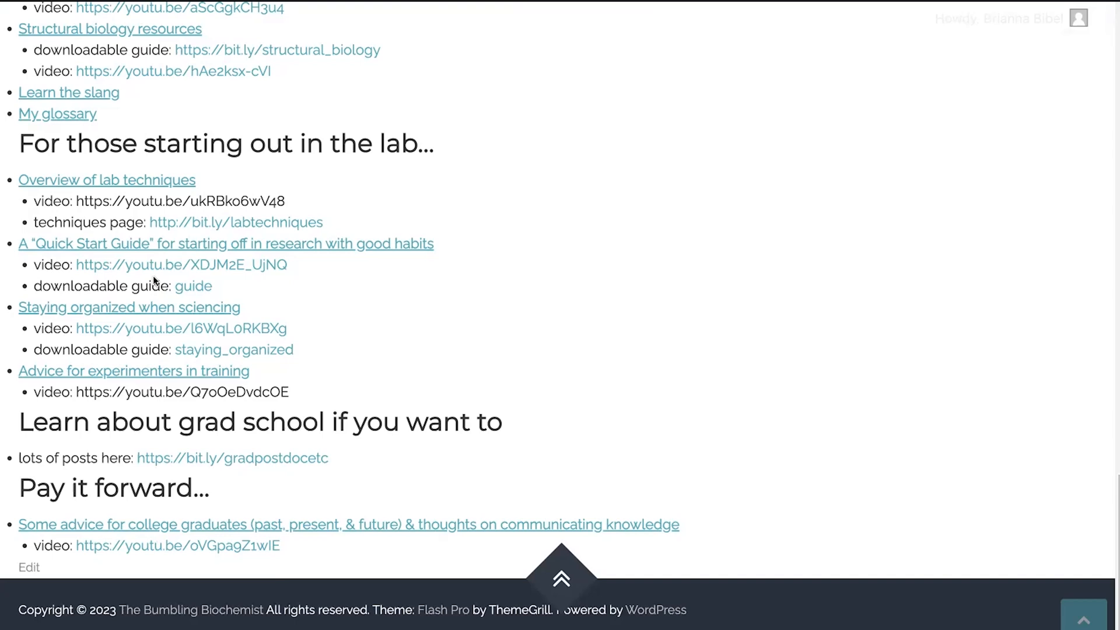
mouse_move(174, 208)
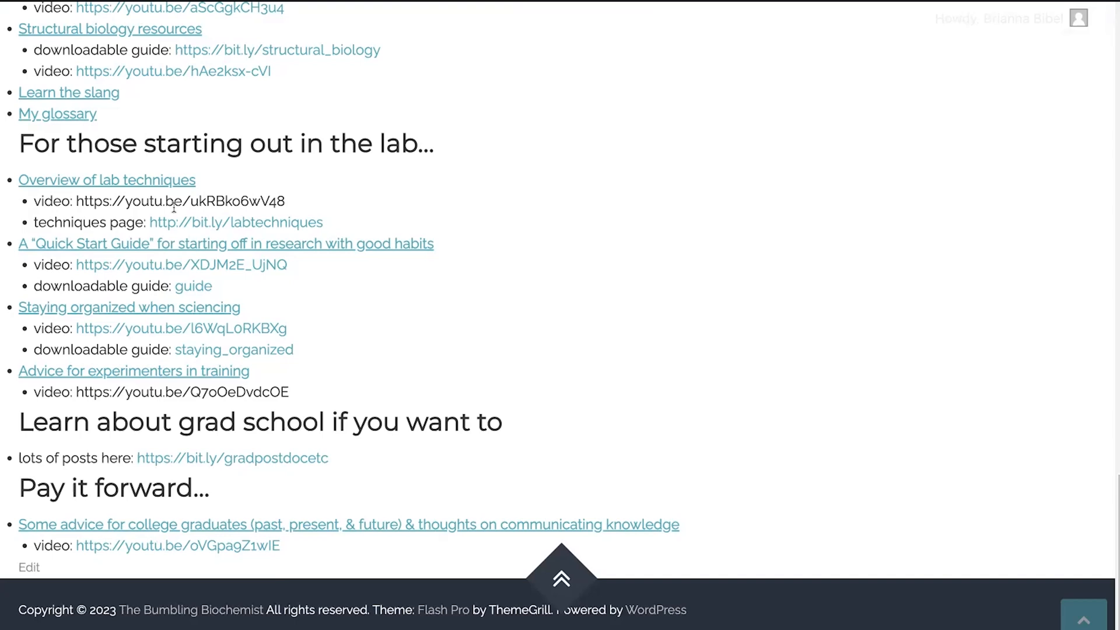
mouse_move(417, 304)
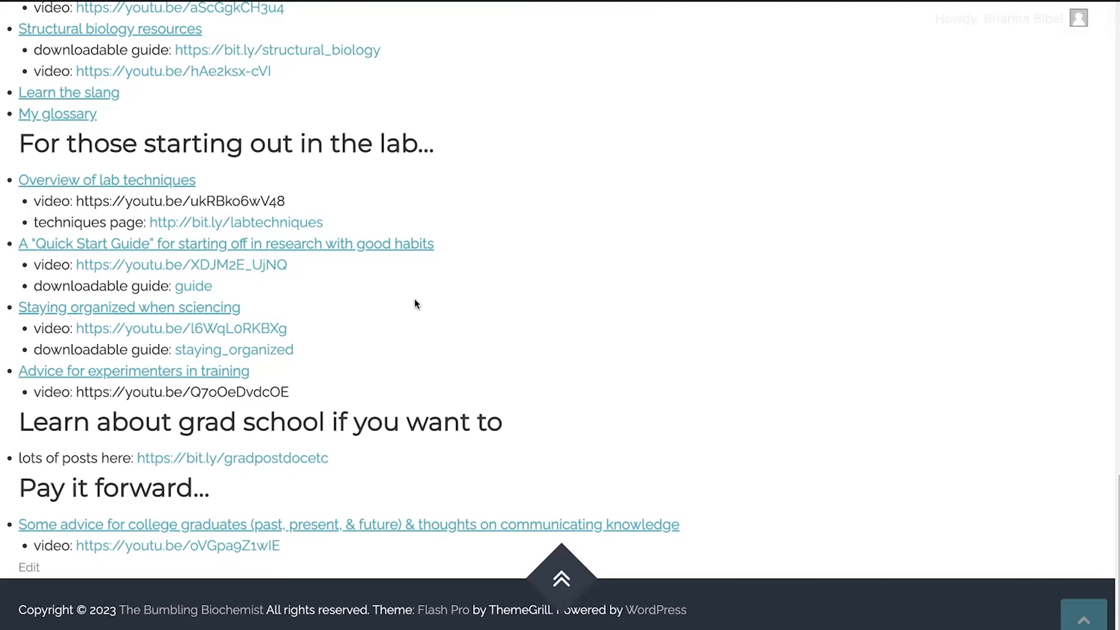
scroll("up", 3)
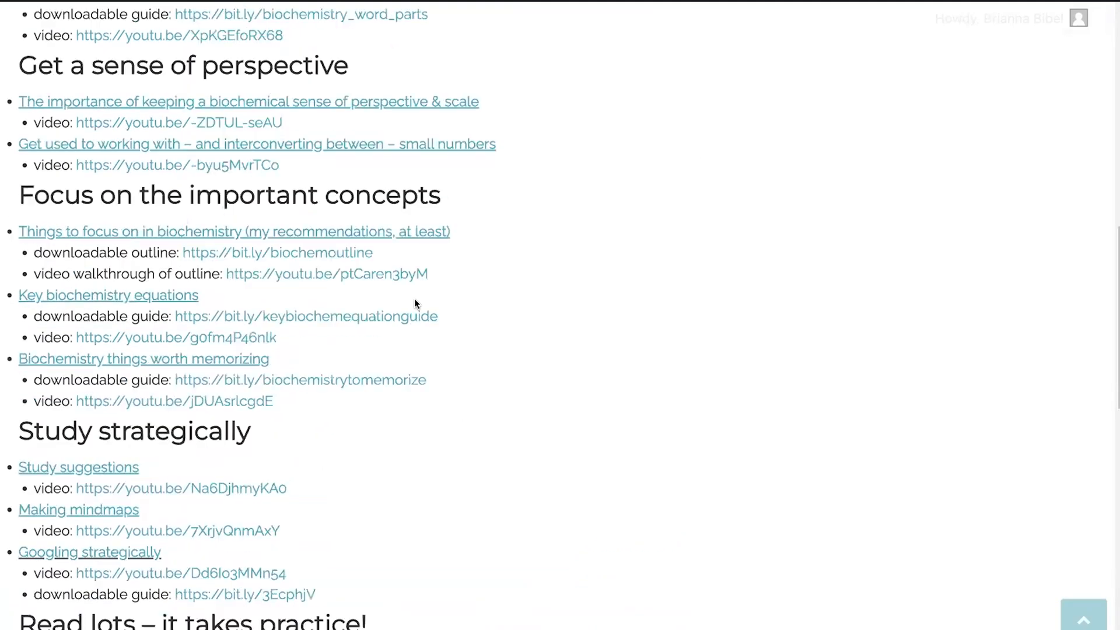